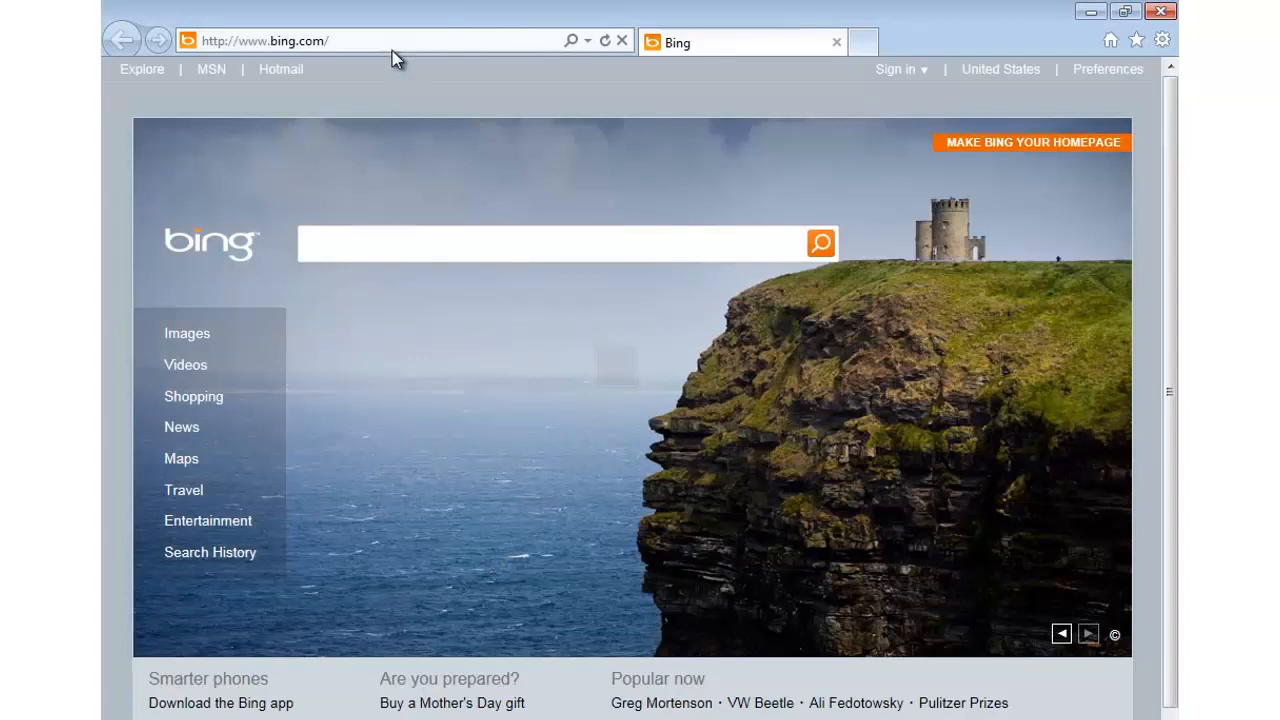
Navigate Internet Explorer to nuget.org to load the NuGet gallery home page
{"action": "type", "text": "nuget.org"}
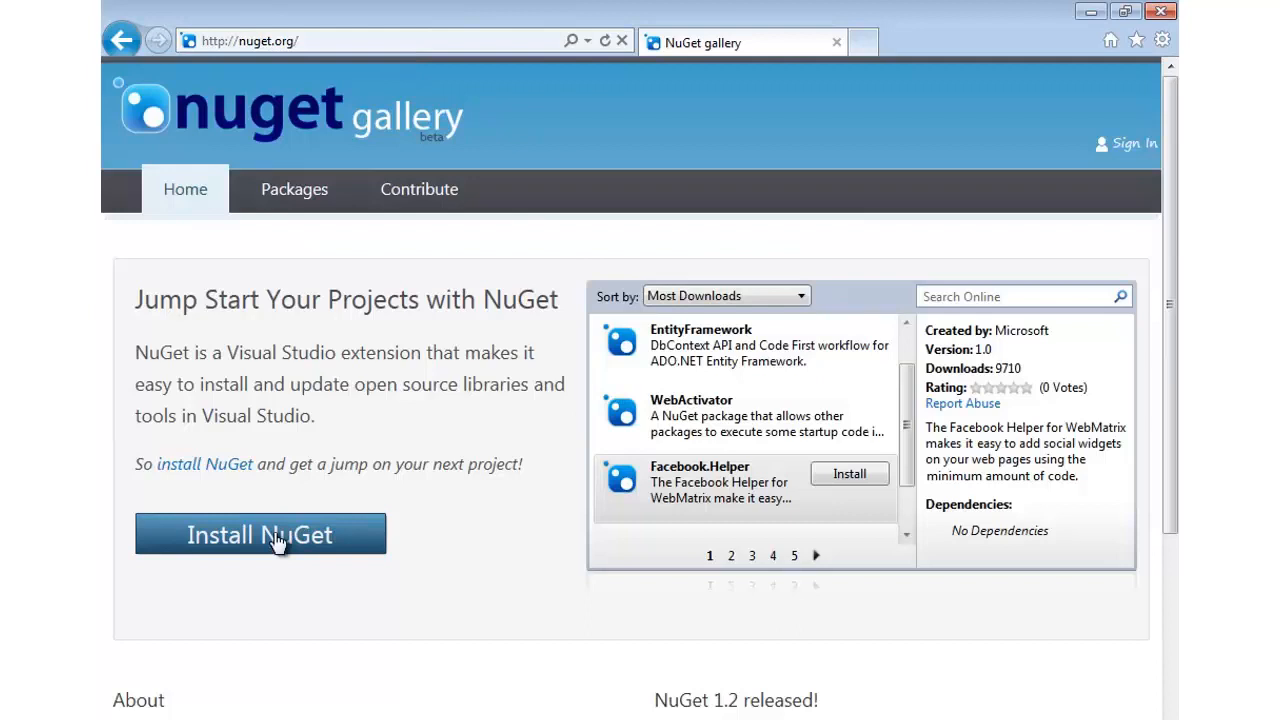
{"action": "mouse_move", "coordinate": [664, 382]}
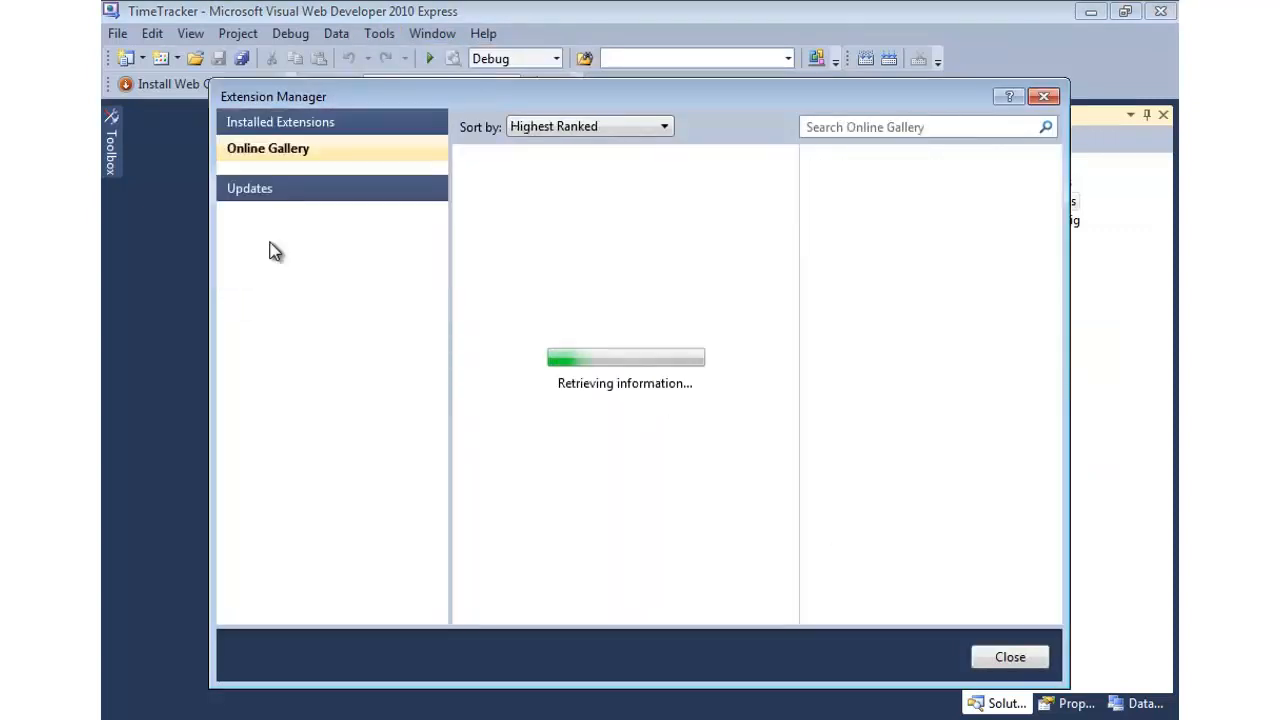
Search the Extension Manager's Online Gallery for 'nuget' to find NuGet Package Manager
{"action": "left_click", "coordinate": [268, 148]}
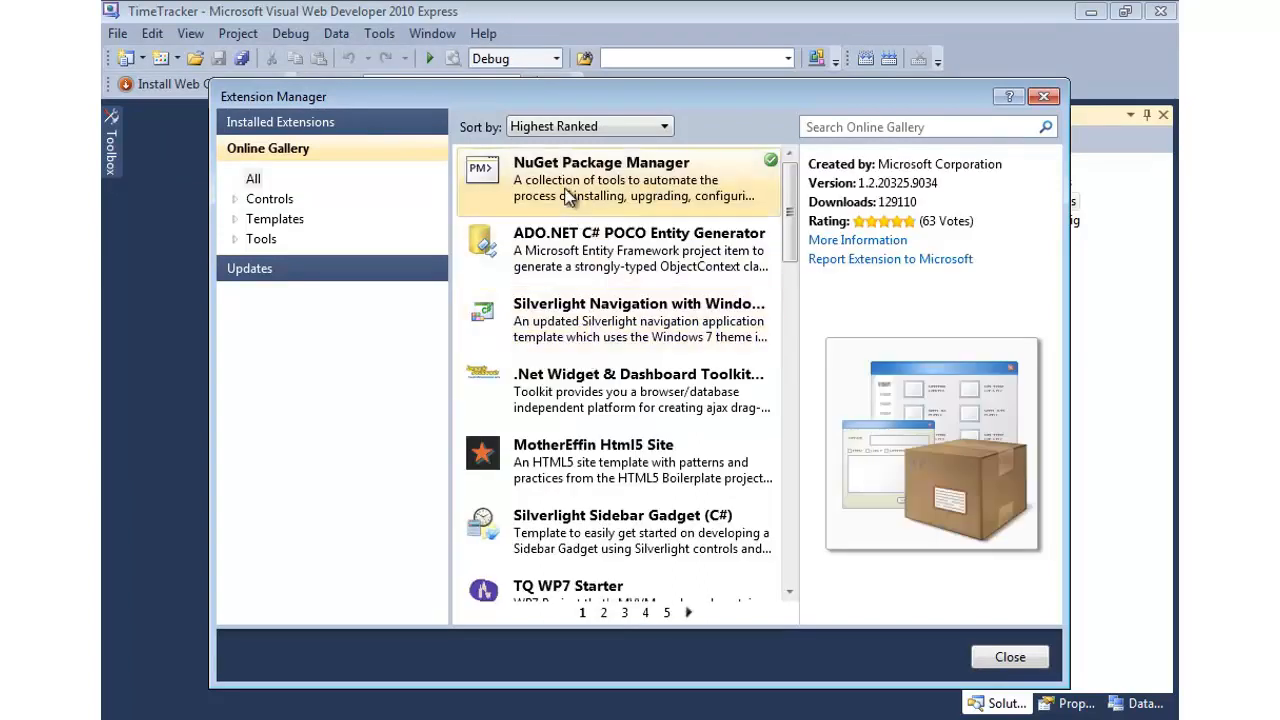
{"action": "left_click", "coordinate": [920, 128]}
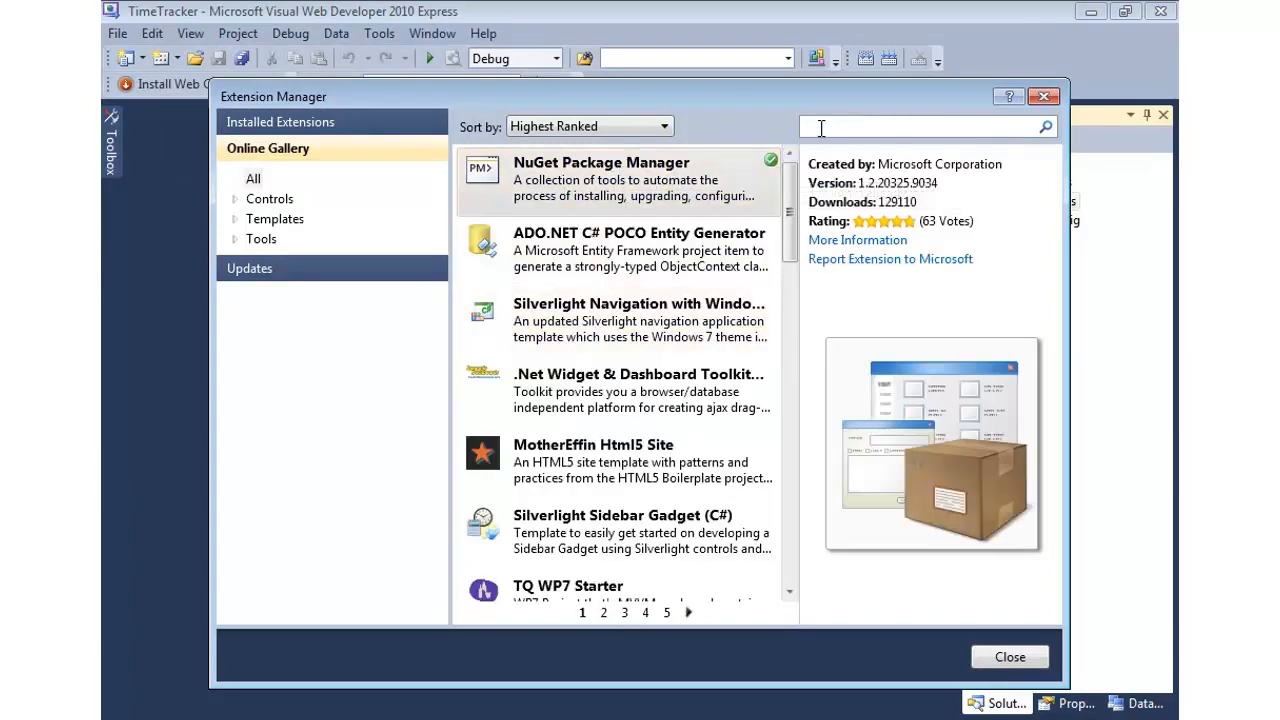
{"action": "type", "text": "nuget"}
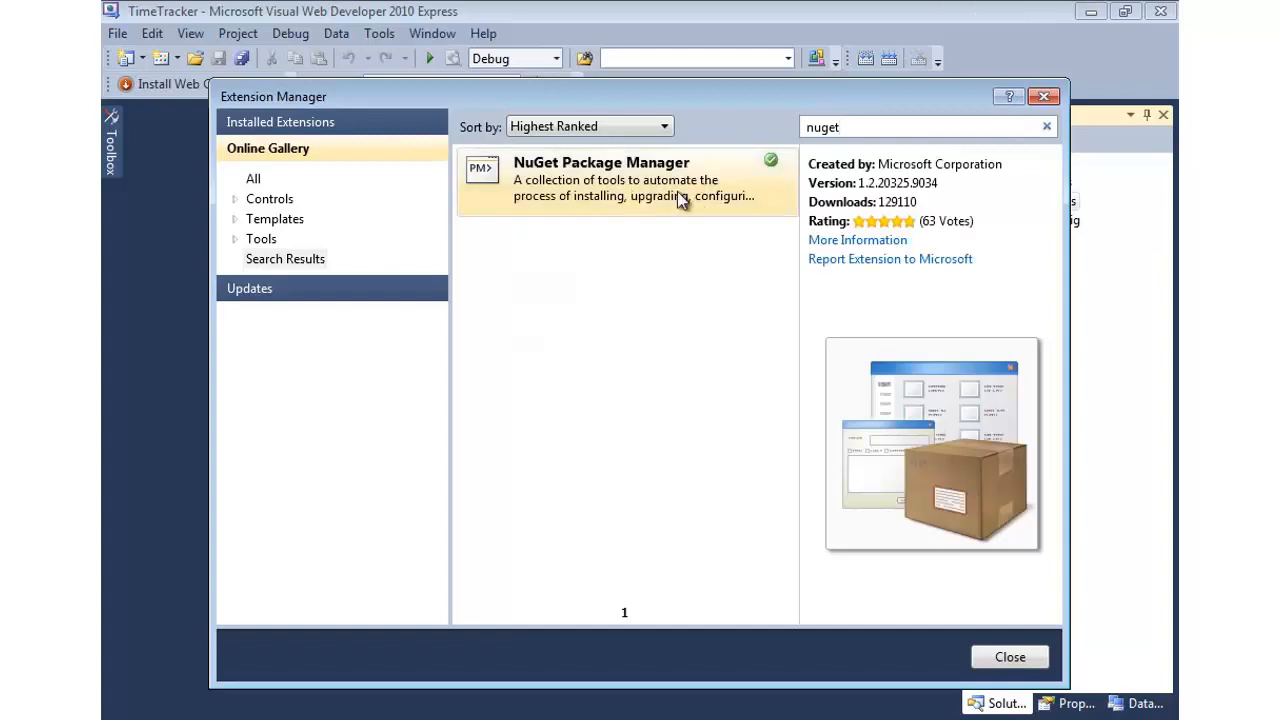
{"action": "mouse_move", "coordinate": [730, 180]}
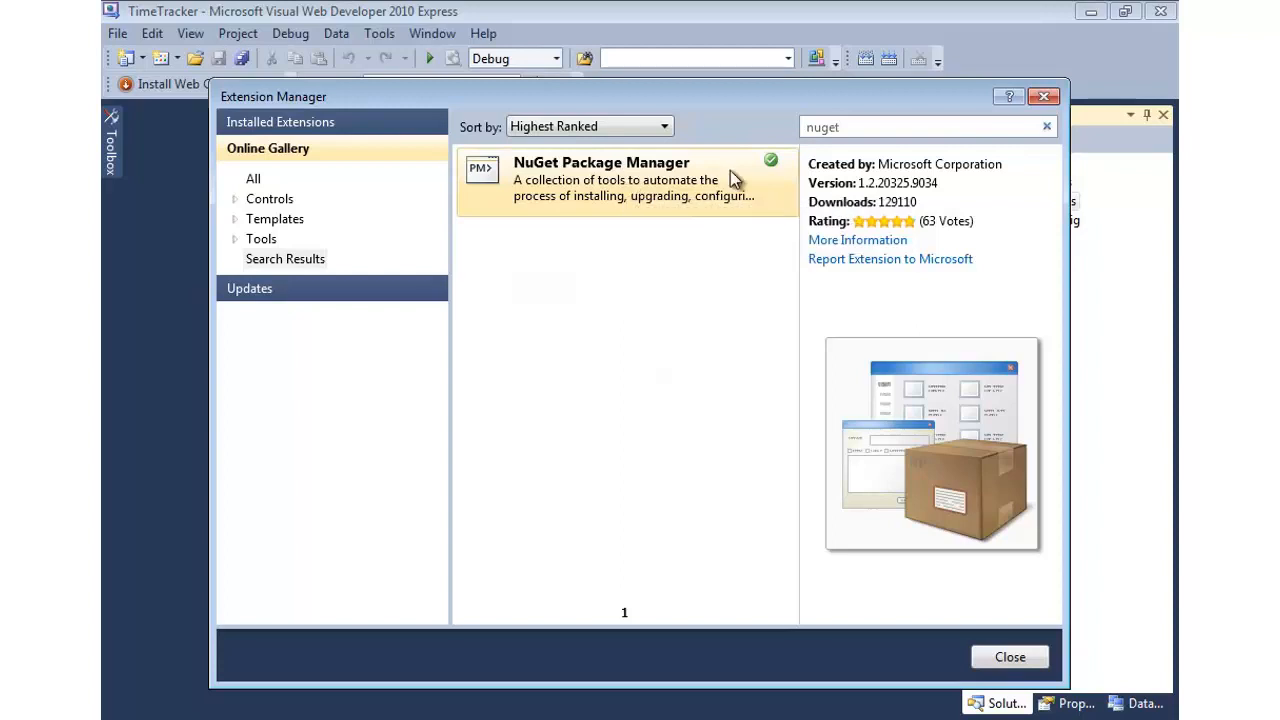
Close Extension Manager and browse online packages via Add Library Package Reference on References
{"action": "left_click", "coordinate": [1008, 656]}
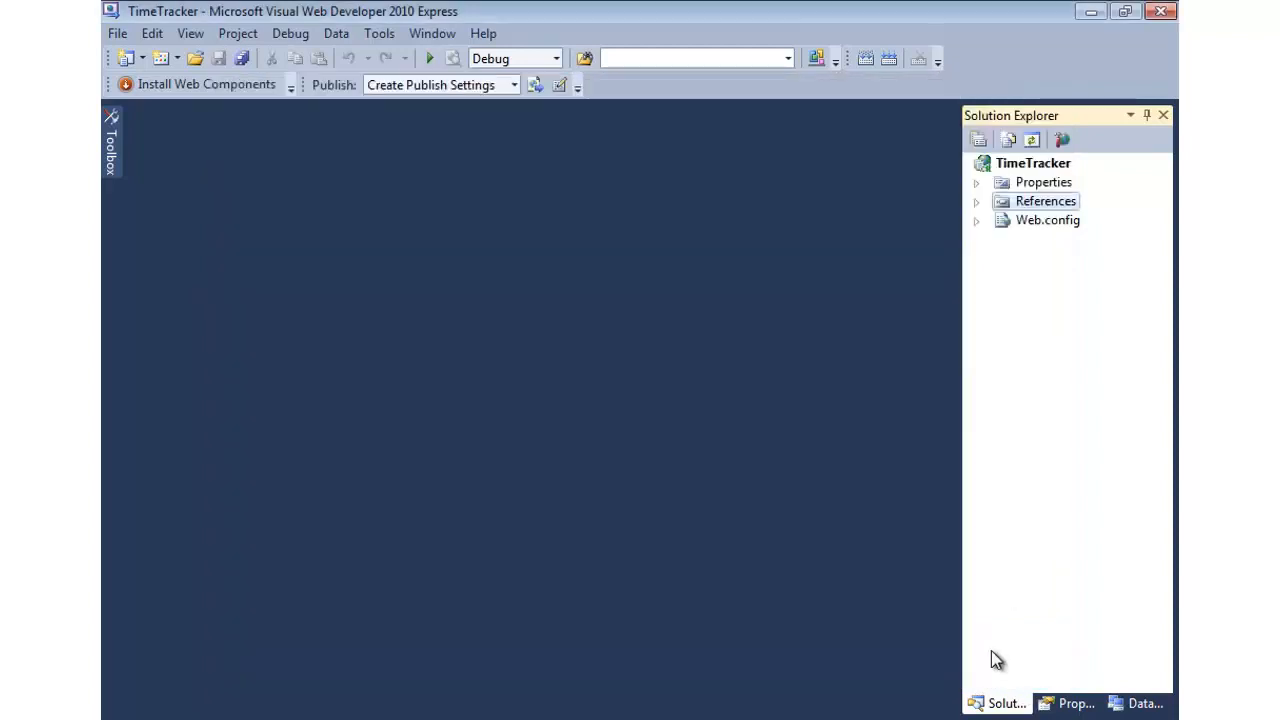
{"action": "mouse_move", "coordinate": [630, 388]}
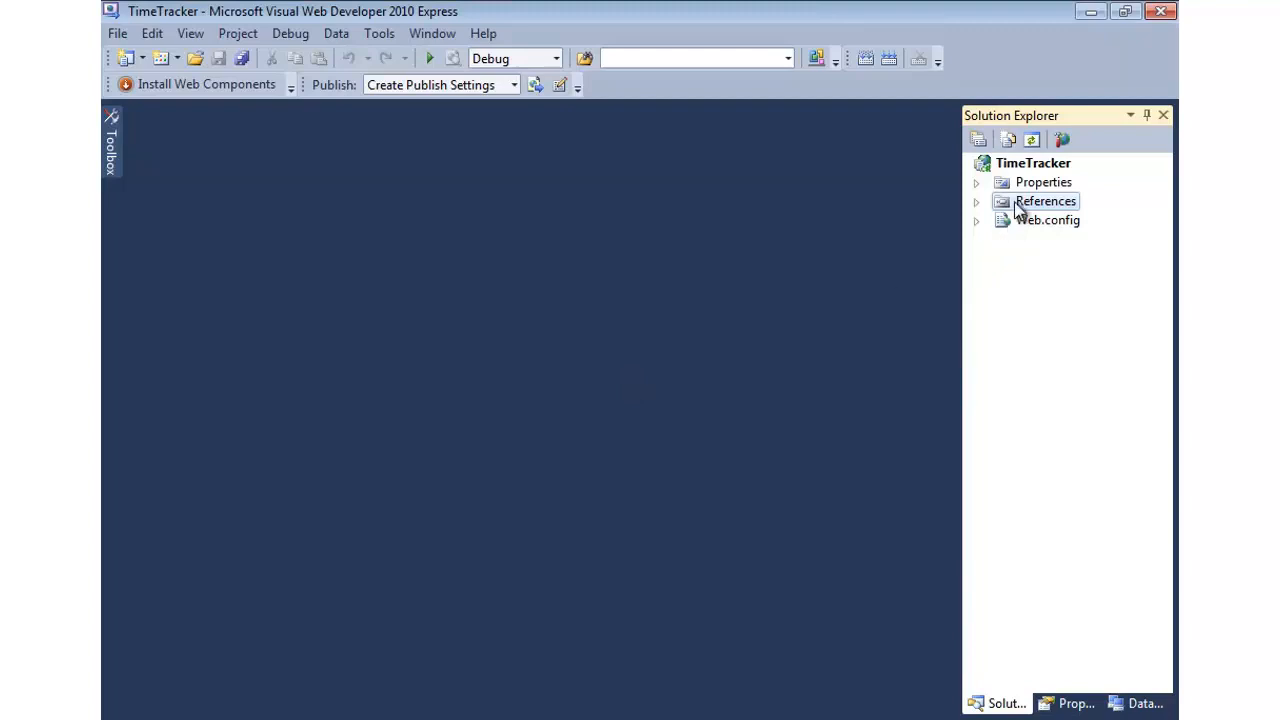
{"action": "right_click", "coordinate": [1044, 200]}
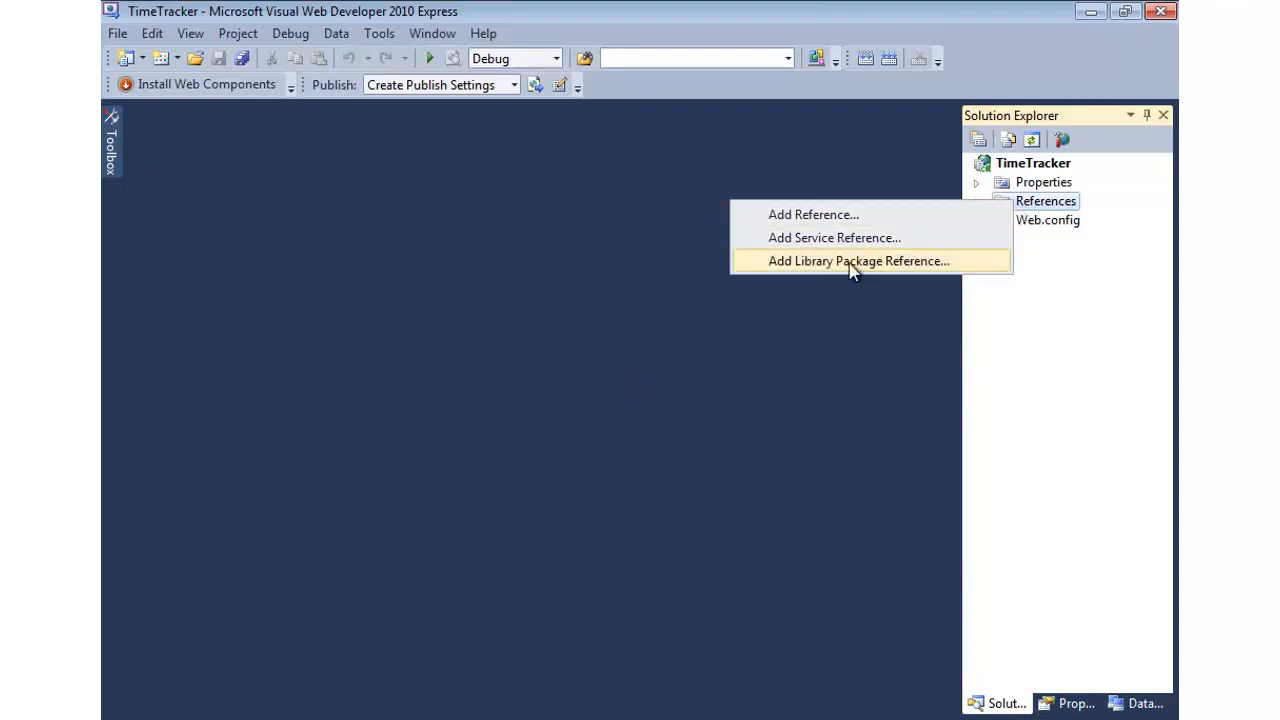
{"action": "left_click", "coordinate": [858, 260]}
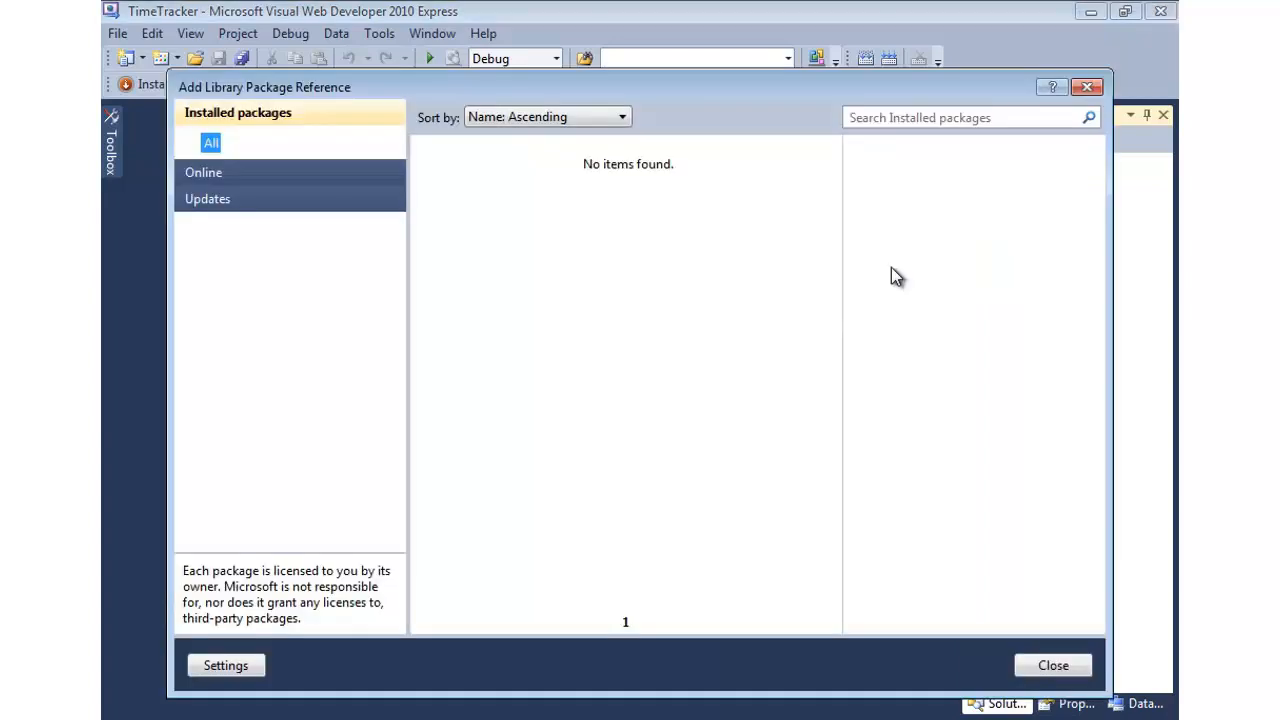
{"action": "left_click", "coordinate": [204, 172]}
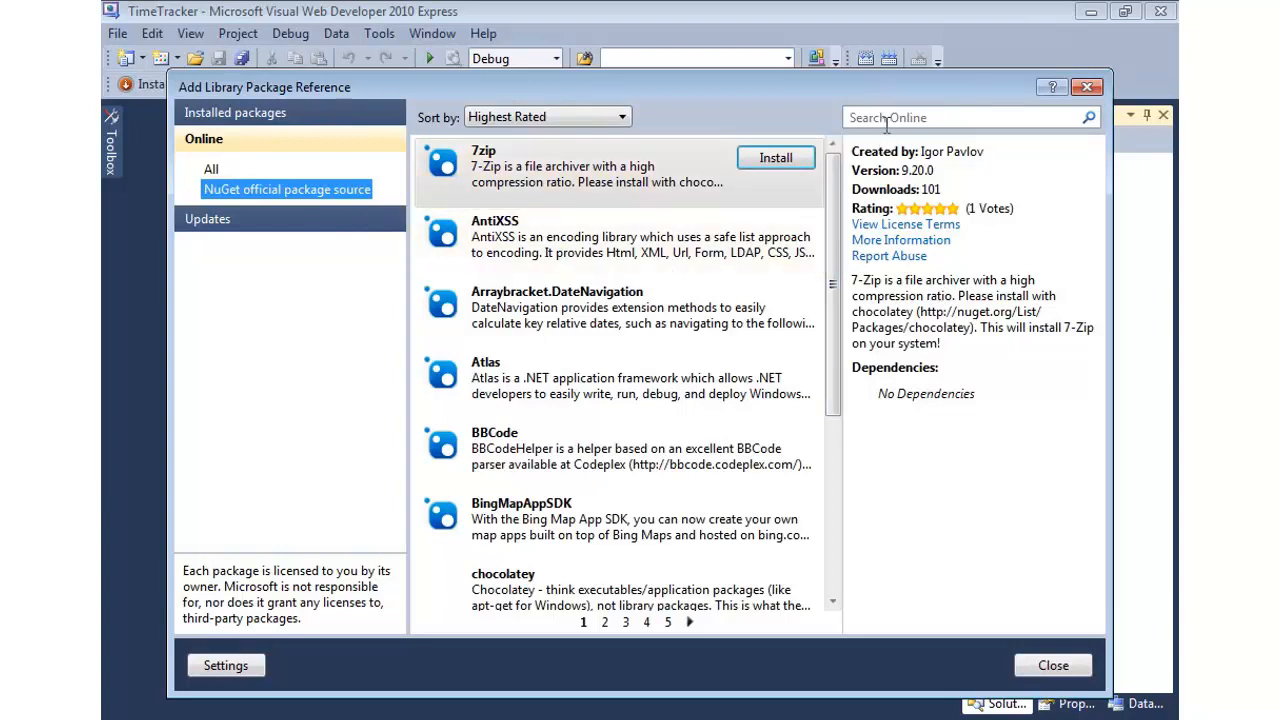
Search for EntityFramework, attempt its install, and dismiss the installation-failed error
{"action": "type", "text": "EntityFramework"}
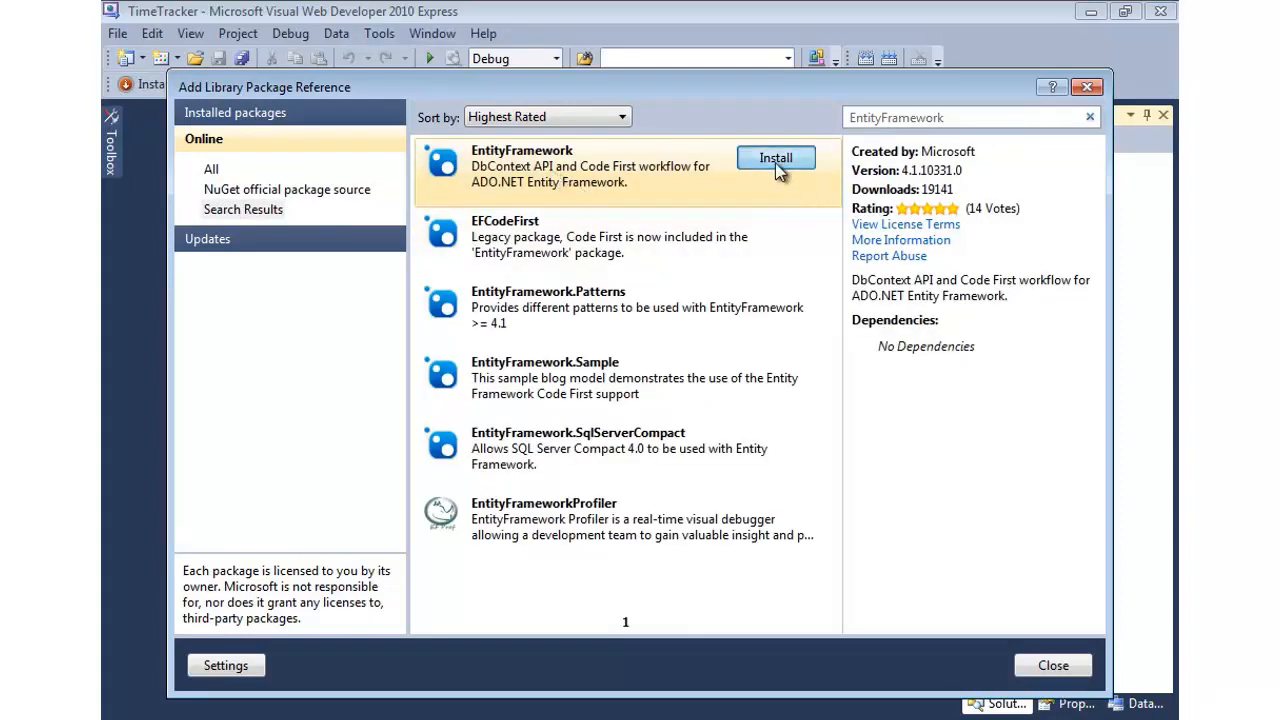
{"action": "left_click", "coordinate": [776, 158]}
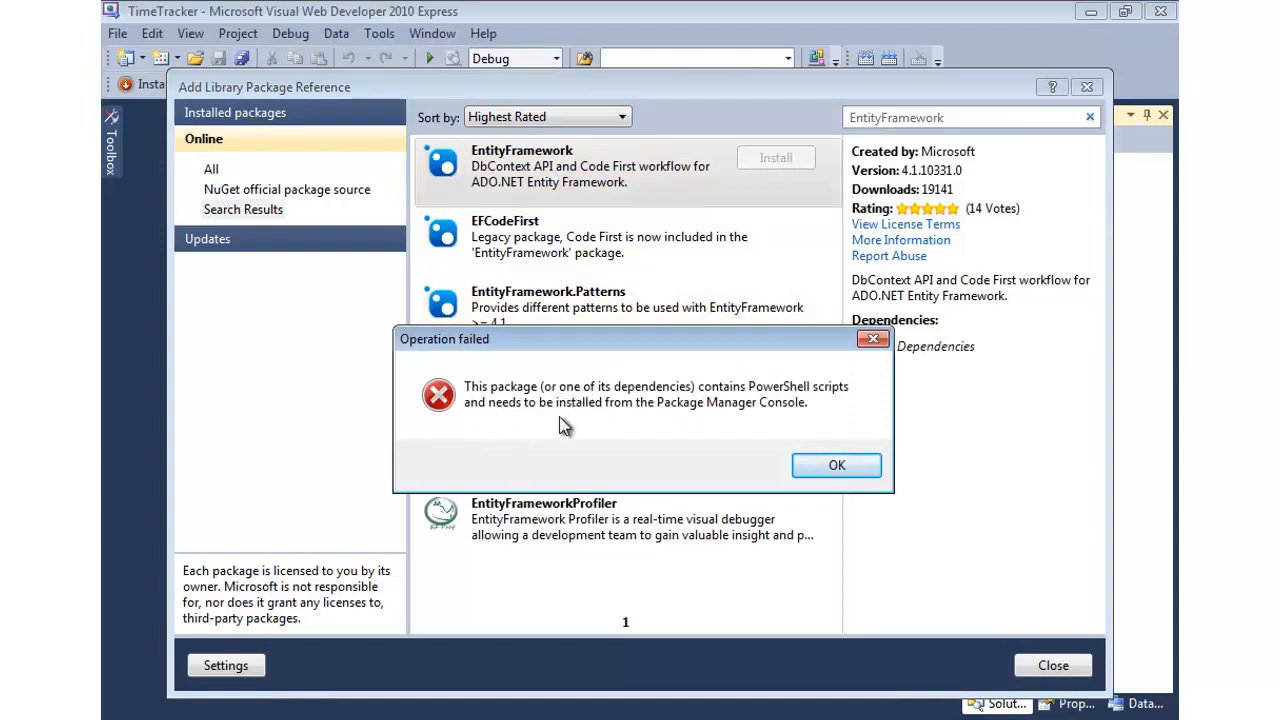
{"action": "mouse_move", "coordinate": [744, 420]}
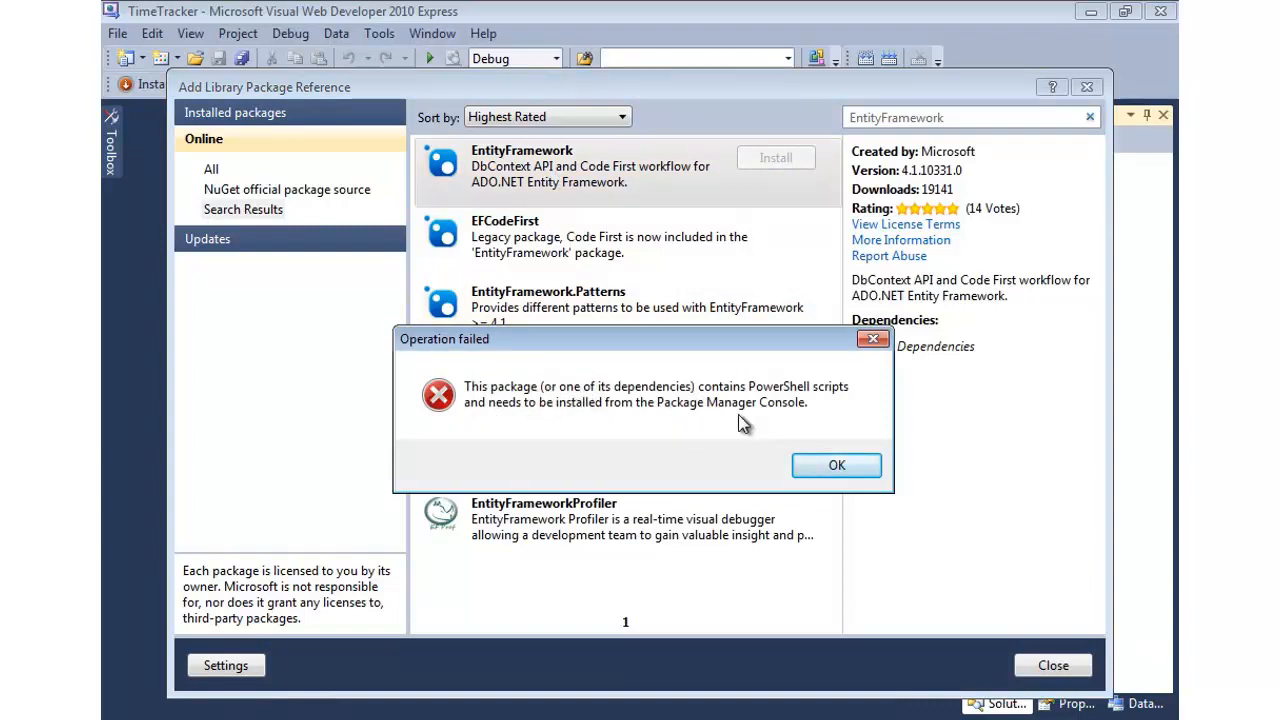
{"action": "mouse_move", "coordinate": [640, 444]}
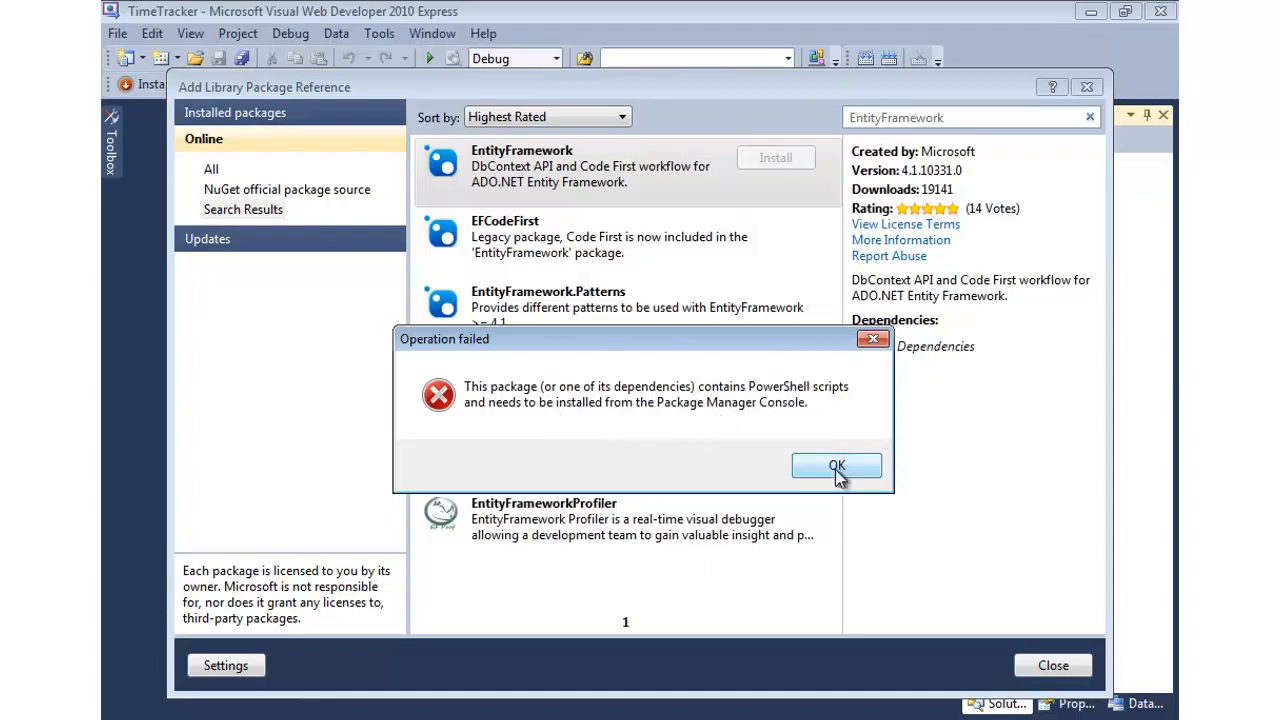
{"action": "left_click", "coordinate": [836, 466]}
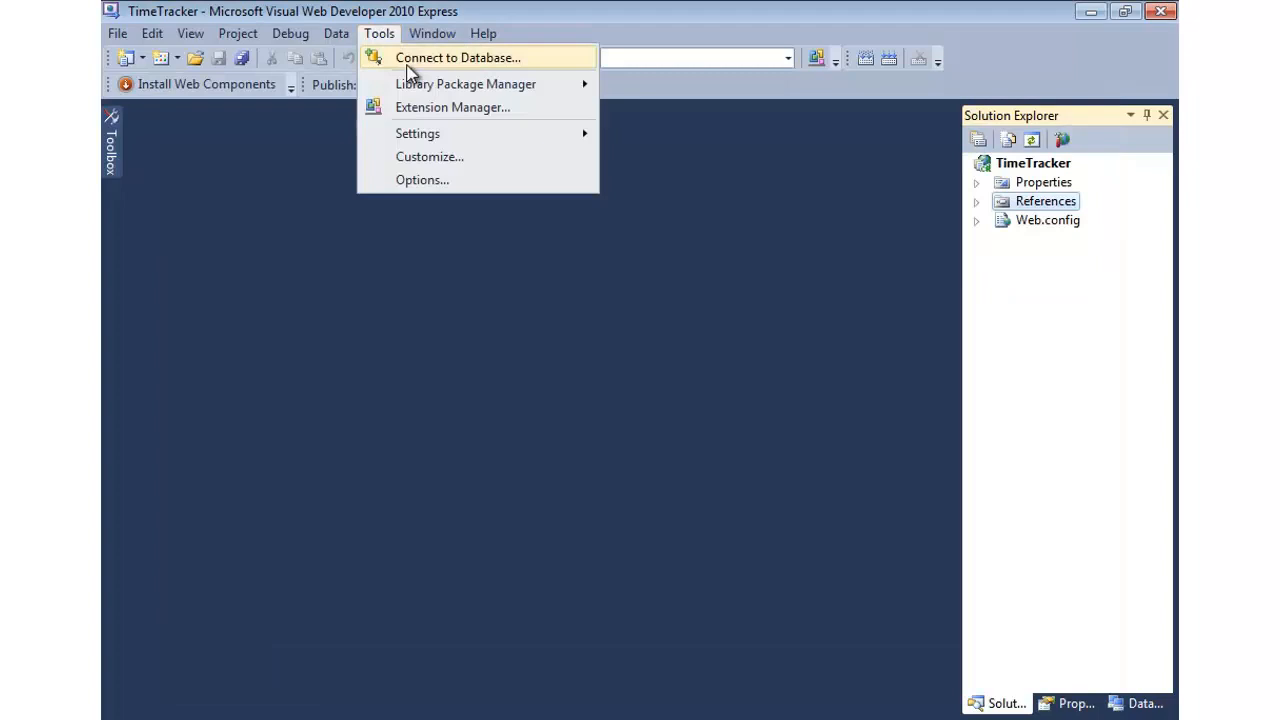
{"action": "mouse_move", "coordinate": [464, 84]}
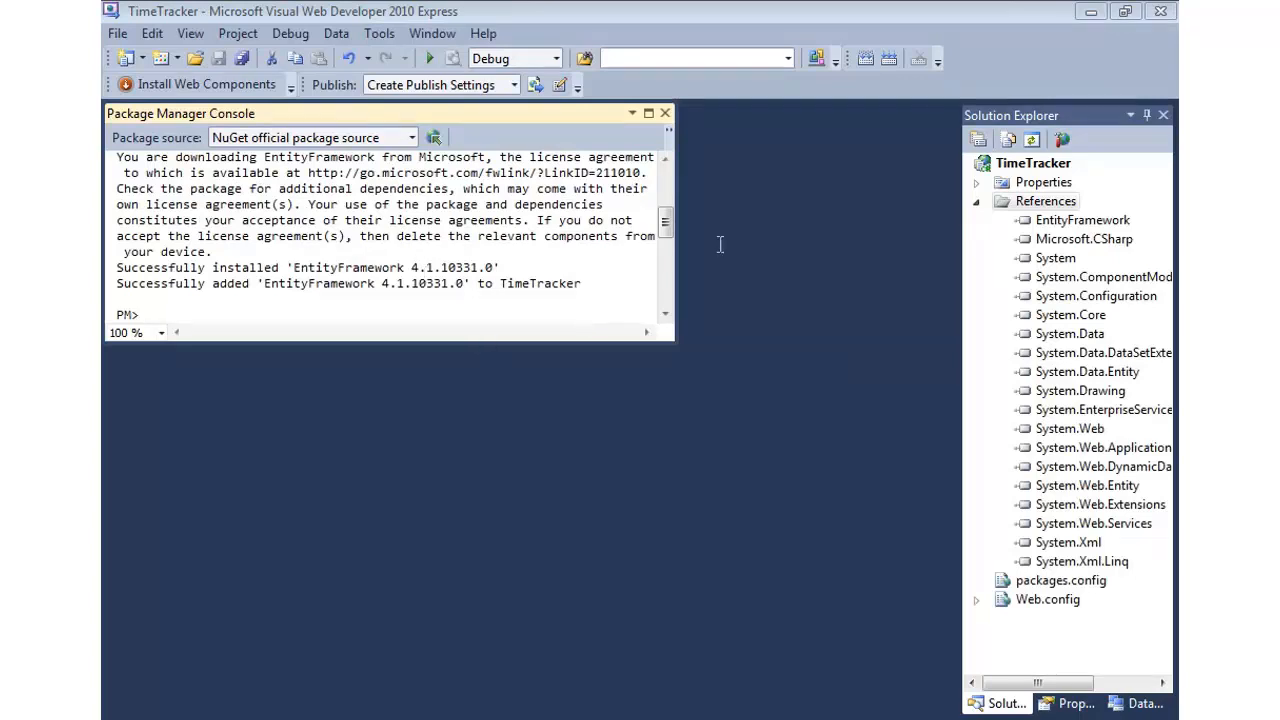
{"action": "mouse_move", "coordinate": [576, 424]}
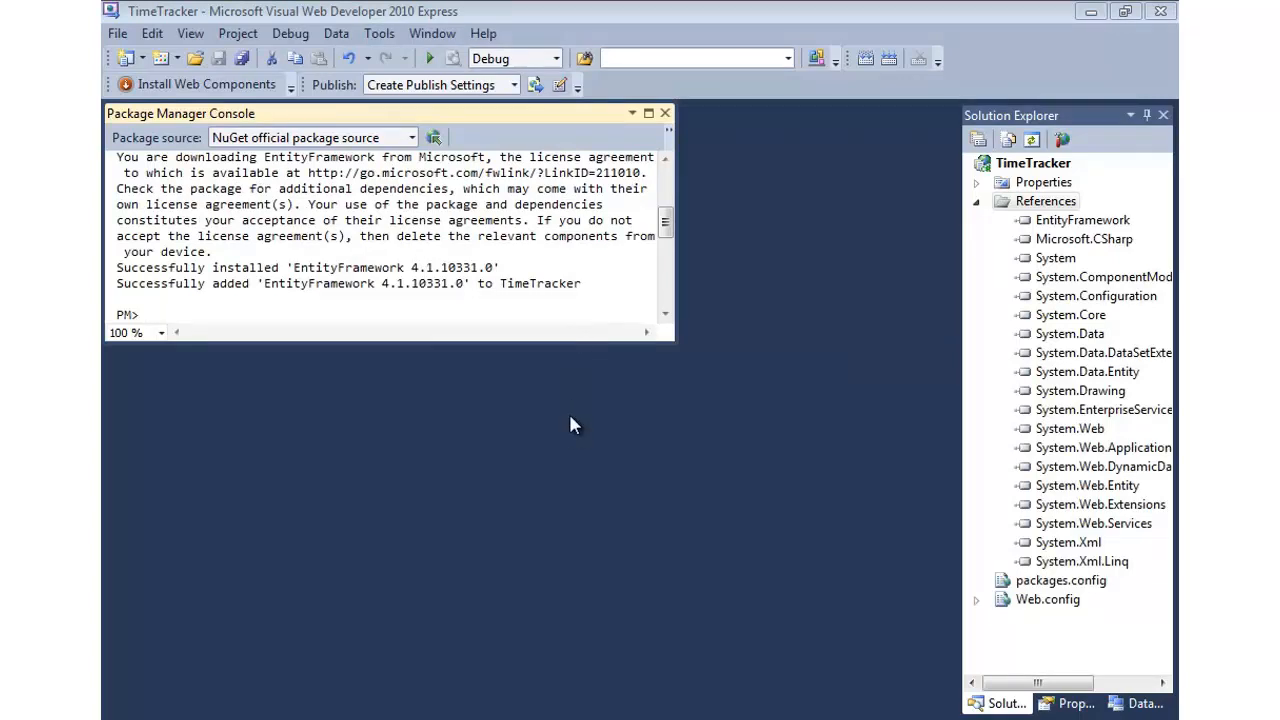
{"action": "mouse_move", "coordinate": [408, 260]}
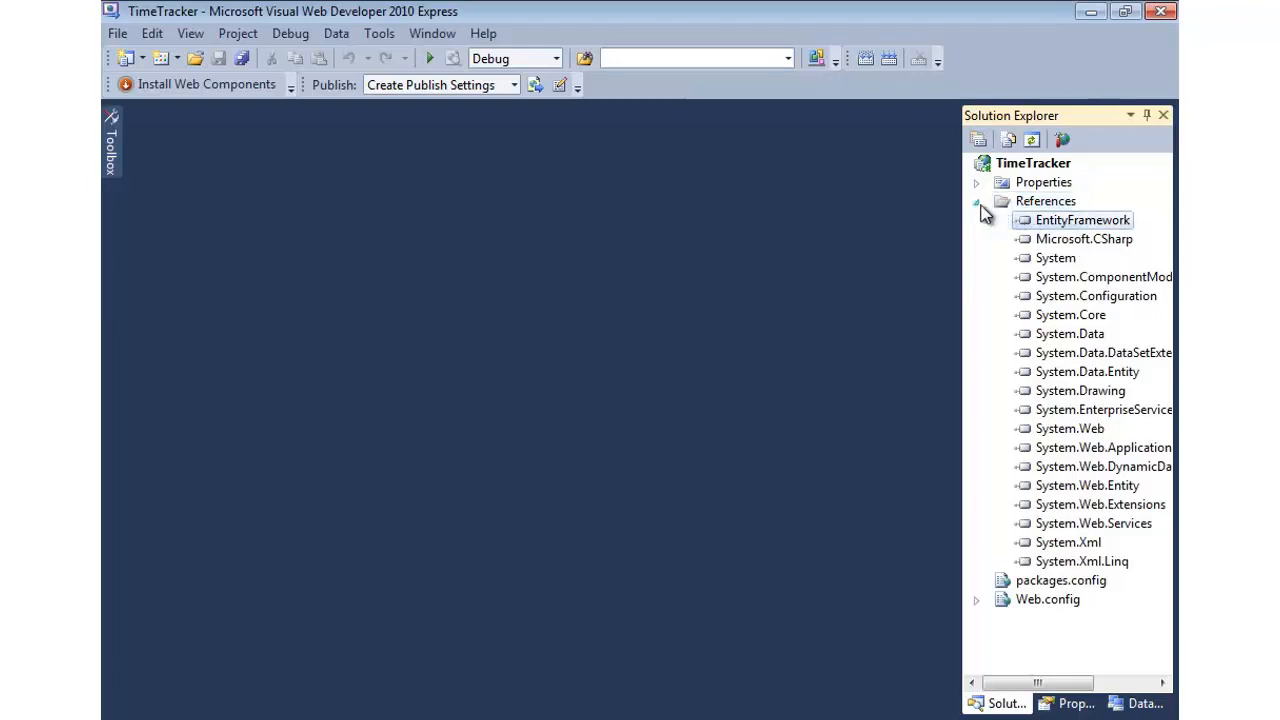
Collapse the References node after EntityFramework 4.1.10331.0 is installed via the console
{"action": "left_click", "coordinate": [976, 200]}
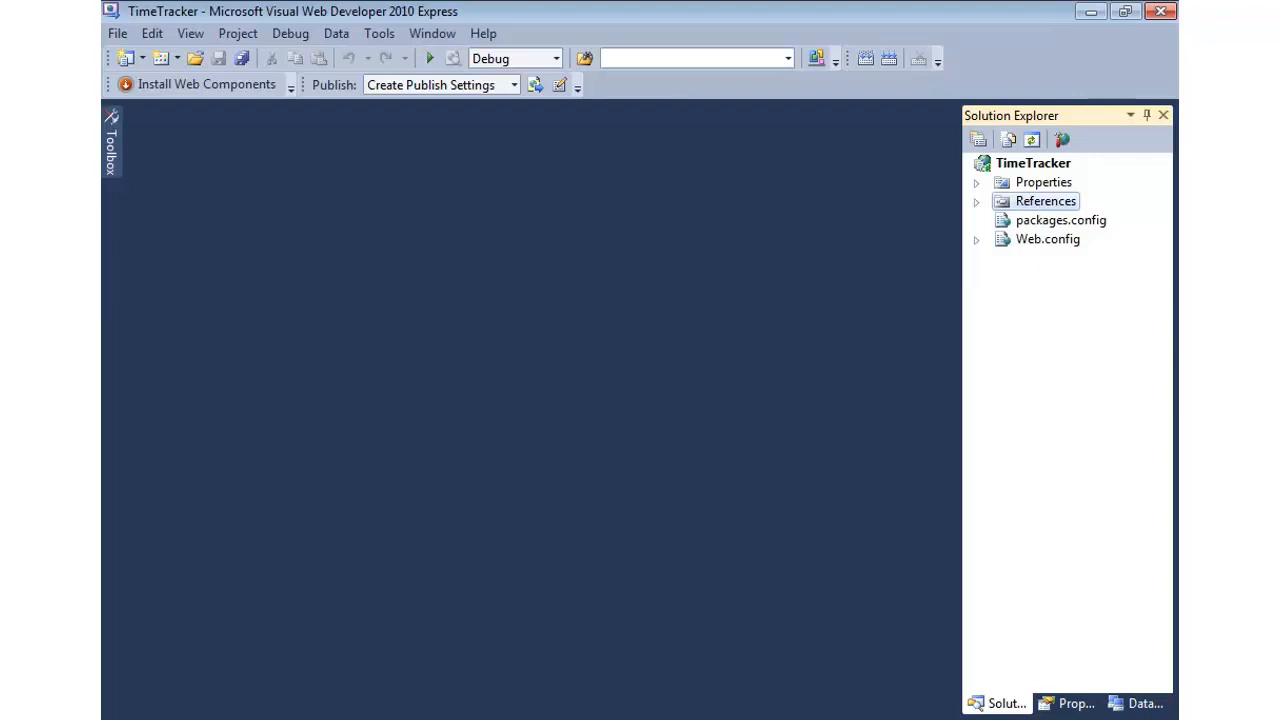
Create the Models folder's Employee and TimeCard classes and review the TimeCard daily-hours properties
{"action": "left_click", "coordinate": [1048, 238]}
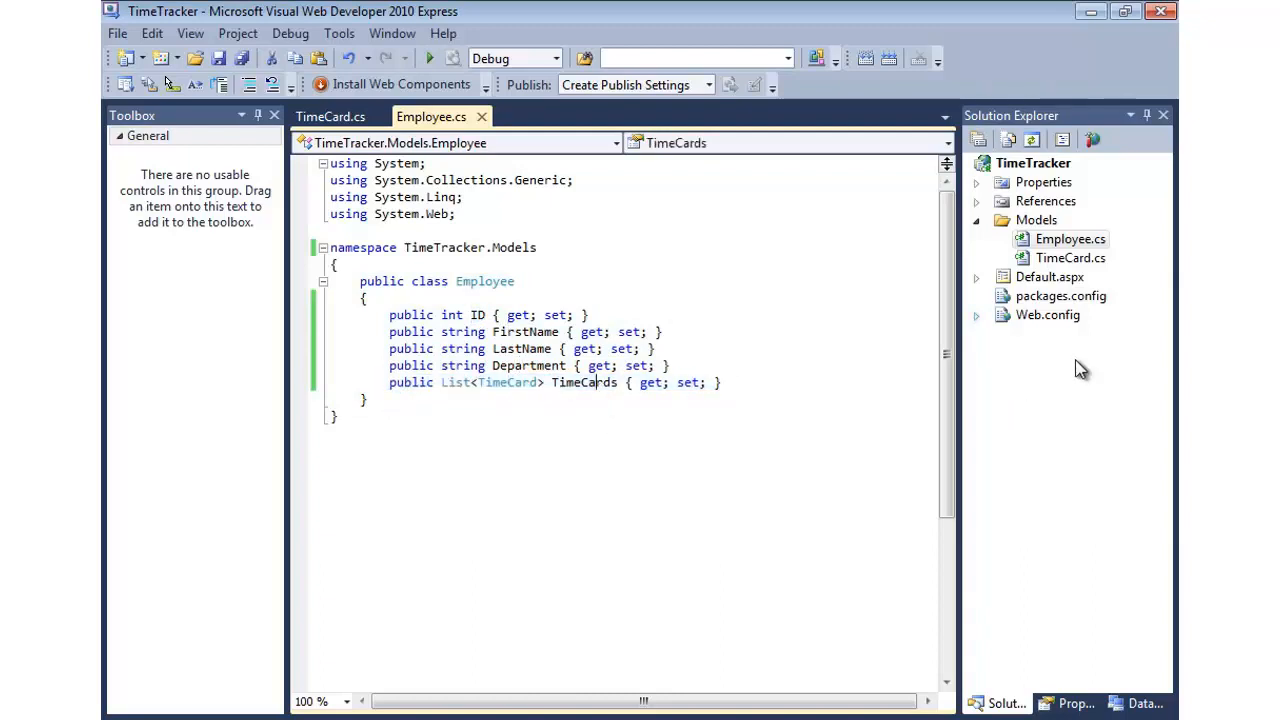
{"action": "left_click", "coordinate": [330, 116]}
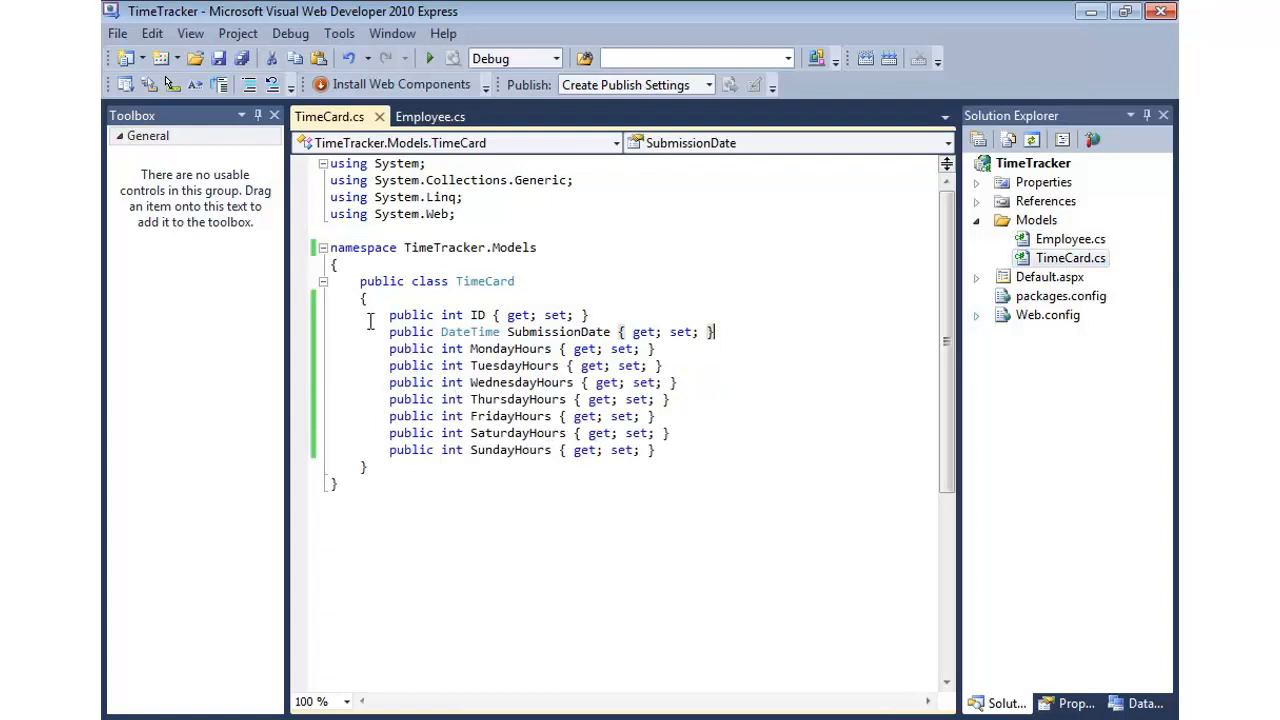
{"action": "double_click", "coordinate": [556, 332]}
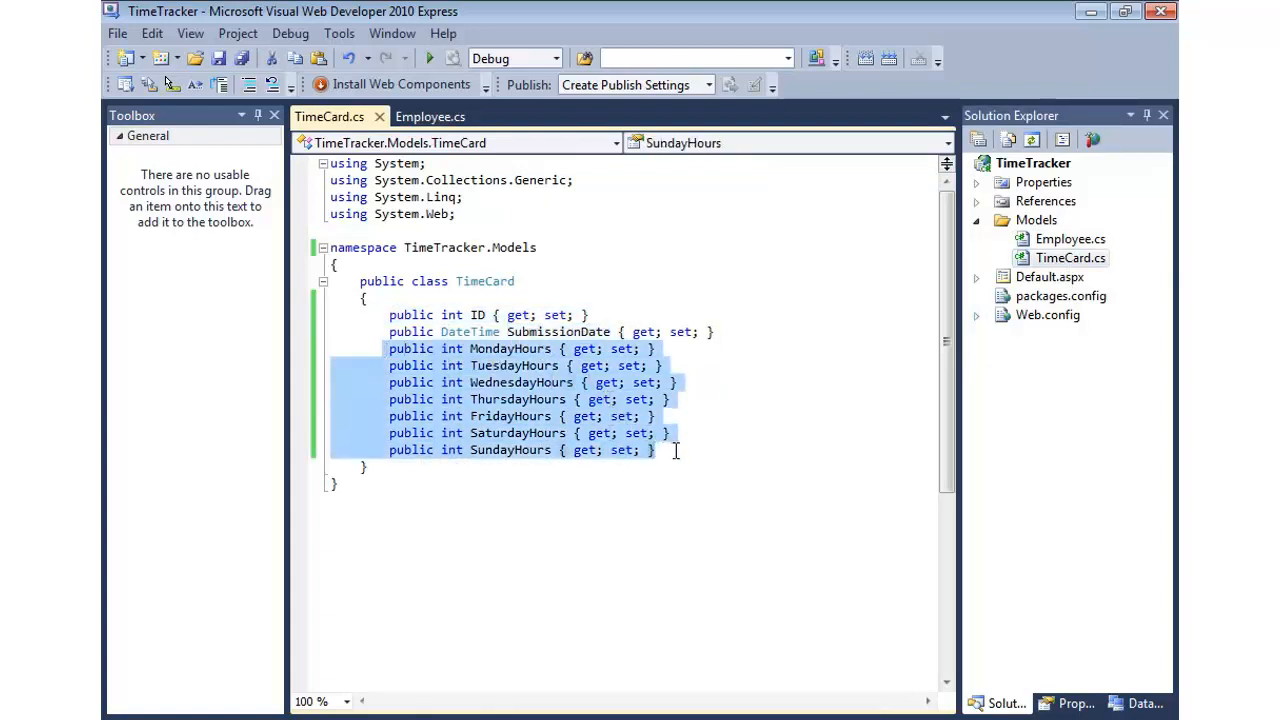
{"action": "left_click", "coordinate": [656, 448]}
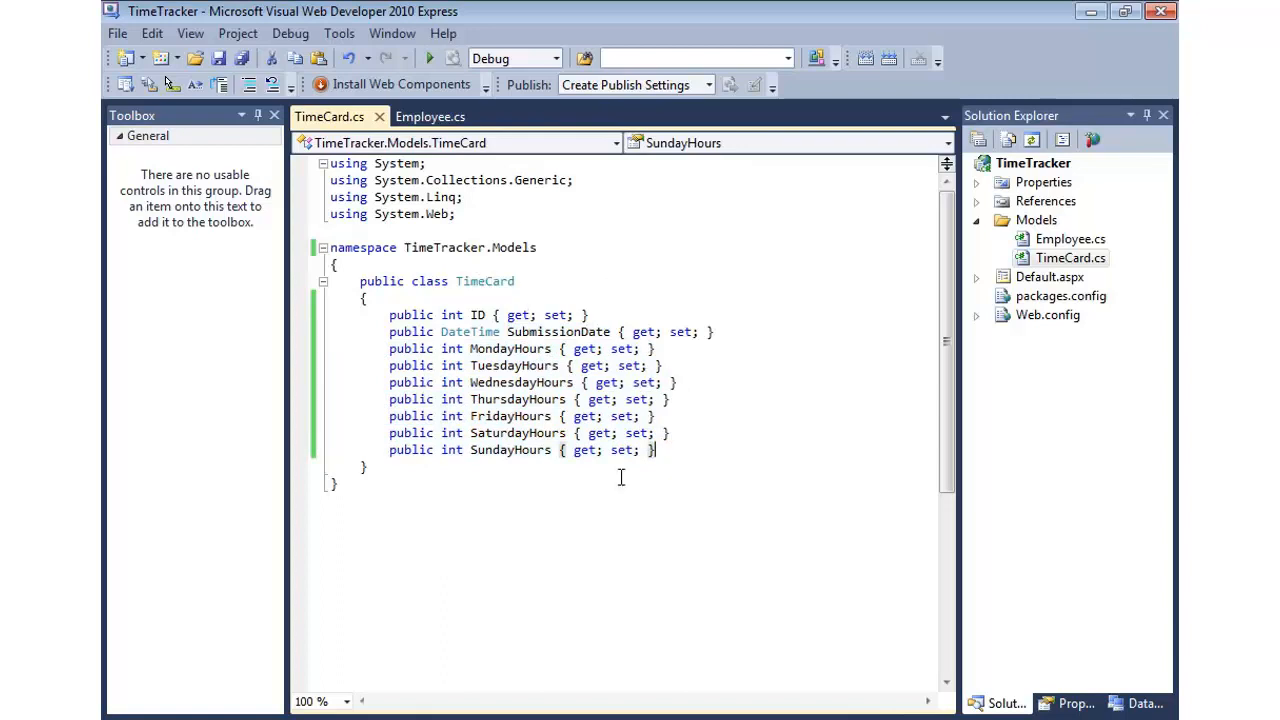
{"action": "mouse_move", "coordinate": [748, 472]}
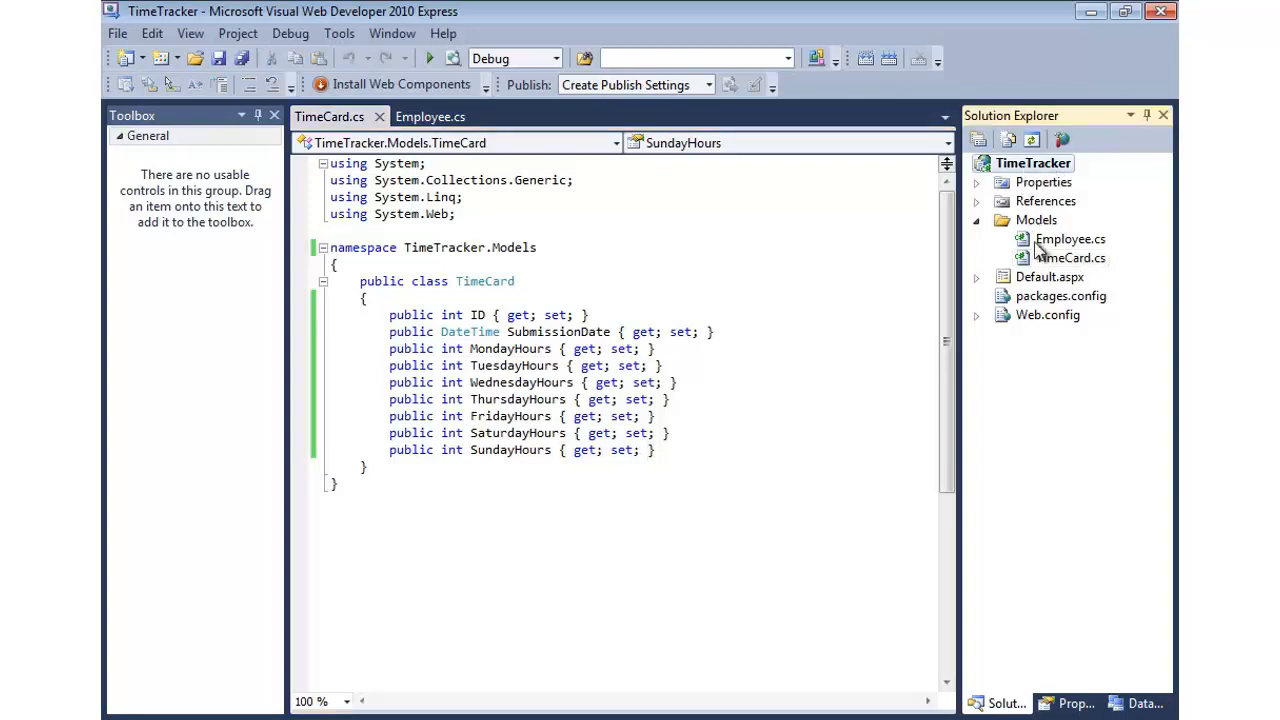
Add a new class file TimeTrackerDbContext.cs to the Models folder
{"action": "right_click", "coordinate": [1036, 218]}
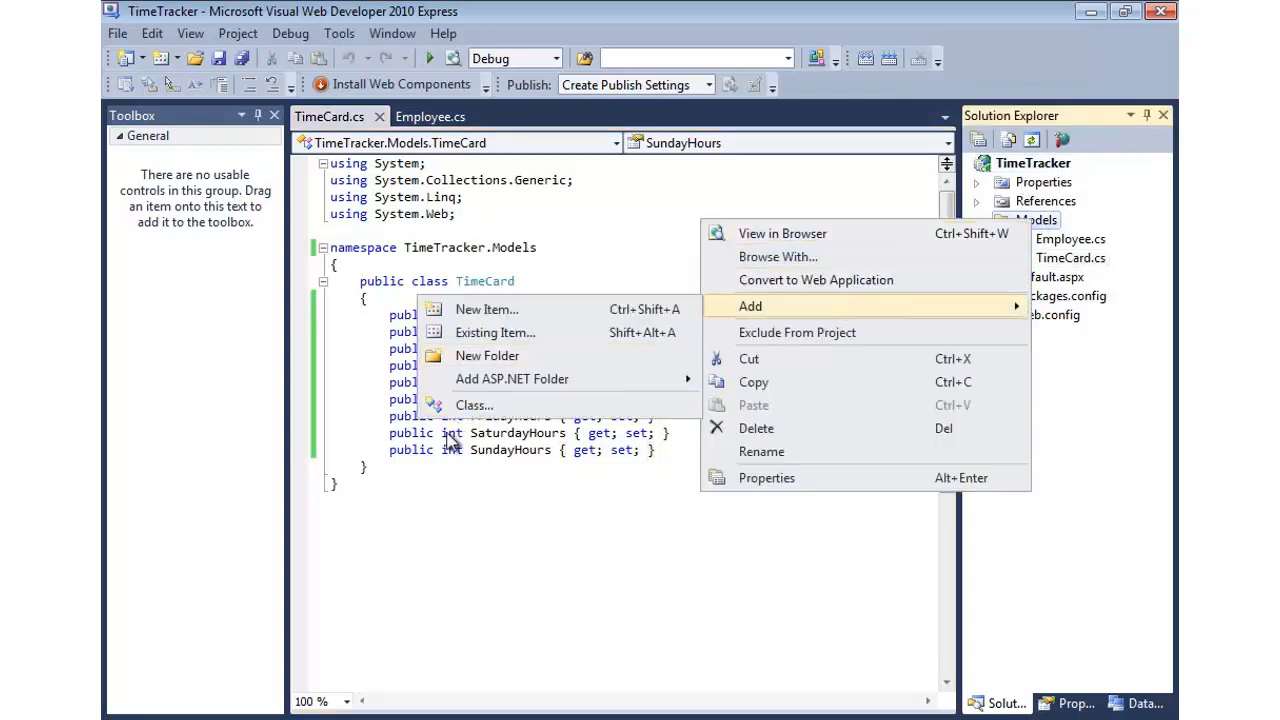
{"action": "left_click", "coordinate": [474, 404]}
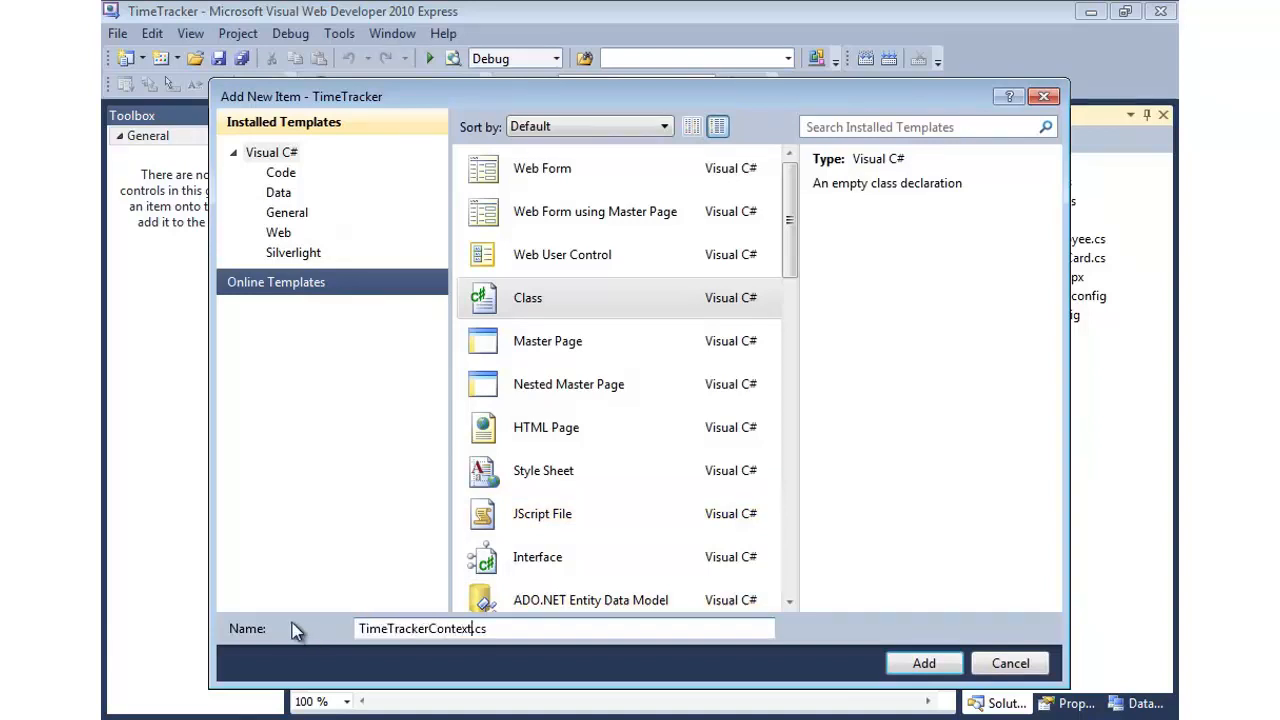
{"action": "key", "text": "BackSpace"}
{"action": "type", "text": "Db"}
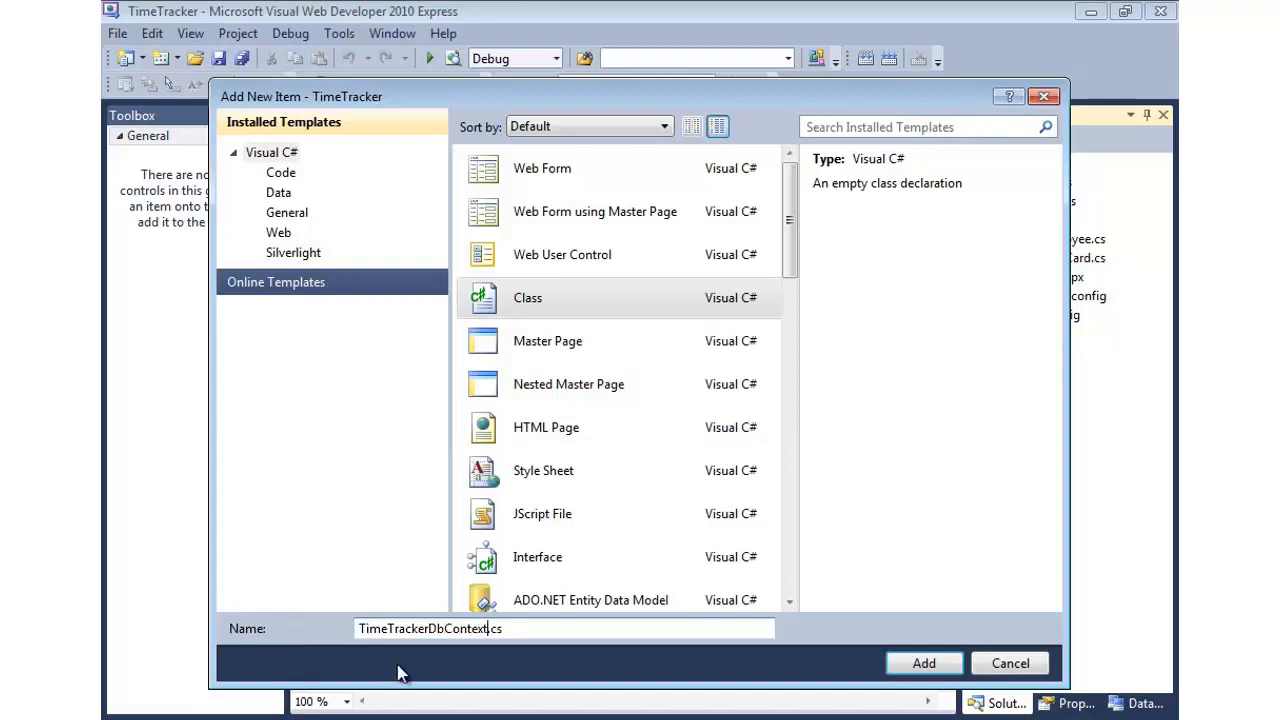
{"action": "double_click", "coordinate": [424, 628]}
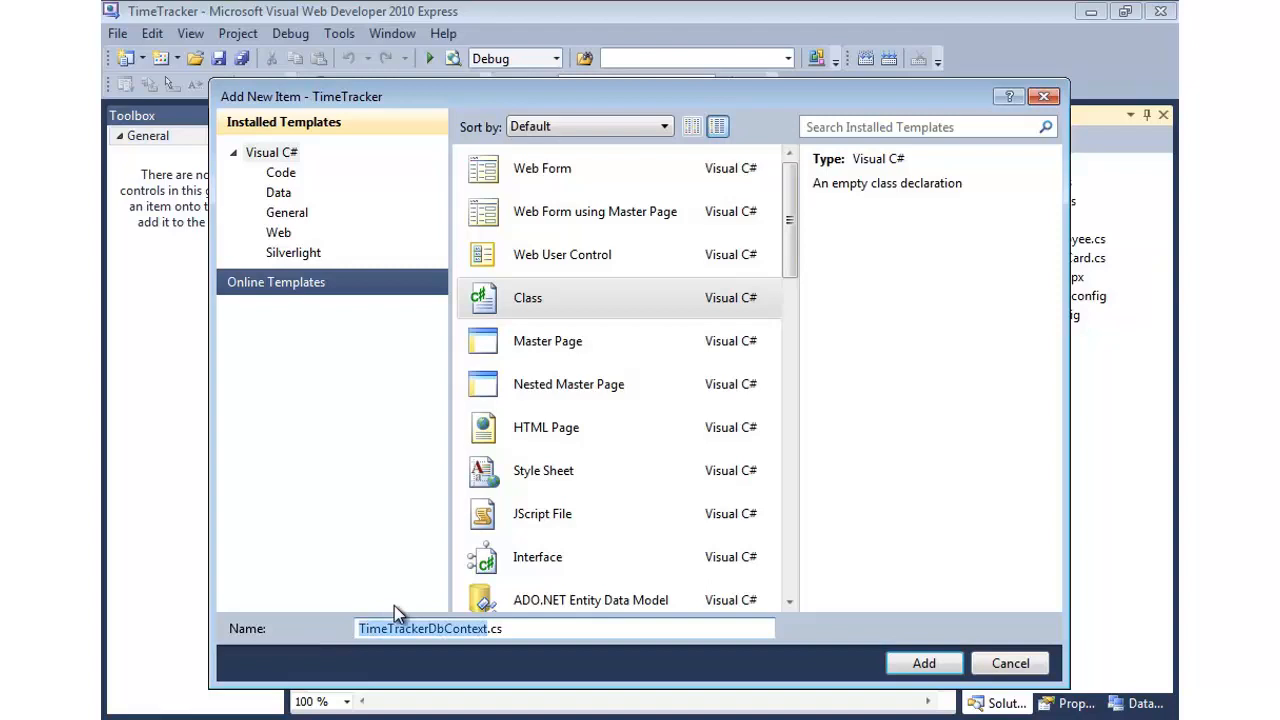
{"action": "left_click", "coordinate": [924, 664]}
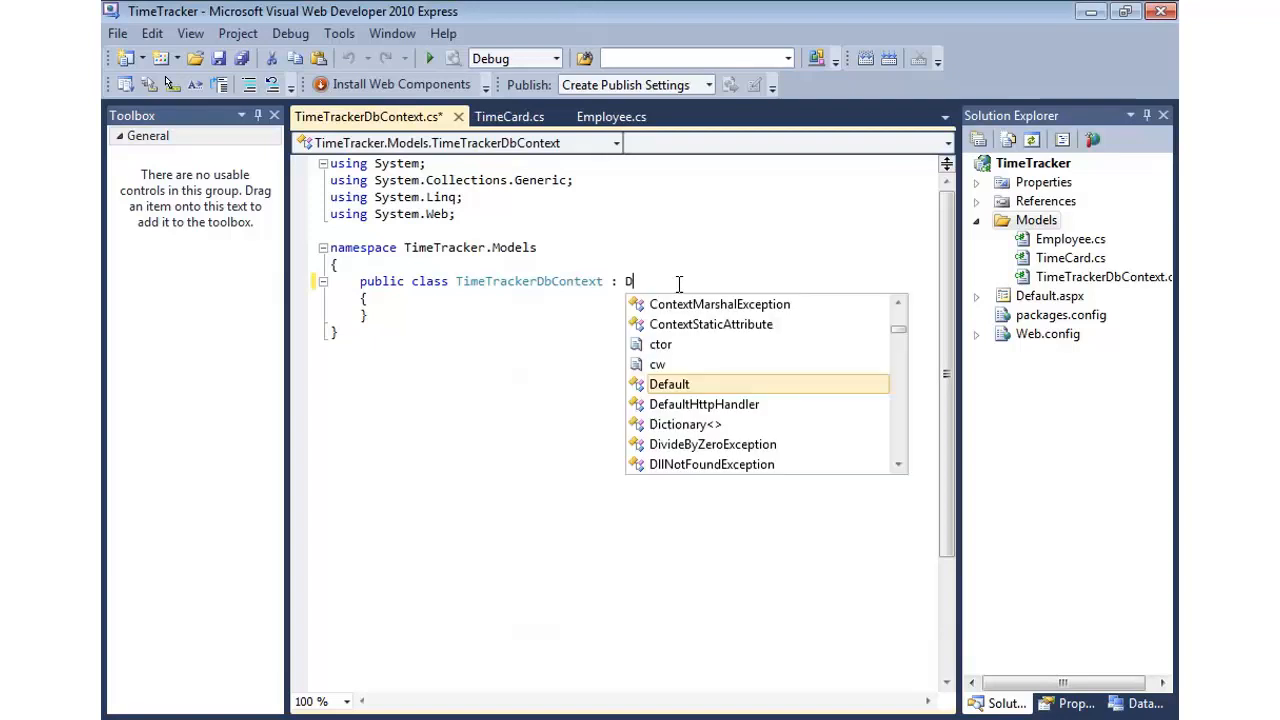
Derive TimeTrackerDbContext from DbContext, resolving the using for System.Data.Entity
{"action": "type", "text": "bc"}
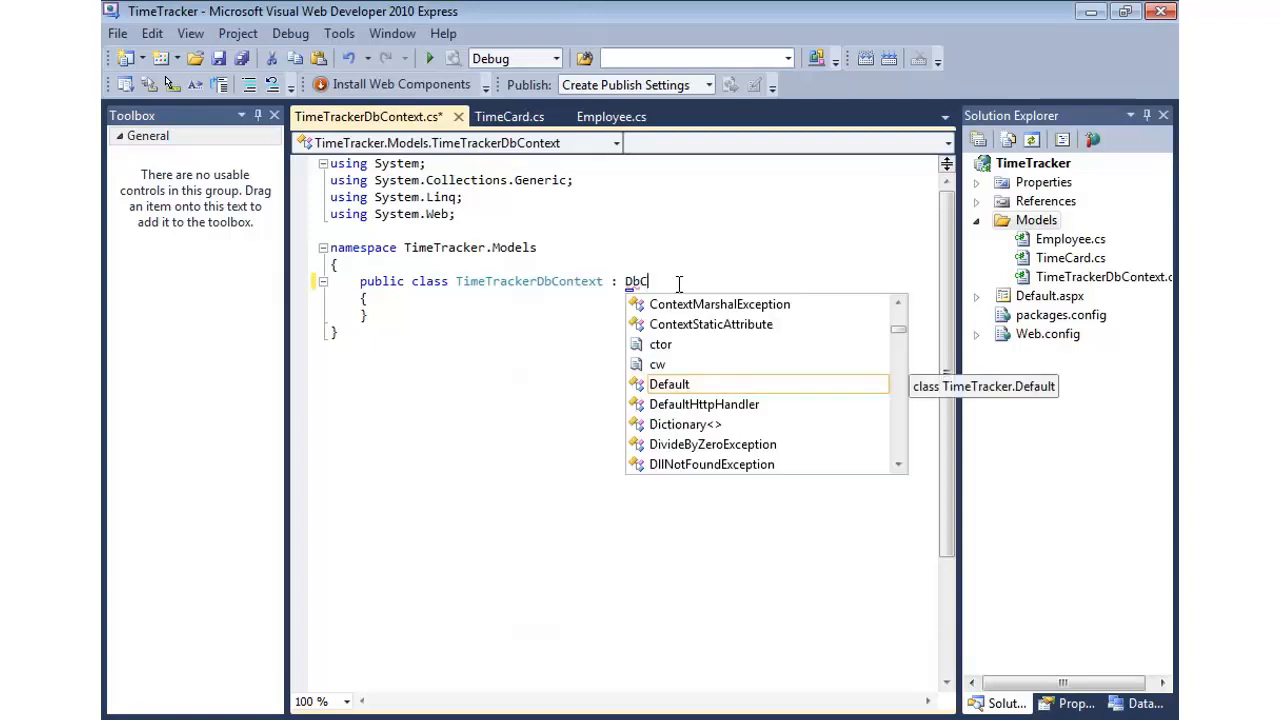
{"action": "right_click", "coordinate": [650, 280]}
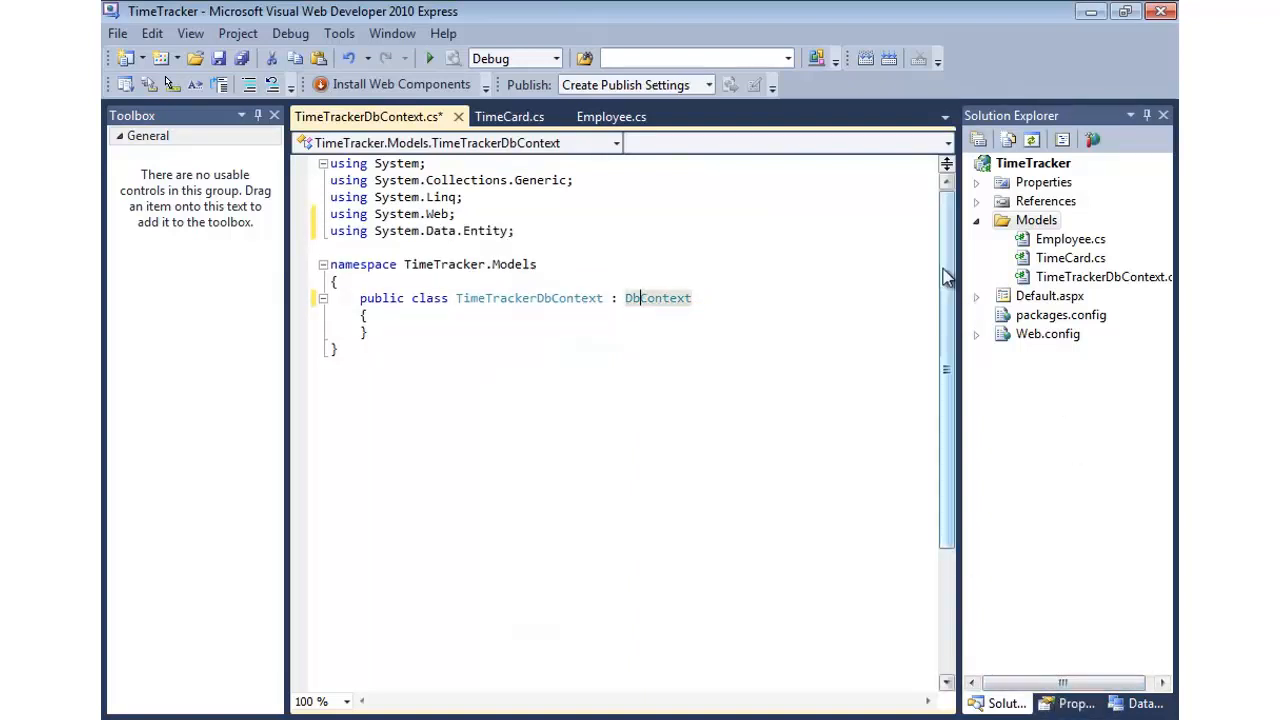
{"action": "left_click", "coordinate": [976, 200]}
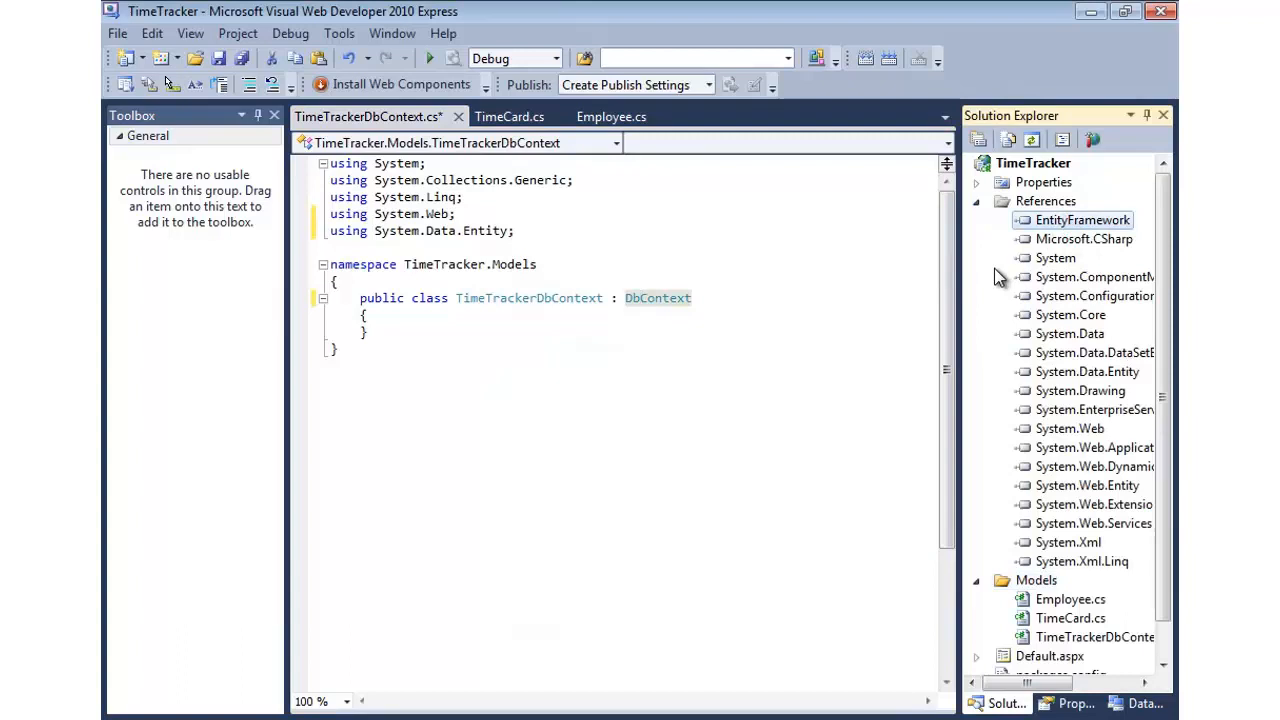
{"action": "left_click", "coordinate": [976, 200]}
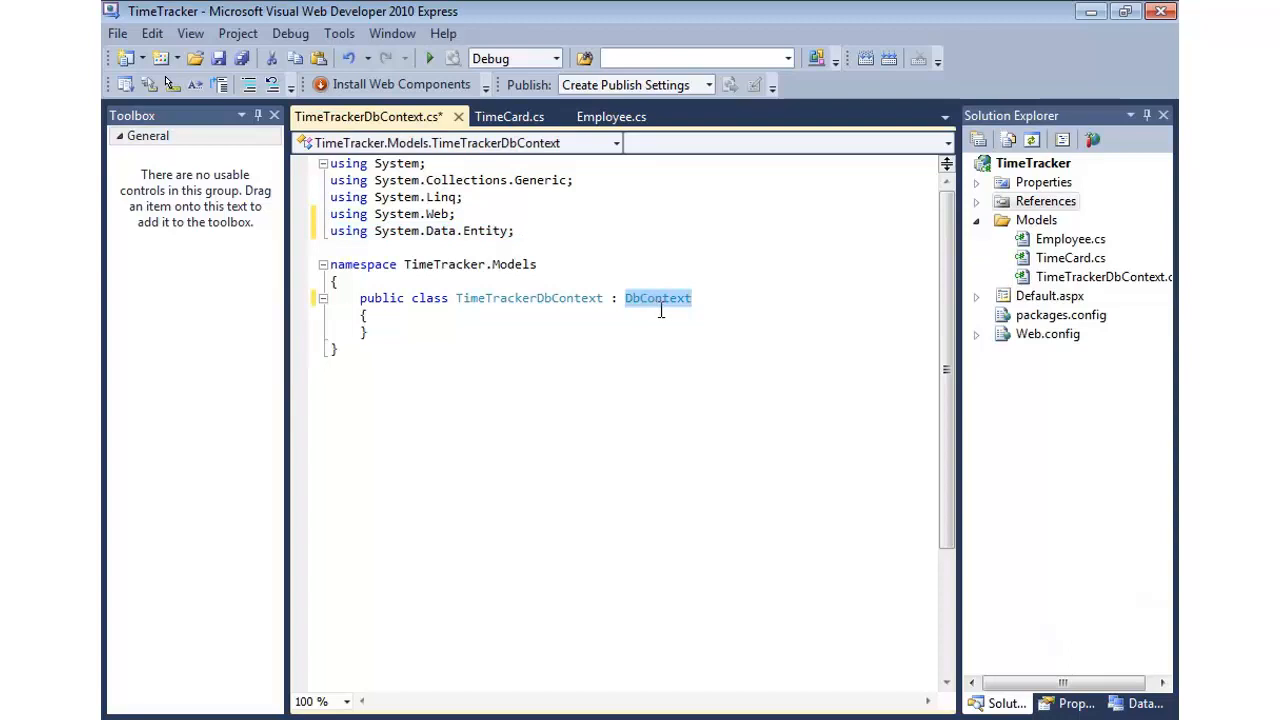
{"action": "type", "text": "D"}
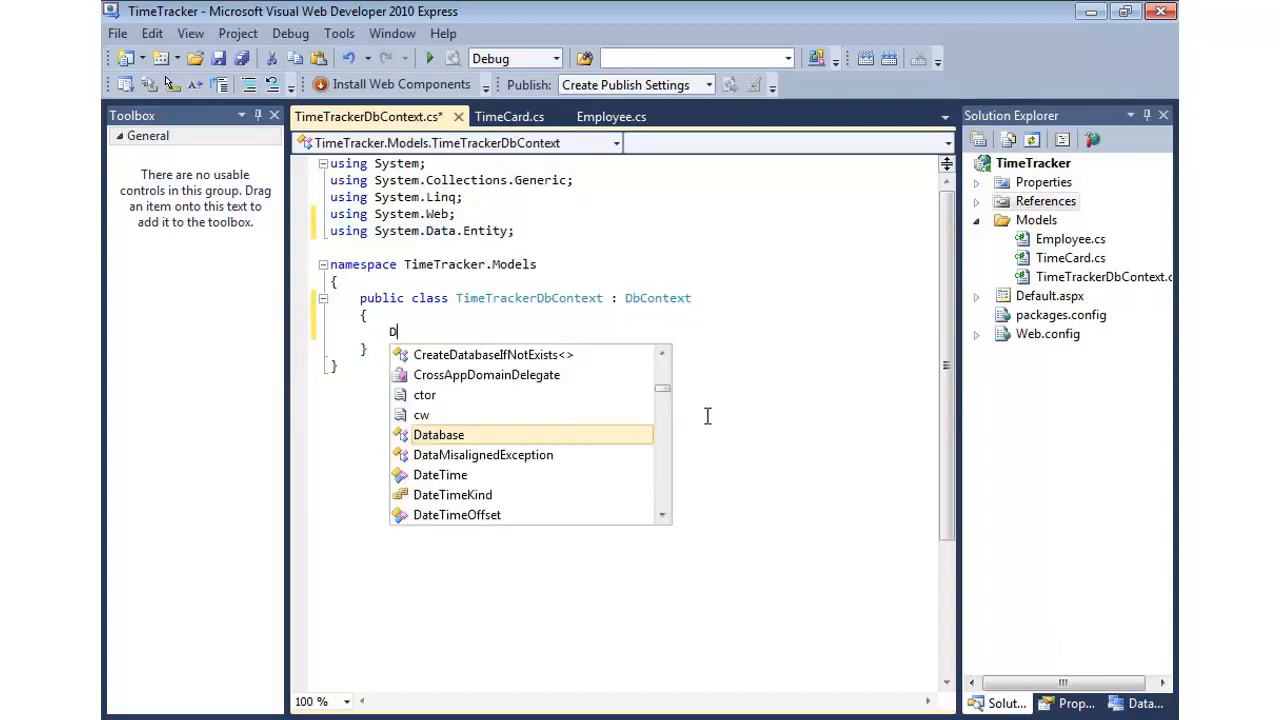
{"action": "type", "text": "bSet"}
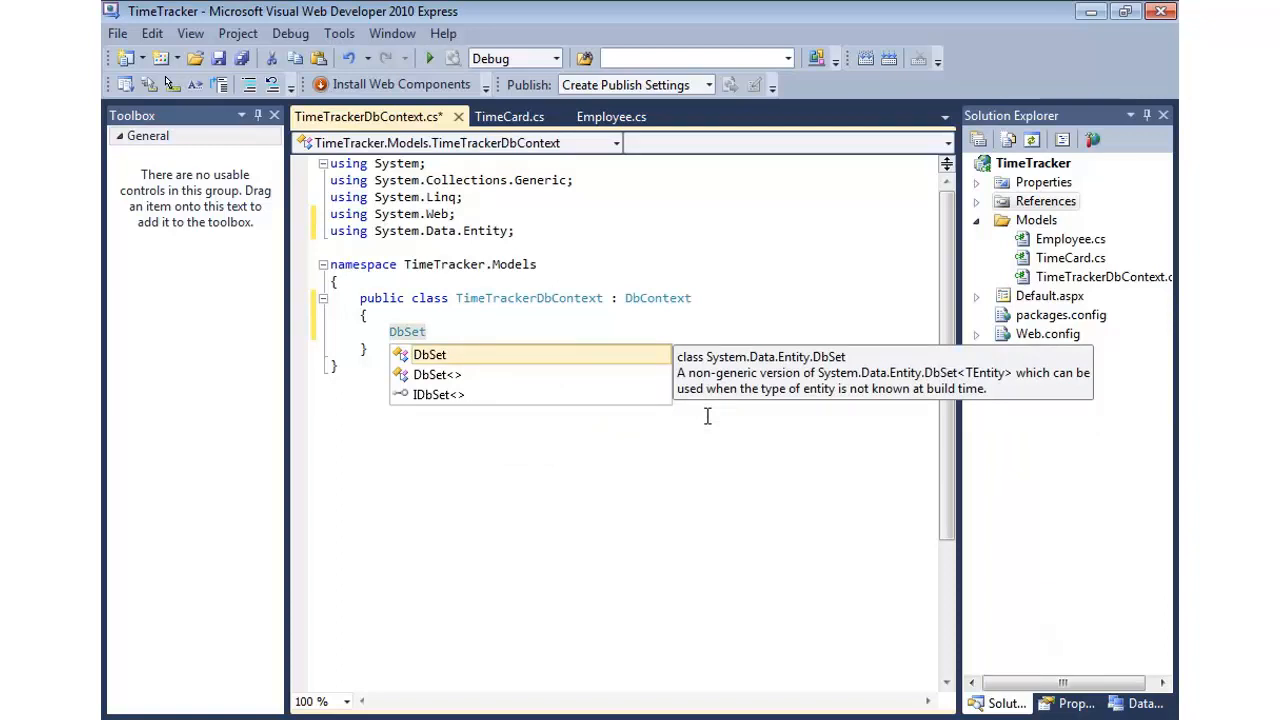
Add DbSet<Employee> Employees and DbSet<TimeCard> TimeCards properties with the prop snippet
{"action": "type", "text": "prop"}
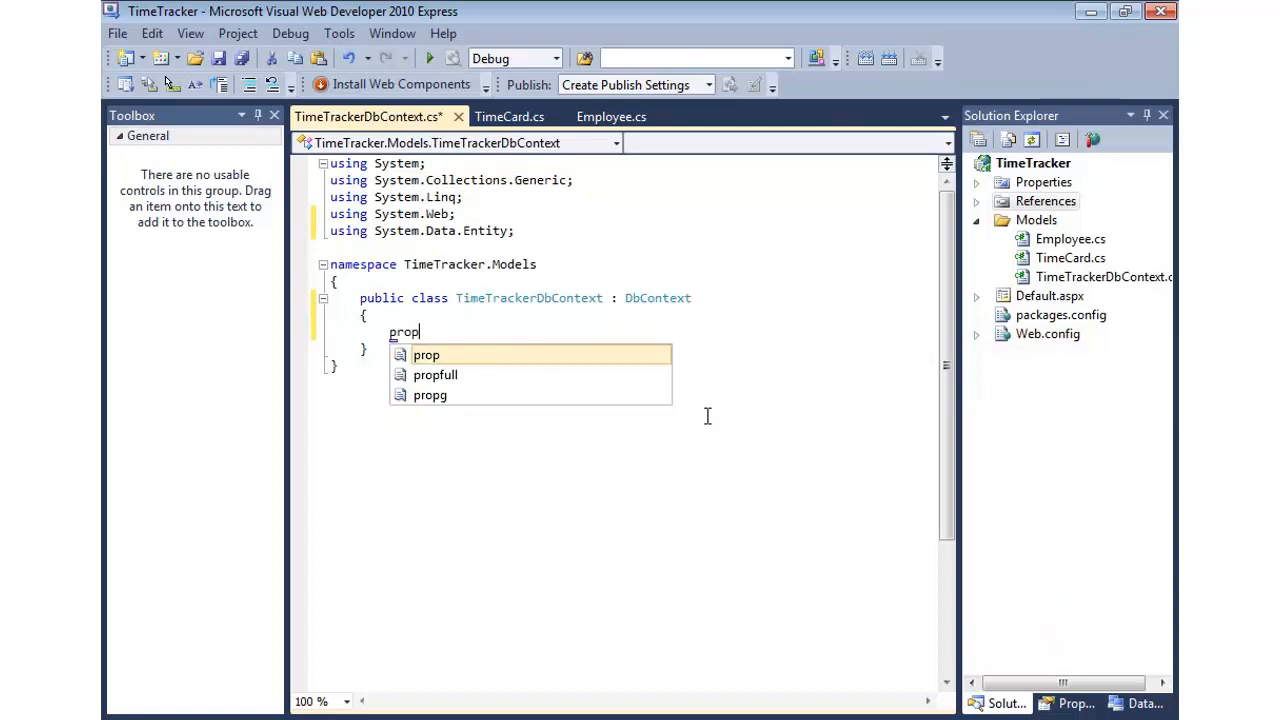
{"action": "key", "text": "Tab"}
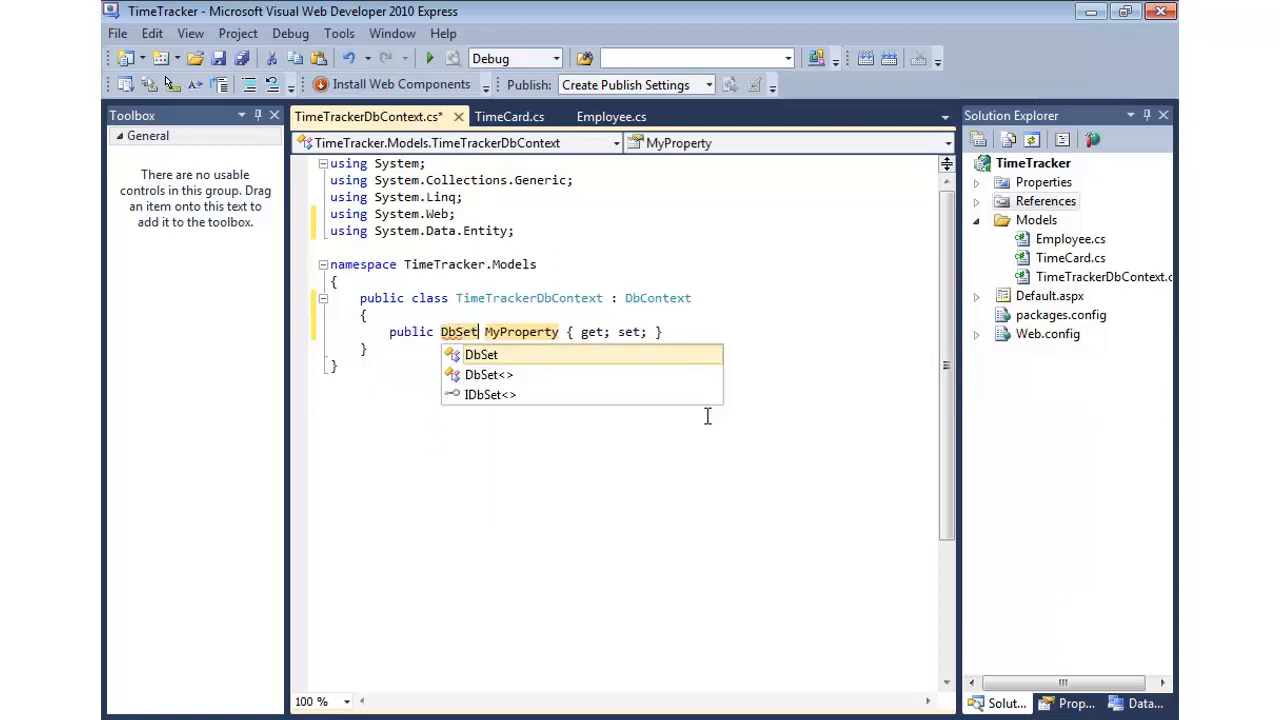
{"action": "type", "text": "<Employee><"}
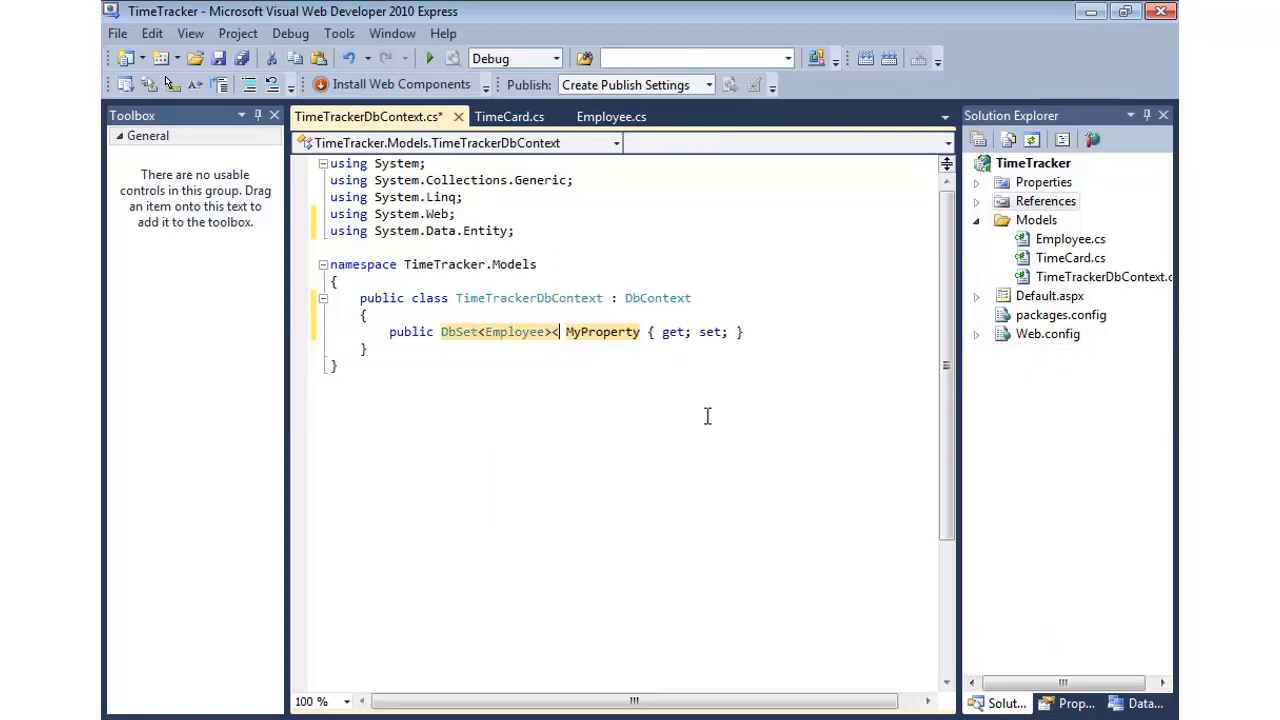
{"action": "type", "text": "Employees"}
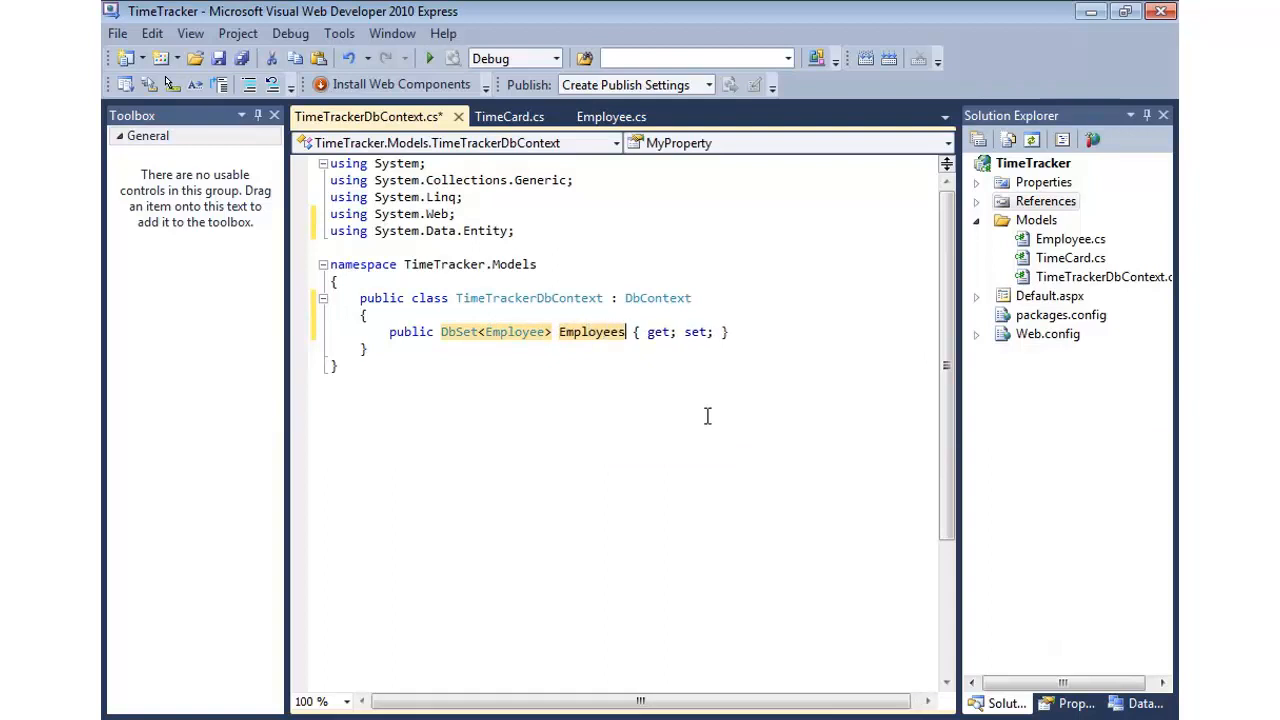
{"action": "type", "text": "prop"}
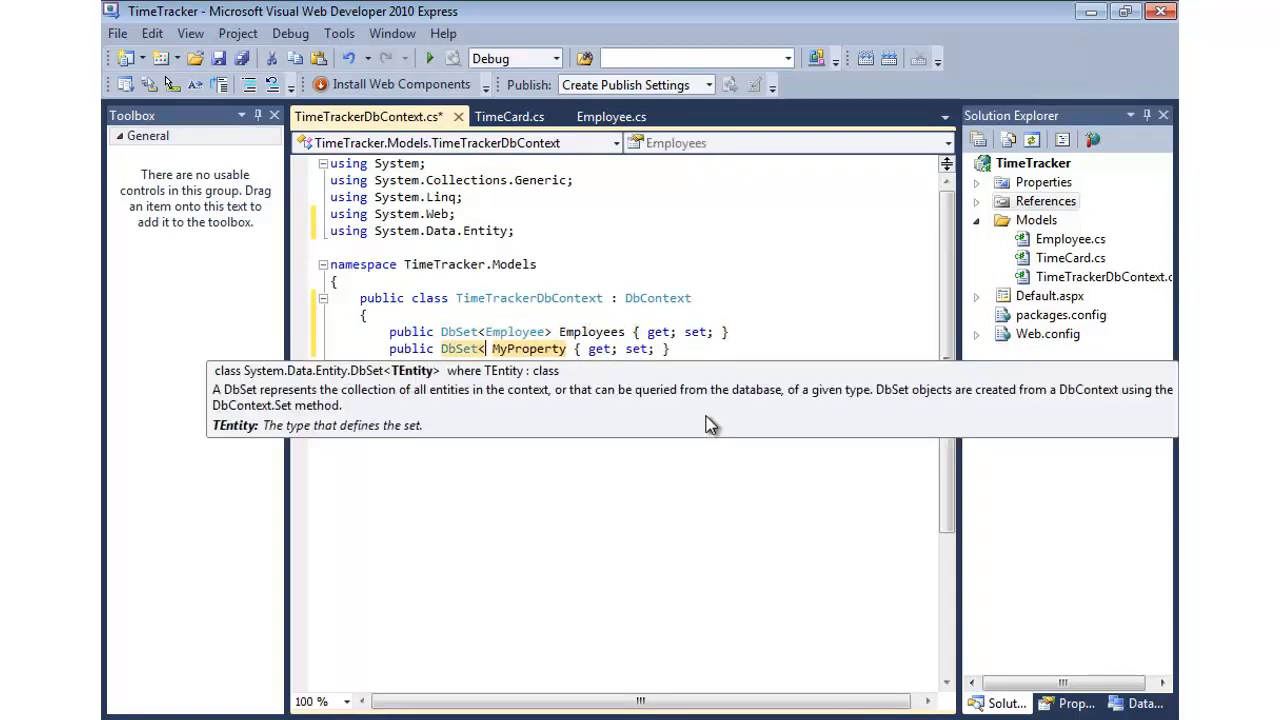
{"action": "type", "text": "TimeCard>"}
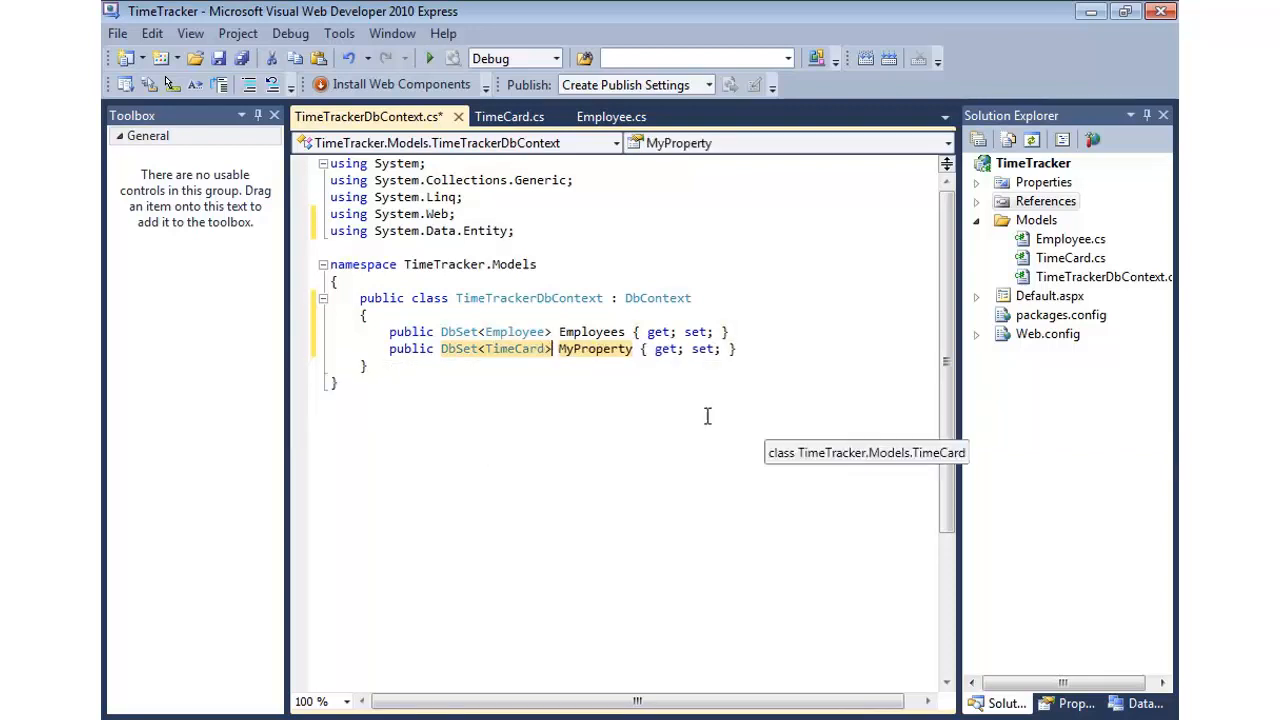
{"action": "type", "text": "TimeCards"}
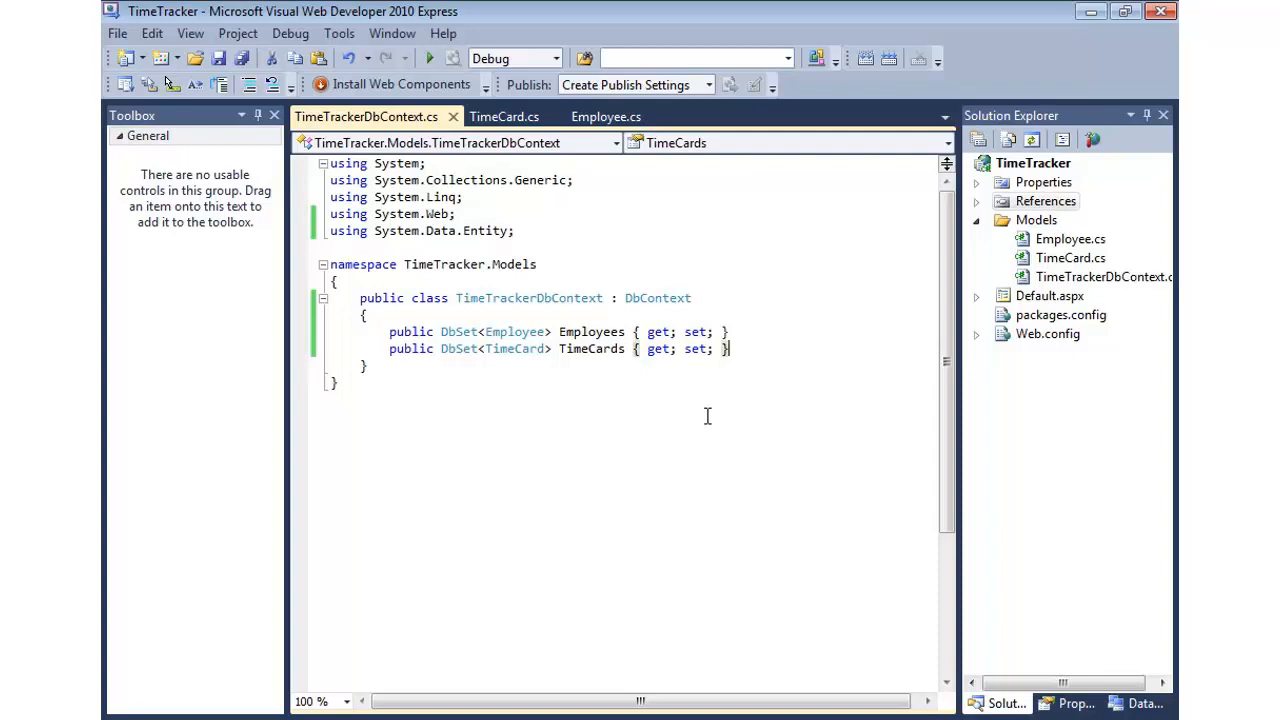
{"action": "mouse_move", "coordinate": [720, 416]}
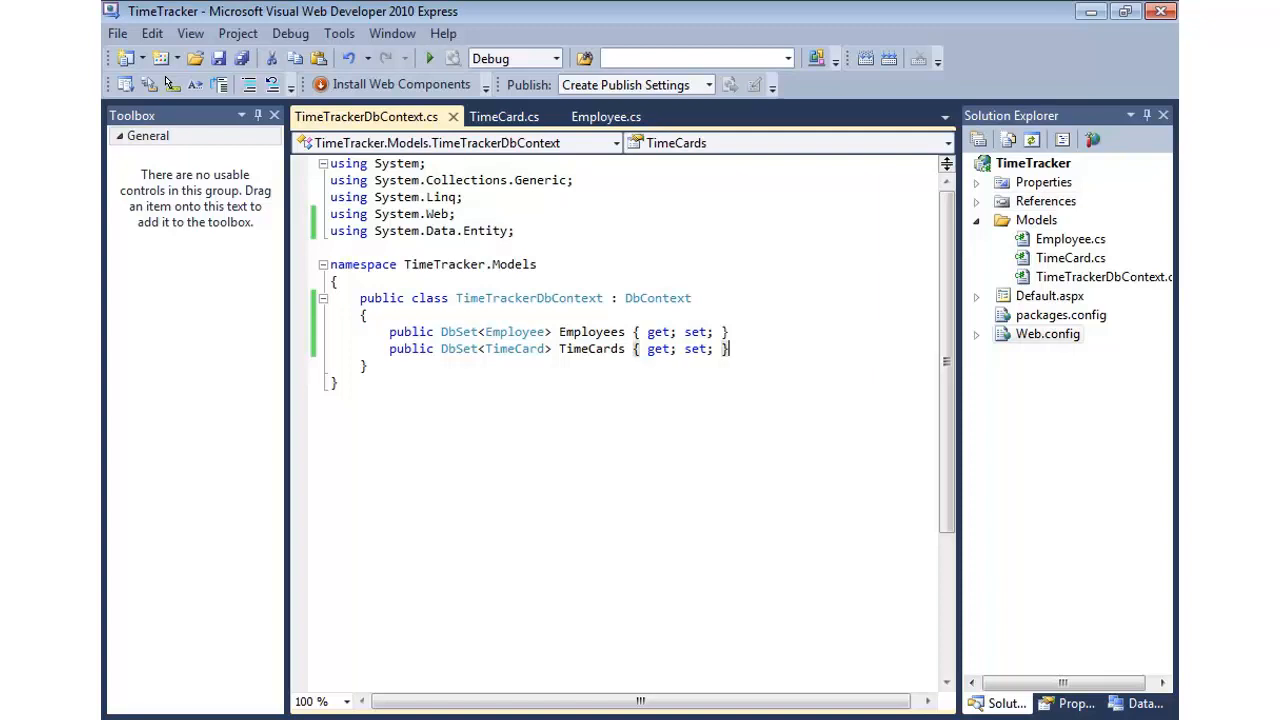
In Web.config add a TimeTrackerDbContext connection string pointing at server .\SqlExpress
{"action": "left_click", "coordinate": [1048, 332]}
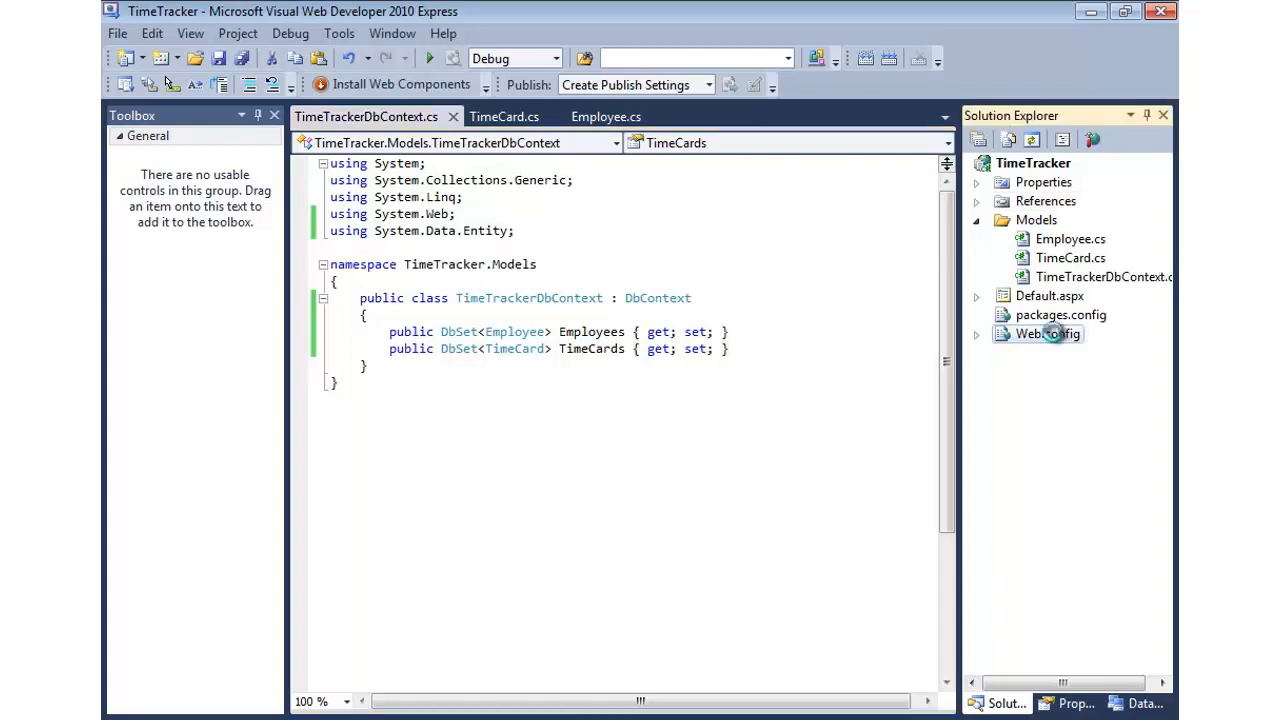
{"action": "double_click", "coordinate": [1048, 334]}
{"action": "type", "text": "<connectionStrings"}
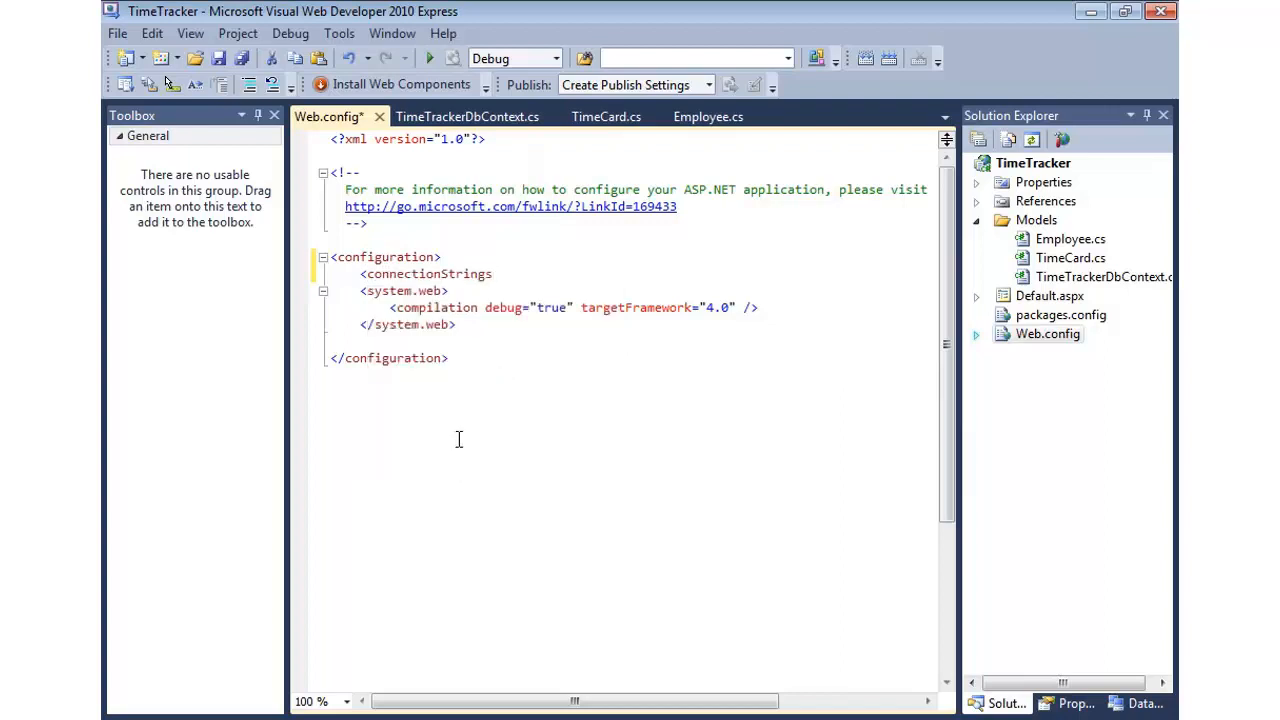
{"action": "type", "text": "<"}
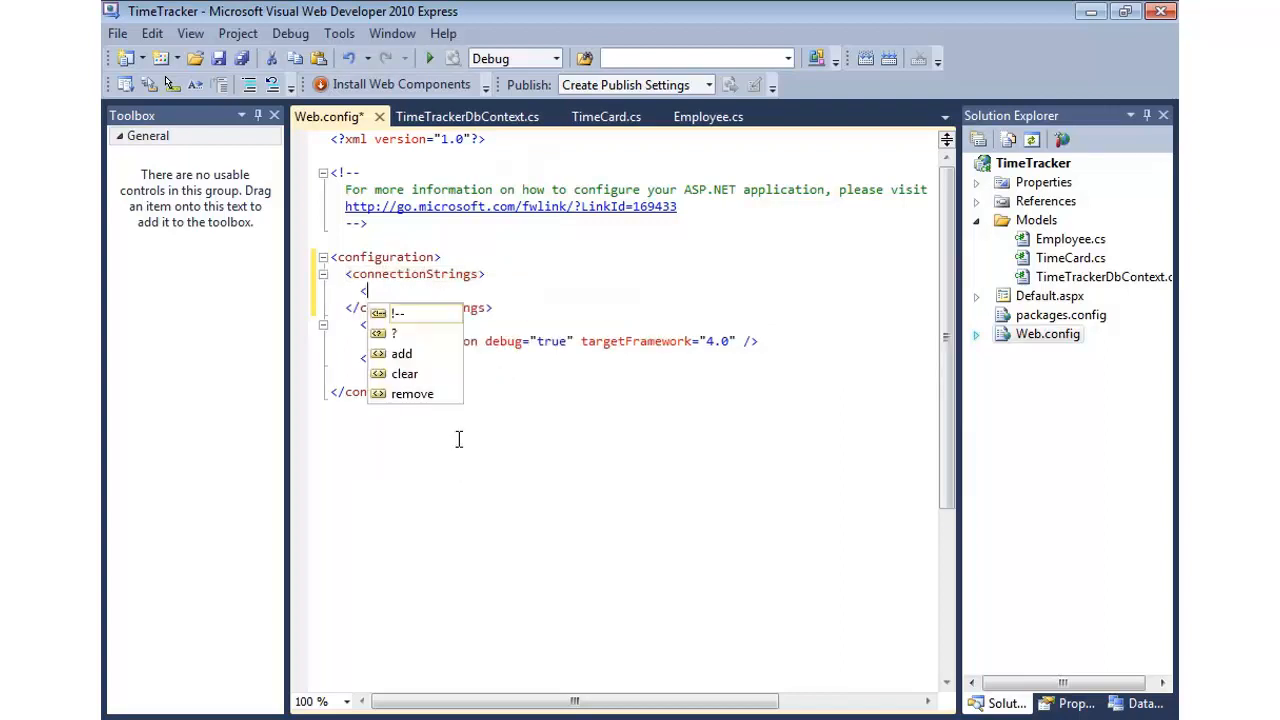
{"action": "type", "text": "add"}
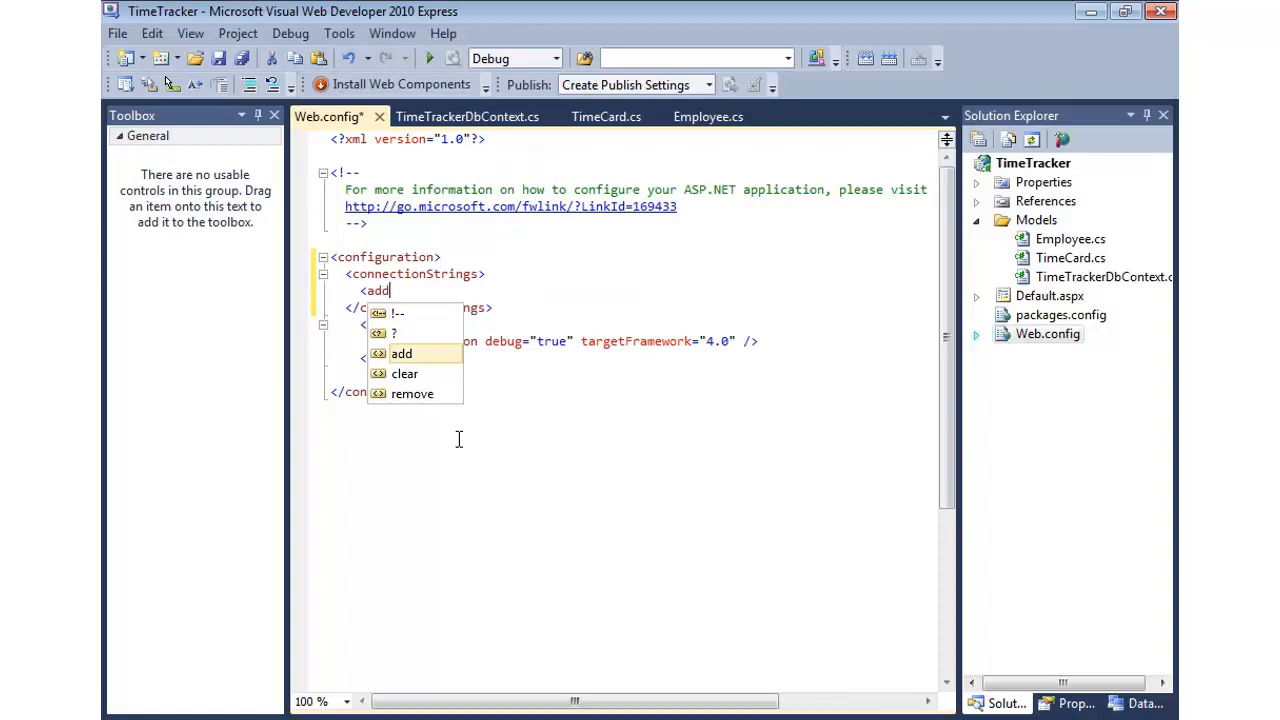
{"action": "type", "text": "name=\"TimeTrackerDbContext"}
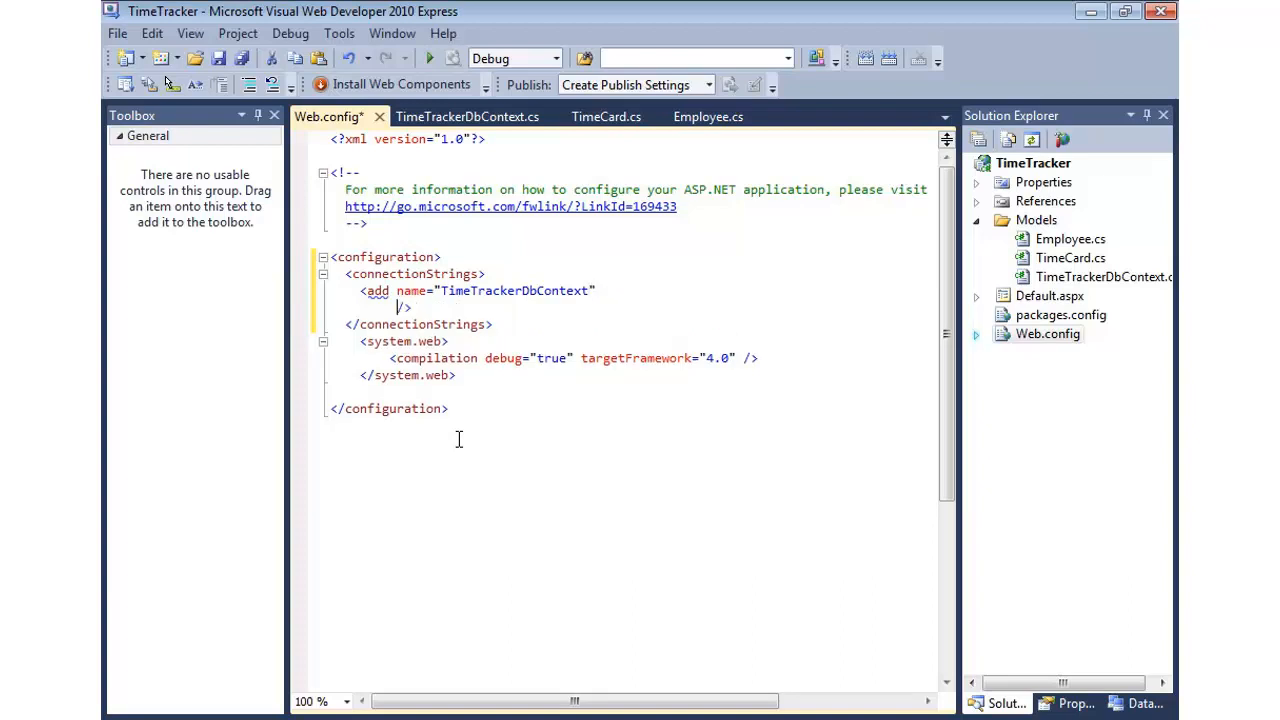
{"action": "type", "text": "conn"}
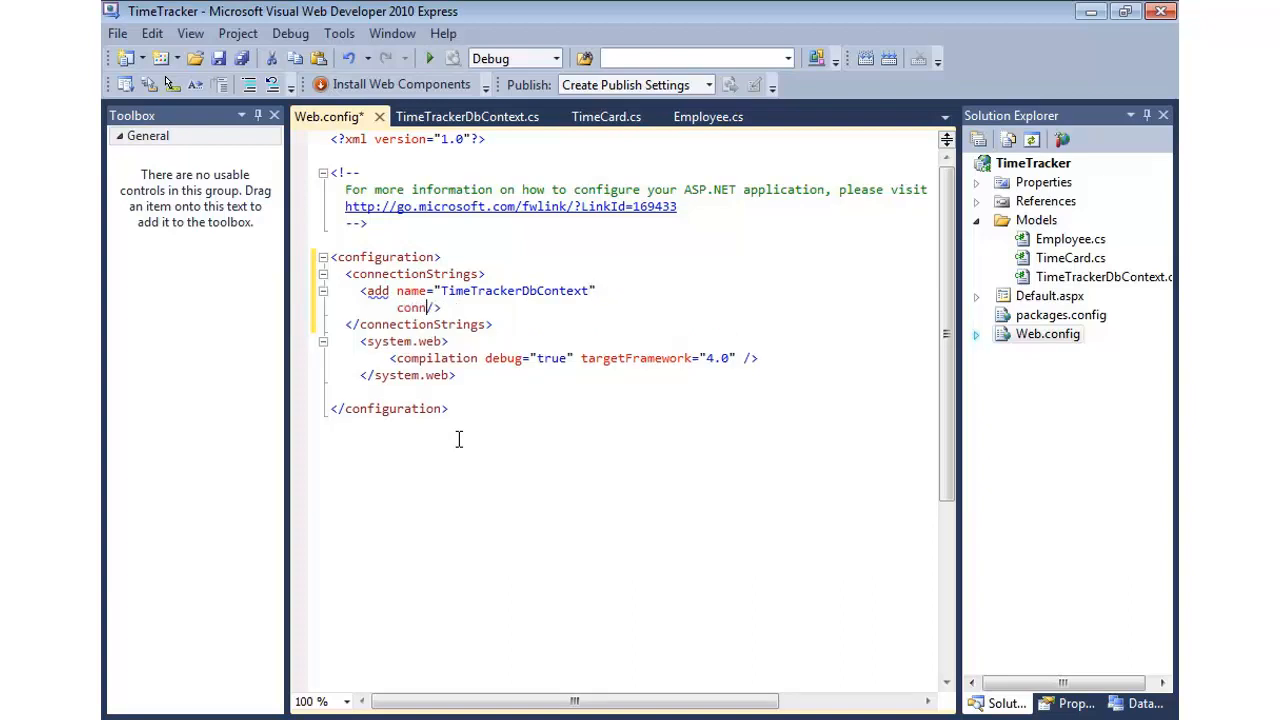
{"action": "type", "text": "conn"}
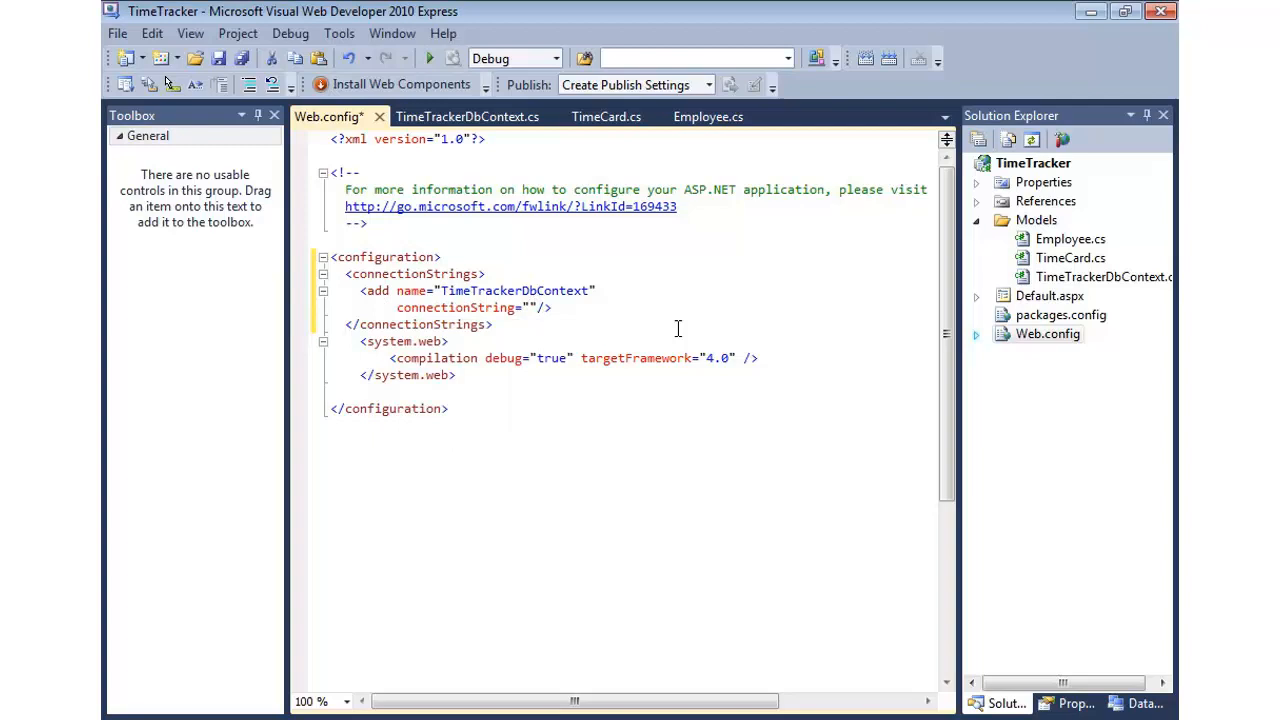
{"action": "type", "text": ".\\SqlExpress"}
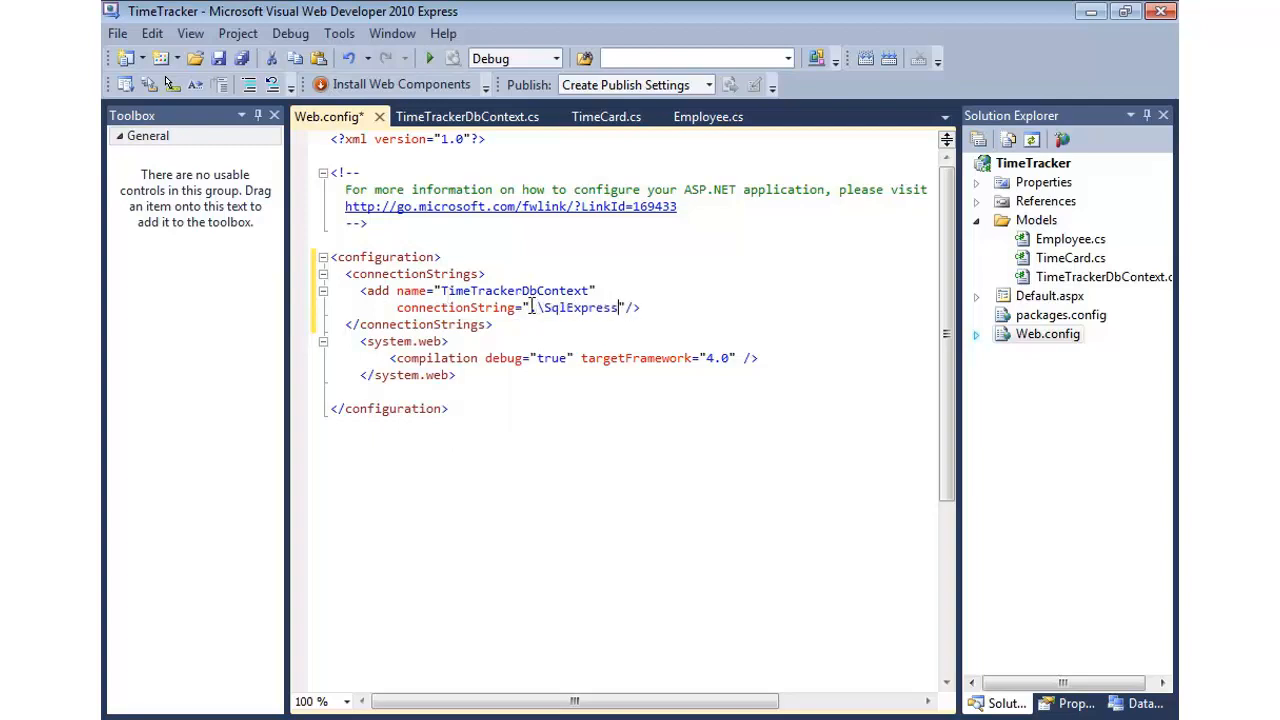
{"action": "type", "text": "server="}
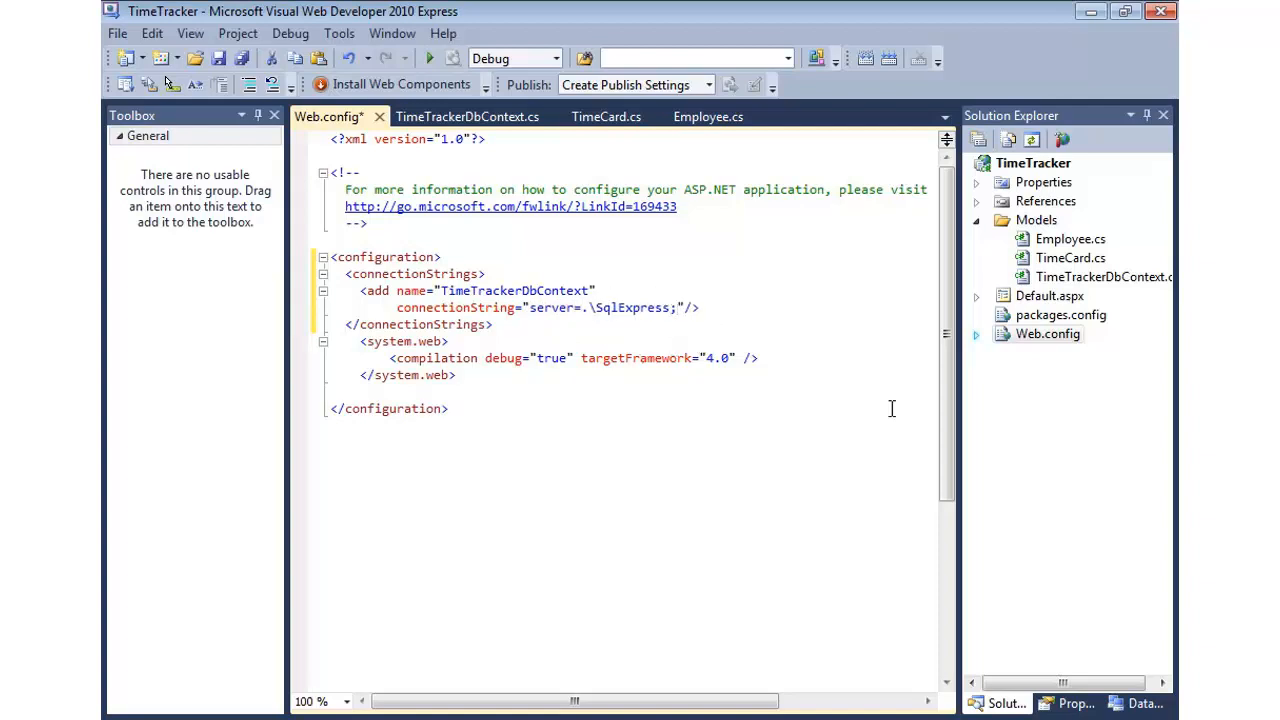
Complete it with integrated security=SSPI, database TimeTracker and providerName System.Data.SqlClient, then save
{"action": "type", "text": "integrated"}
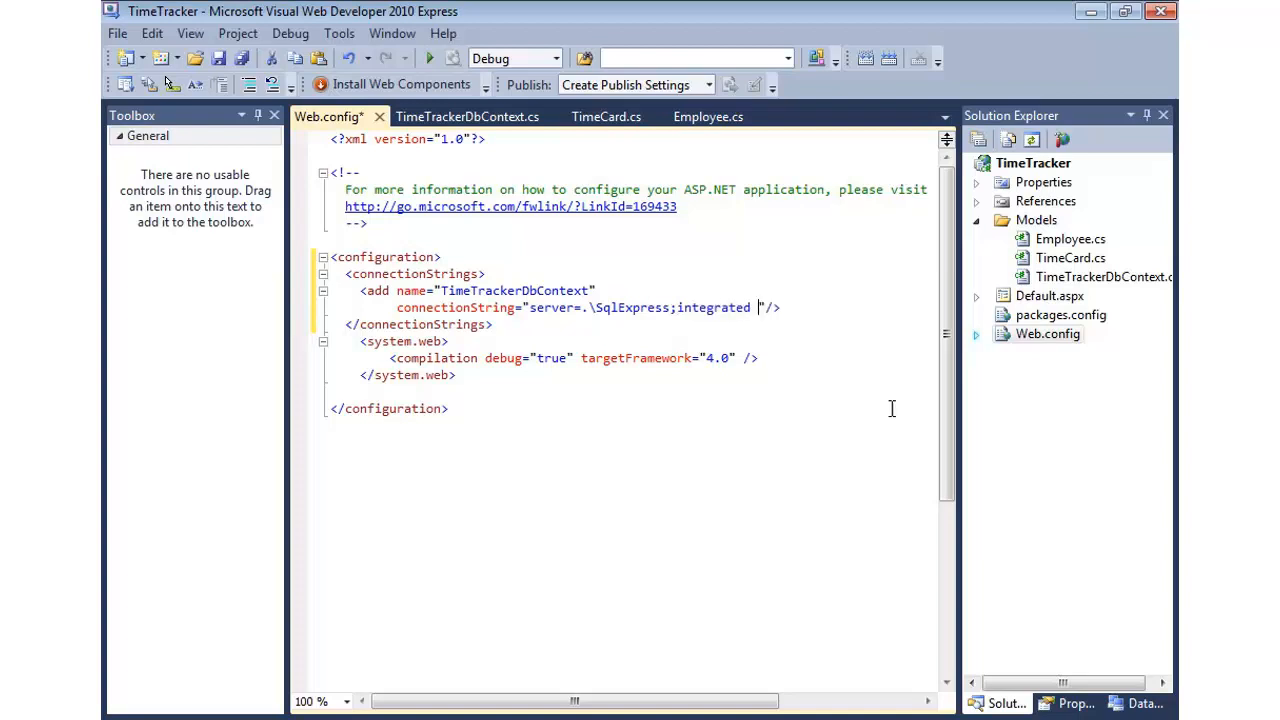
{"action": "type", "text": "security=SSPI"}
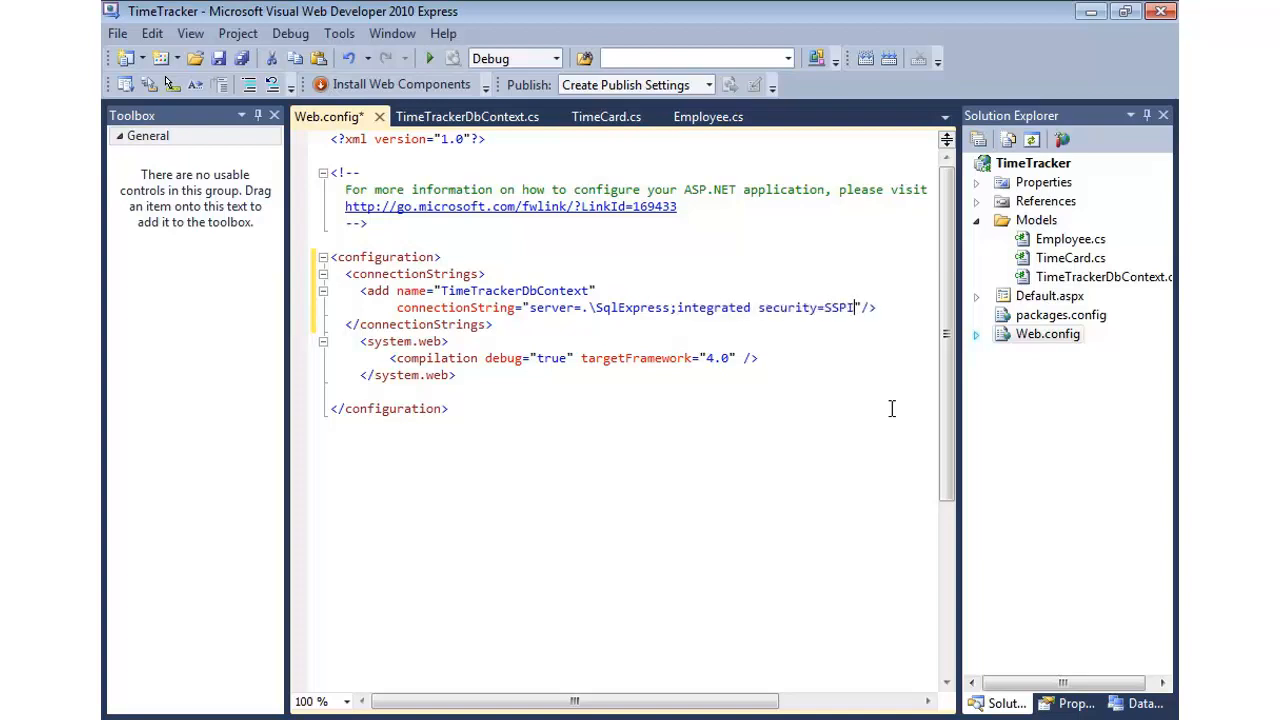
{"action": "type", "text": ";"}
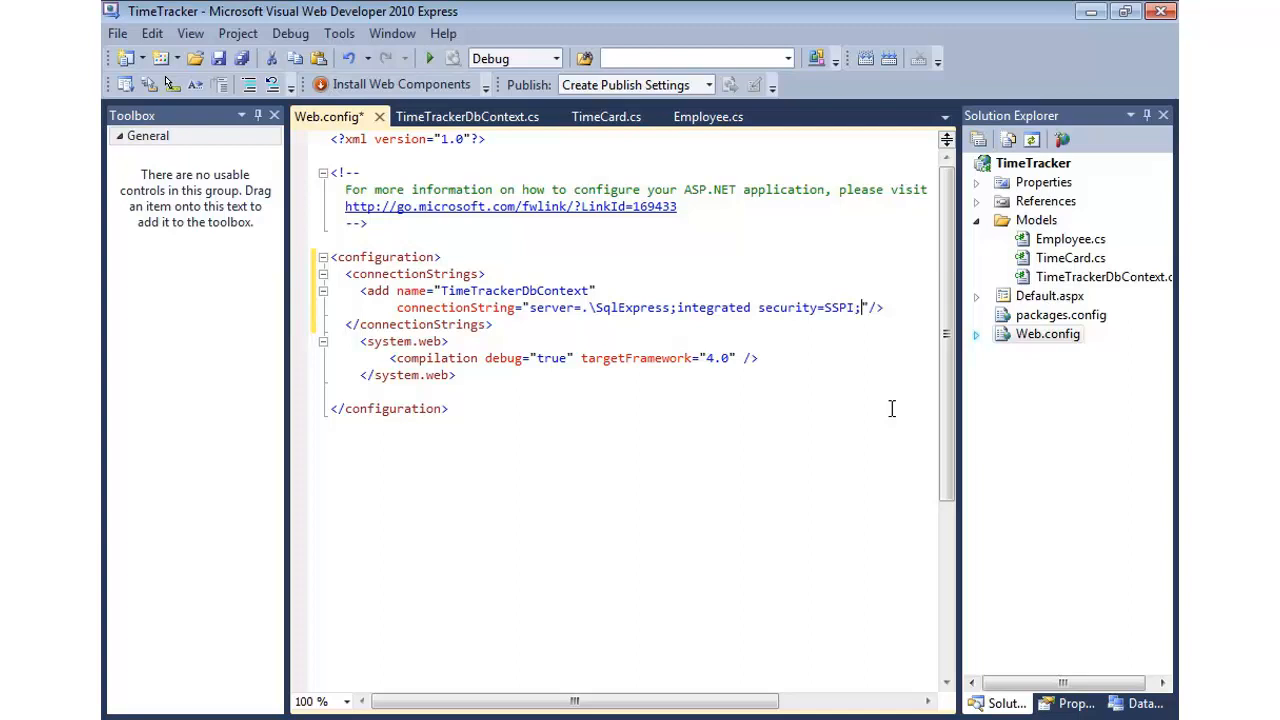
{"action": "type", "text": "database=\""}
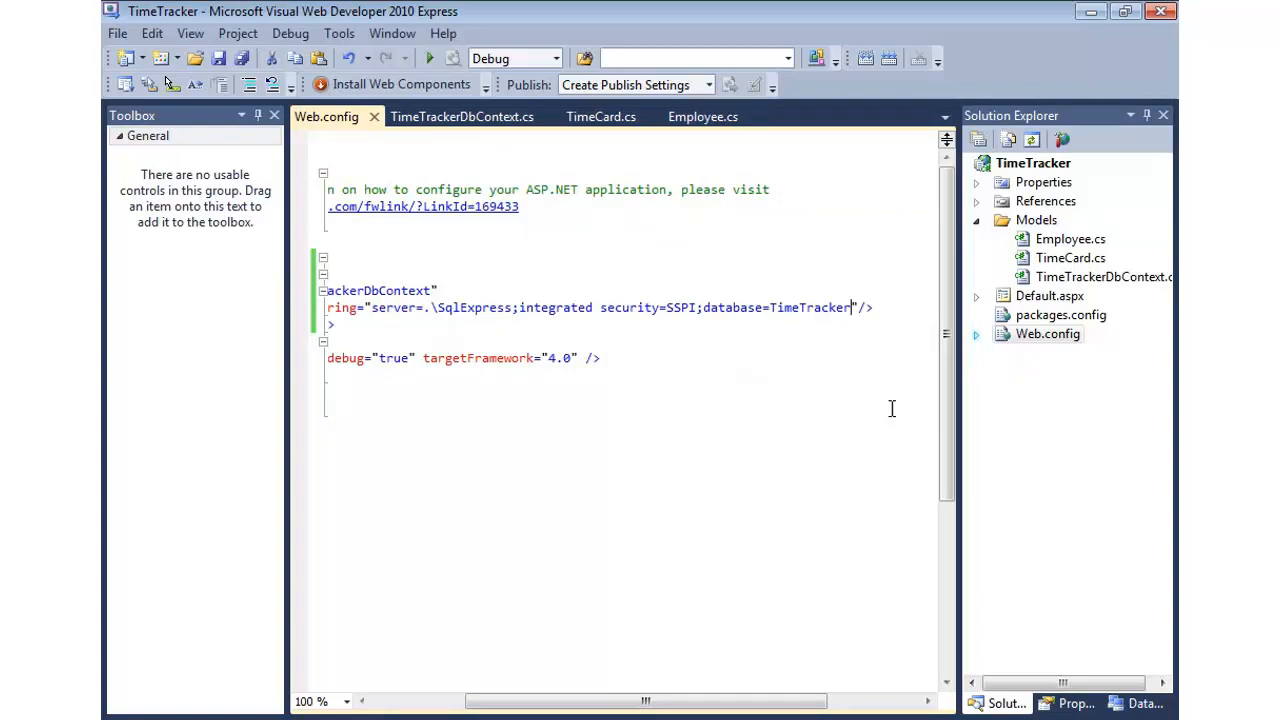
{"action": "mouse_move", "coordinate": [850, 394]}
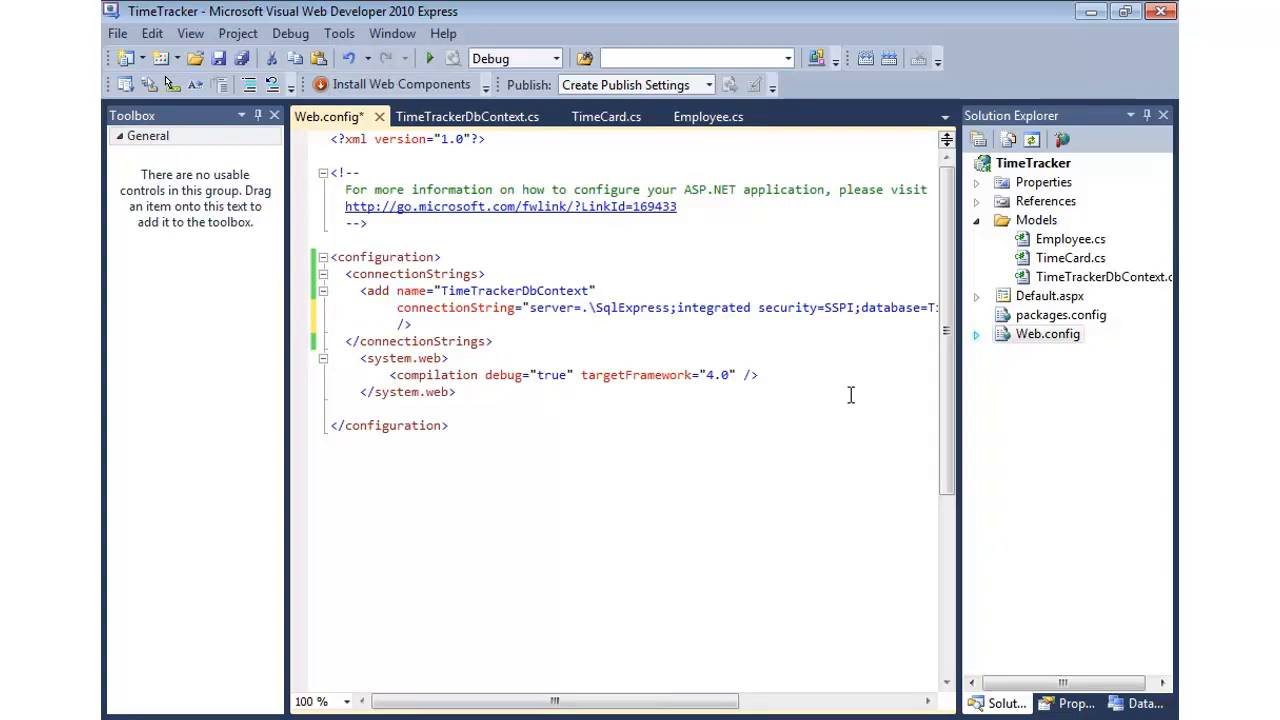
{"action": "left_click", "coordinate": [398, 324]}
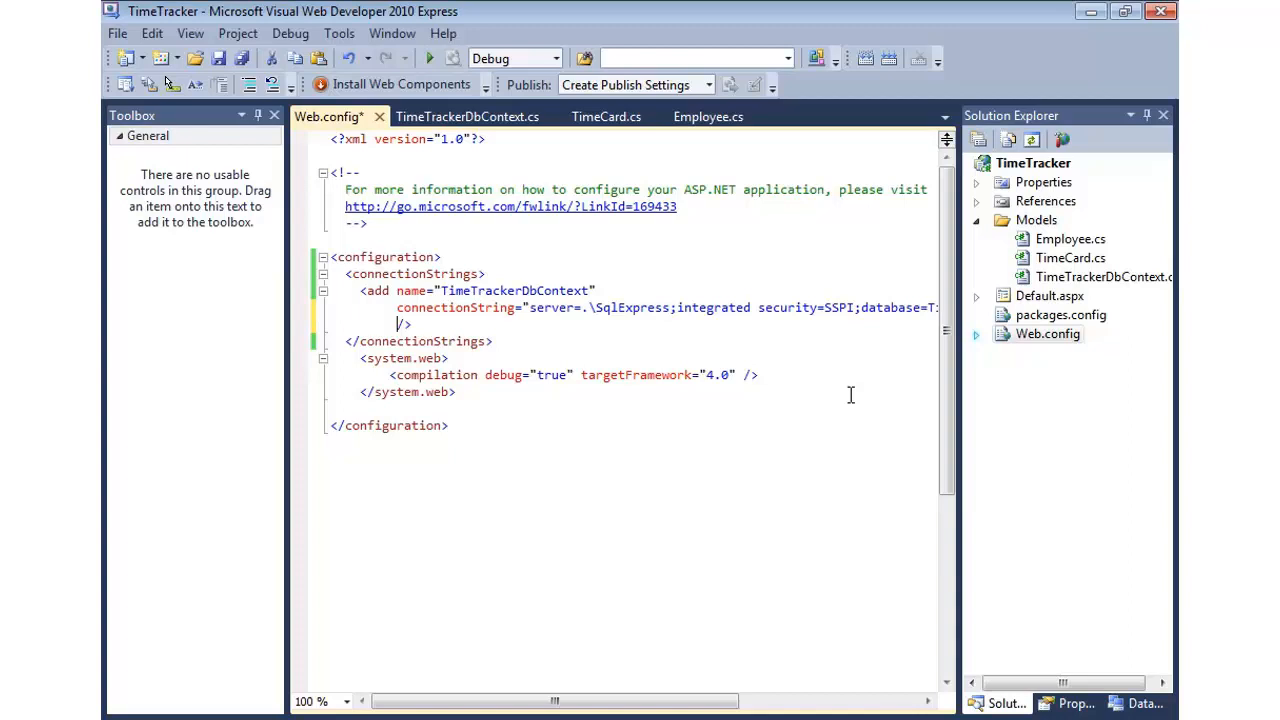
{"action": "type", "text": "providerName=\"System.Data."}
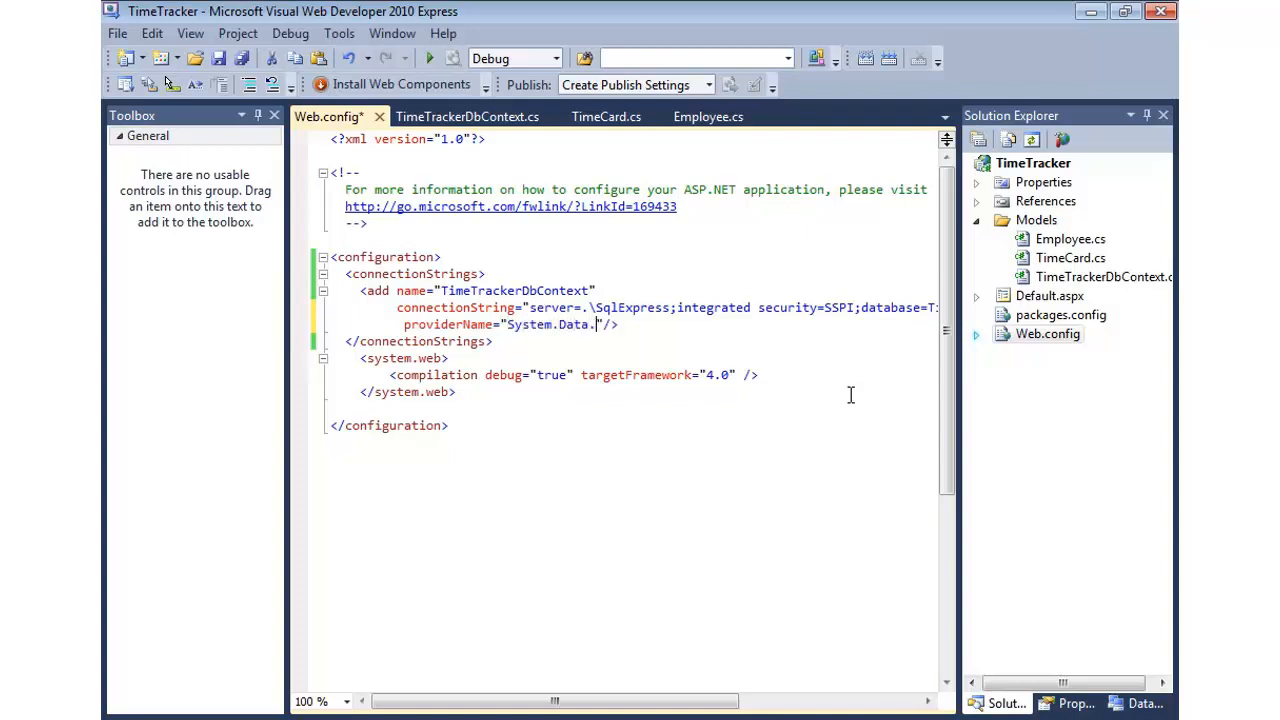
{"action": "type", "text": "SqlClient"}
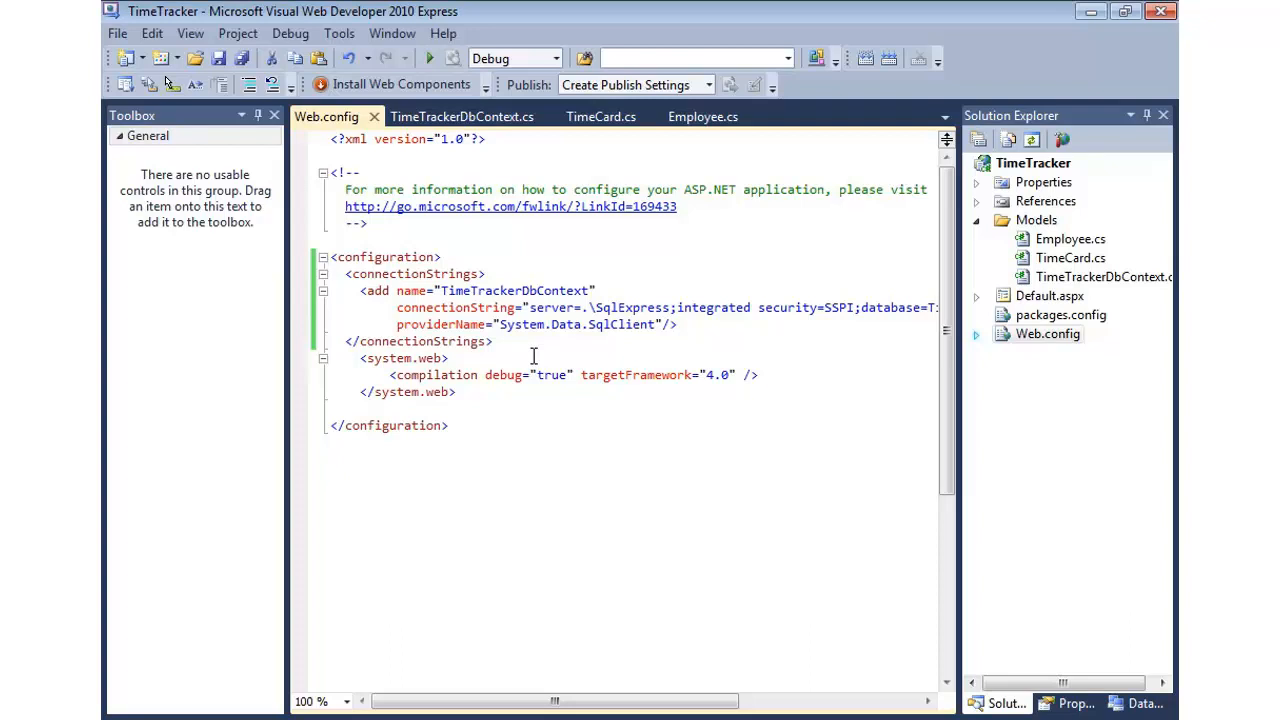
{"action": "left_click", "coordinate": [1070, 258]}
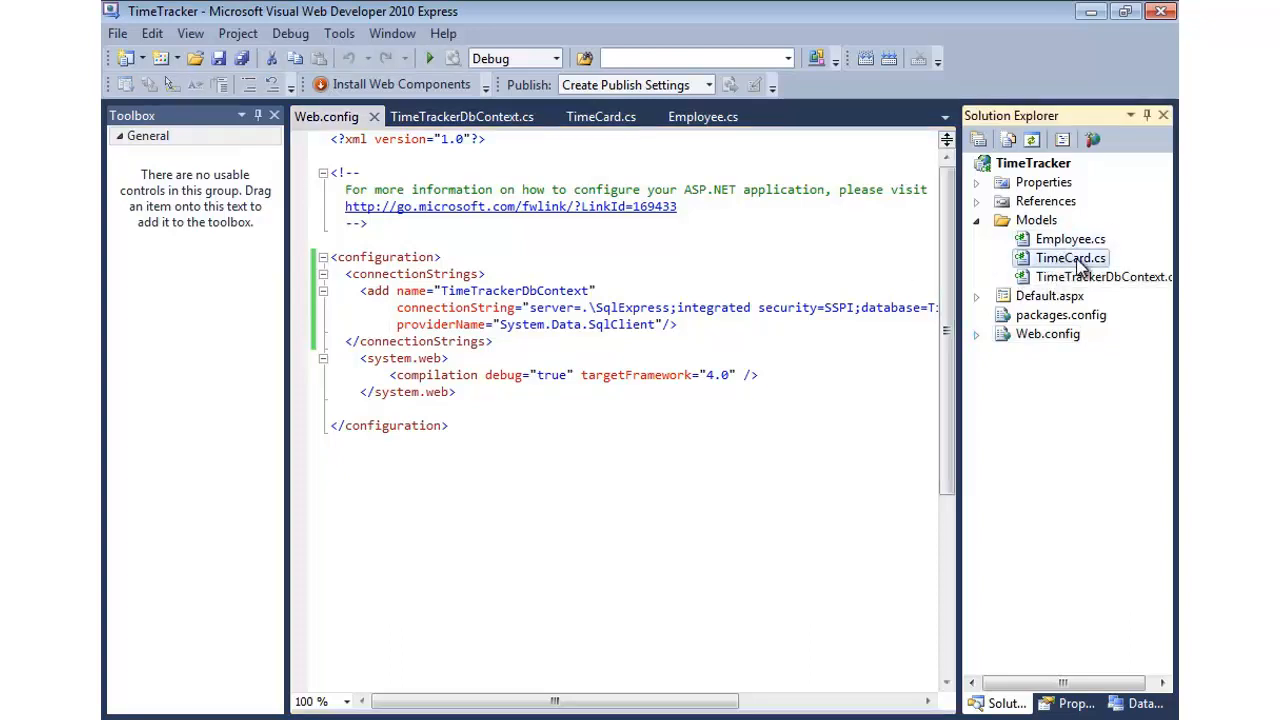
View the TimeCard class, then start adding a new class to the Models folder
{"action": "left_click", "coordinate": [600, 116]}
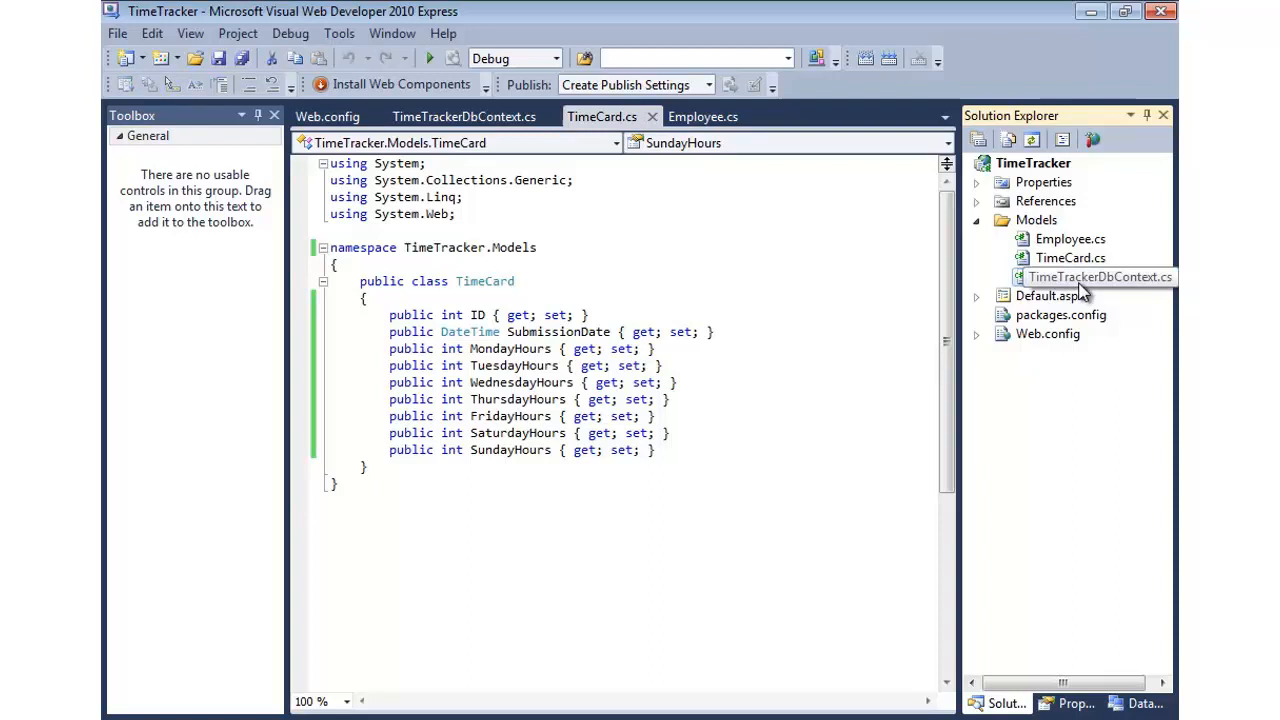
{"action": "right_click", "coordinate": [1036, 218]}
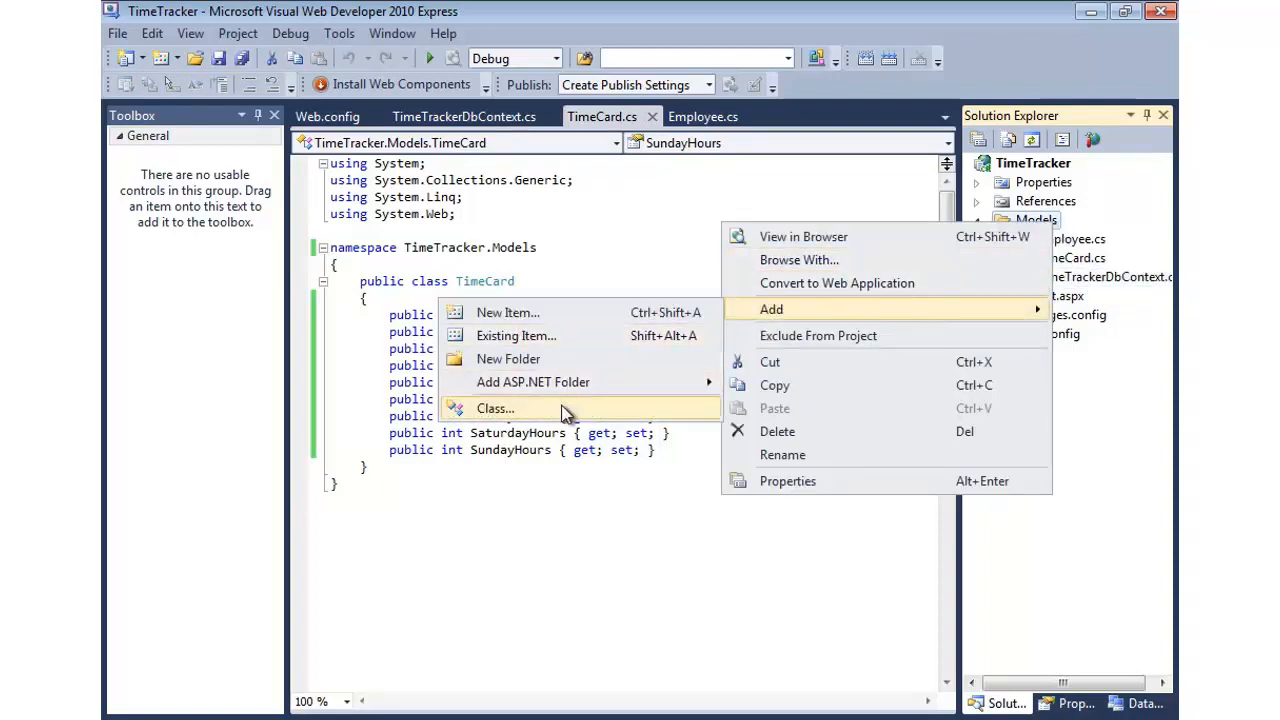
{"action": "left_click", "coordinate": [496, 408]}
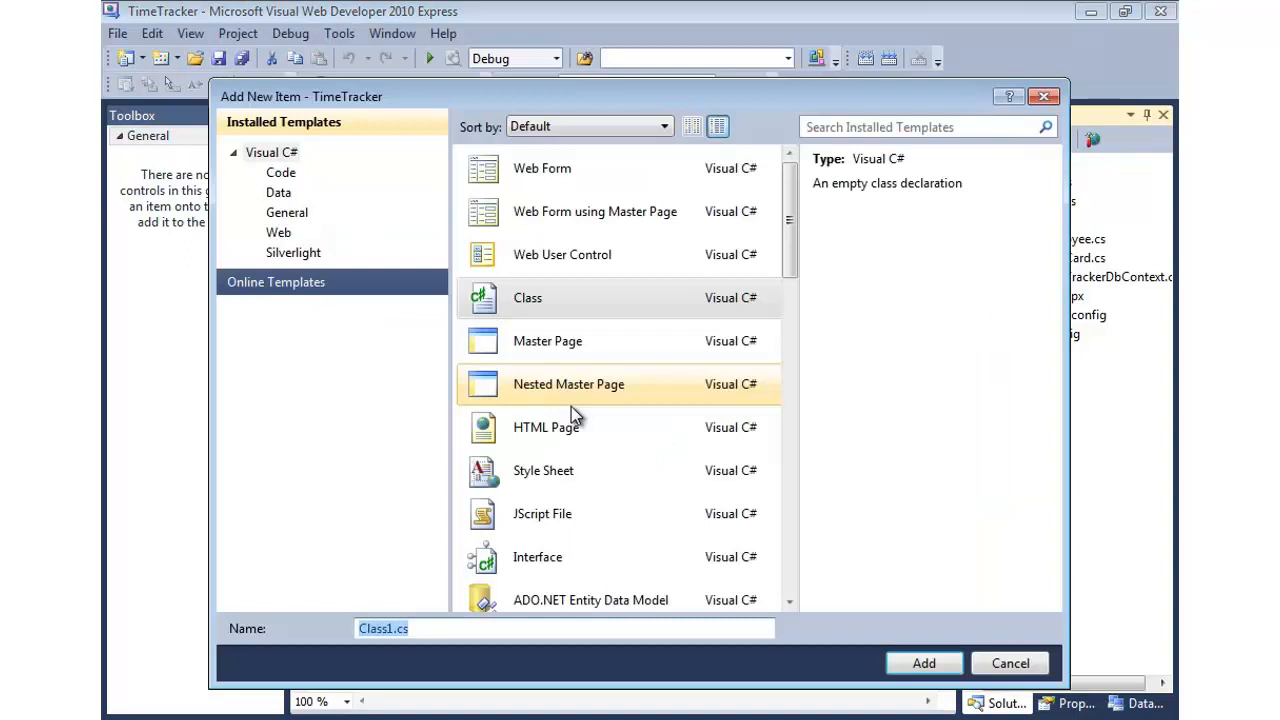
Create the TimeTrackerRepository class in the Models folder
{"action": "type", "text": "TimeTrackerRepository"}
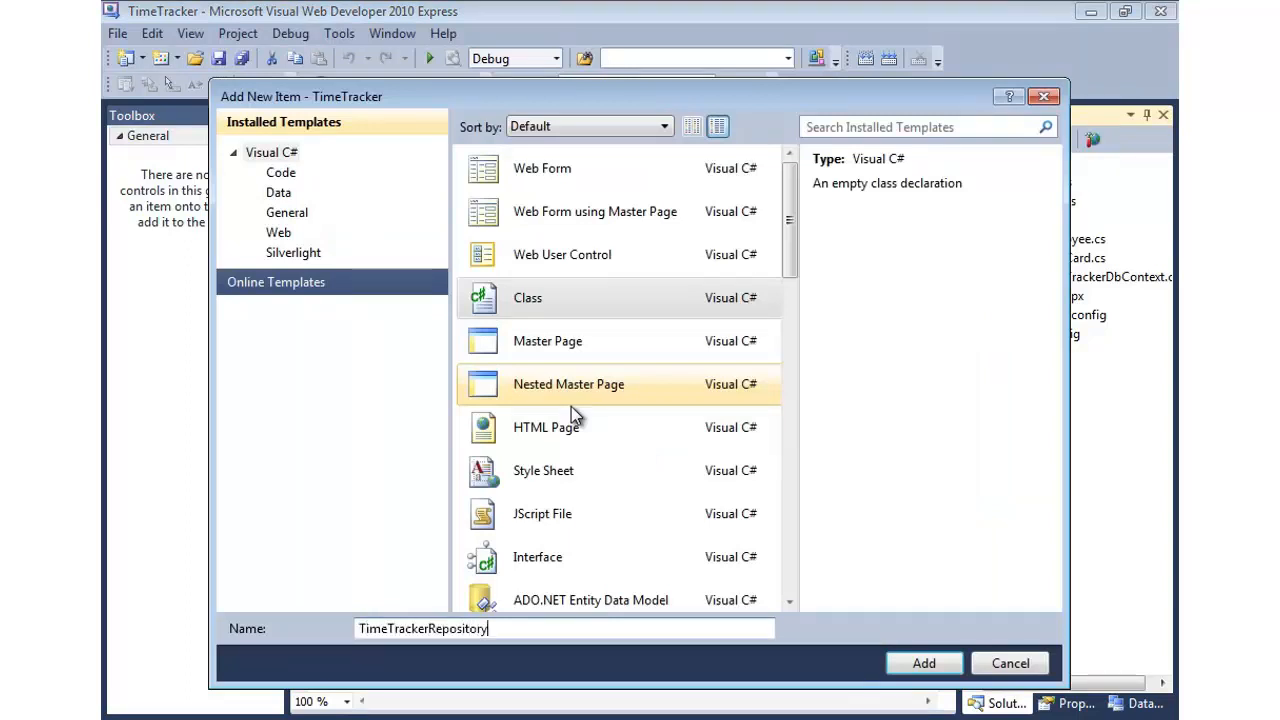
{"action": "left_click", "coordinate": [924, 664]}
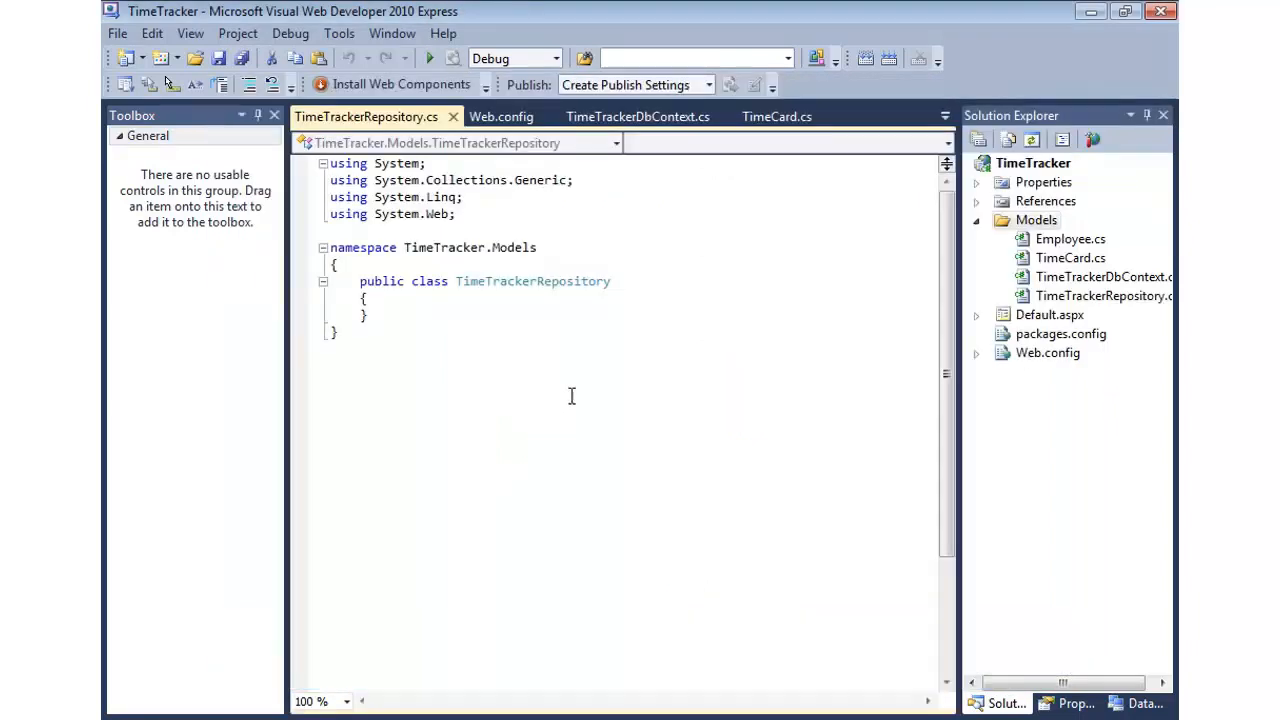
Begin a public List<Employee> GetEmployees method with a 'return from e in' query
{"action": "type", "text": "public List<Employee>"}
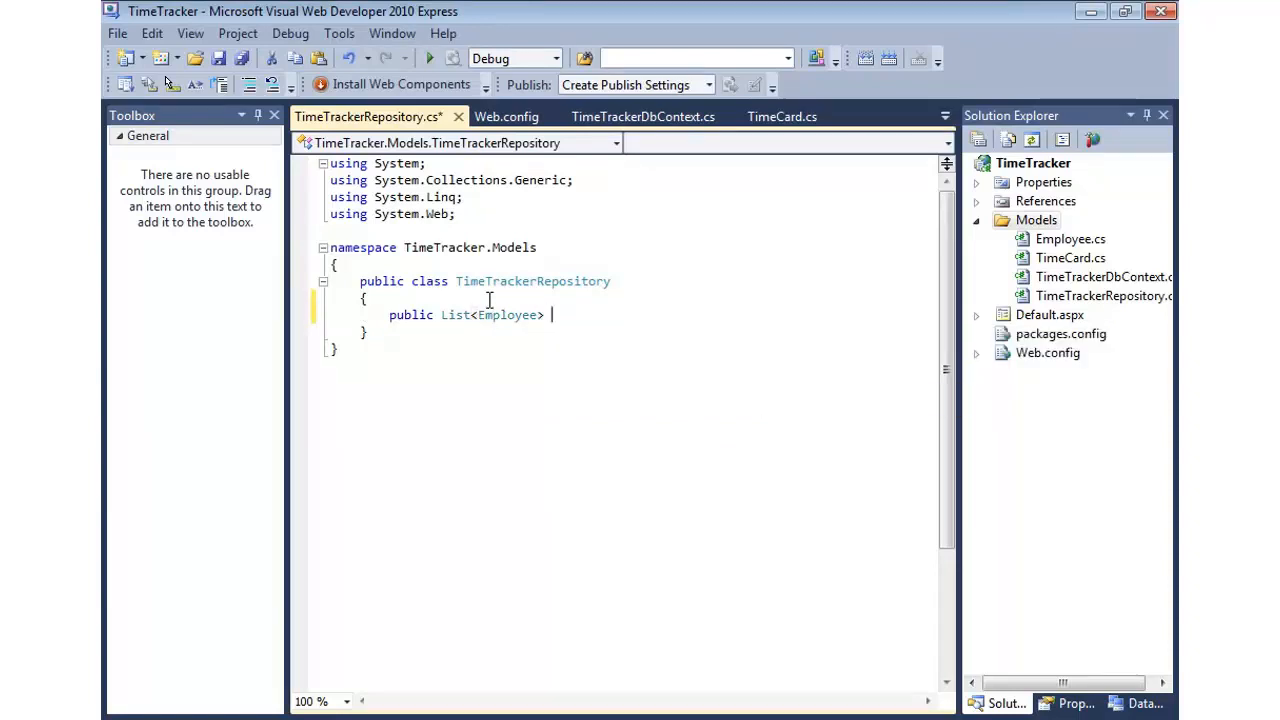
{"action": "type", "text": "GetEmployees("}
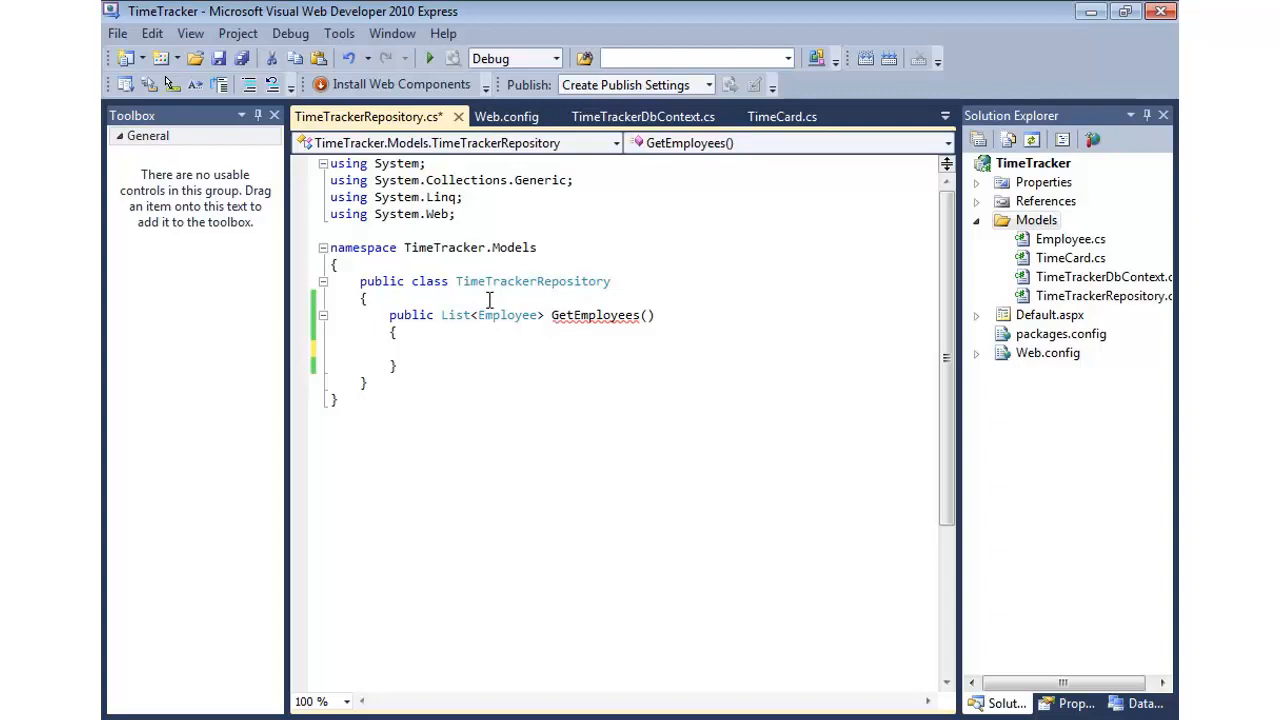
{"action": "type", "text": "return"}
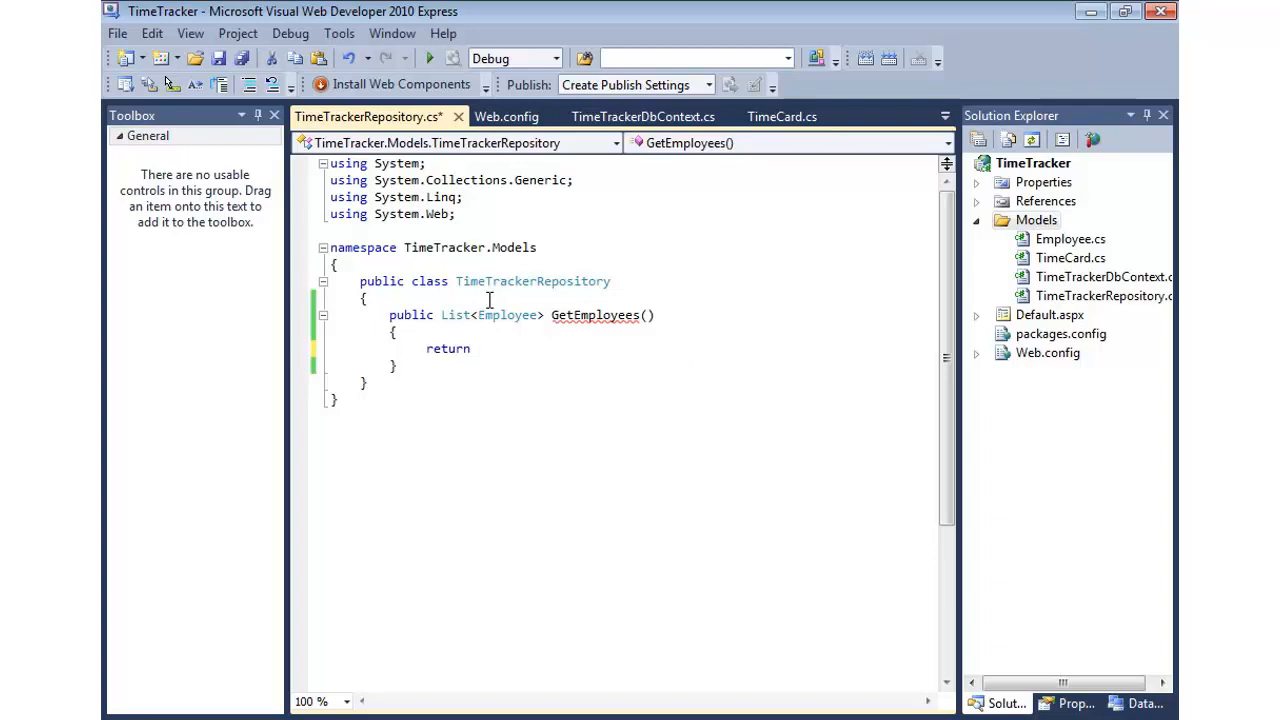
{"action": "type", "text": "from e in"}
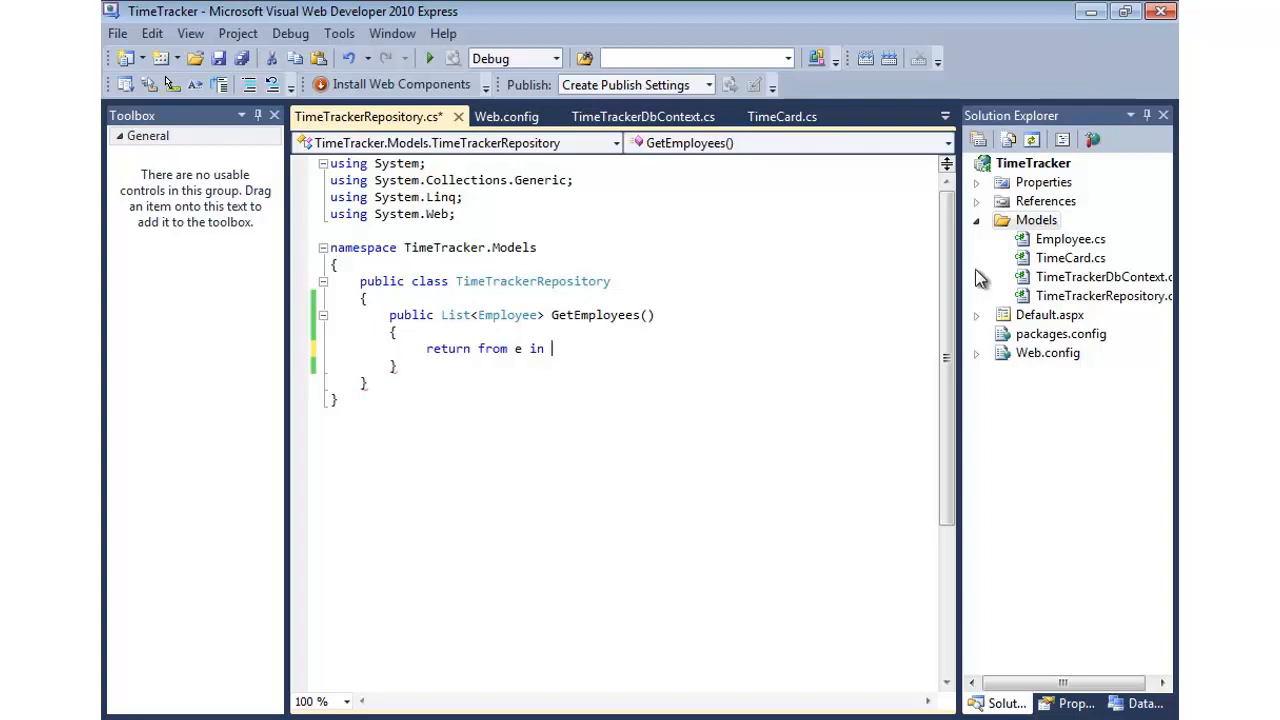
{"action": "left_click", "coordinate": [644, 116]}
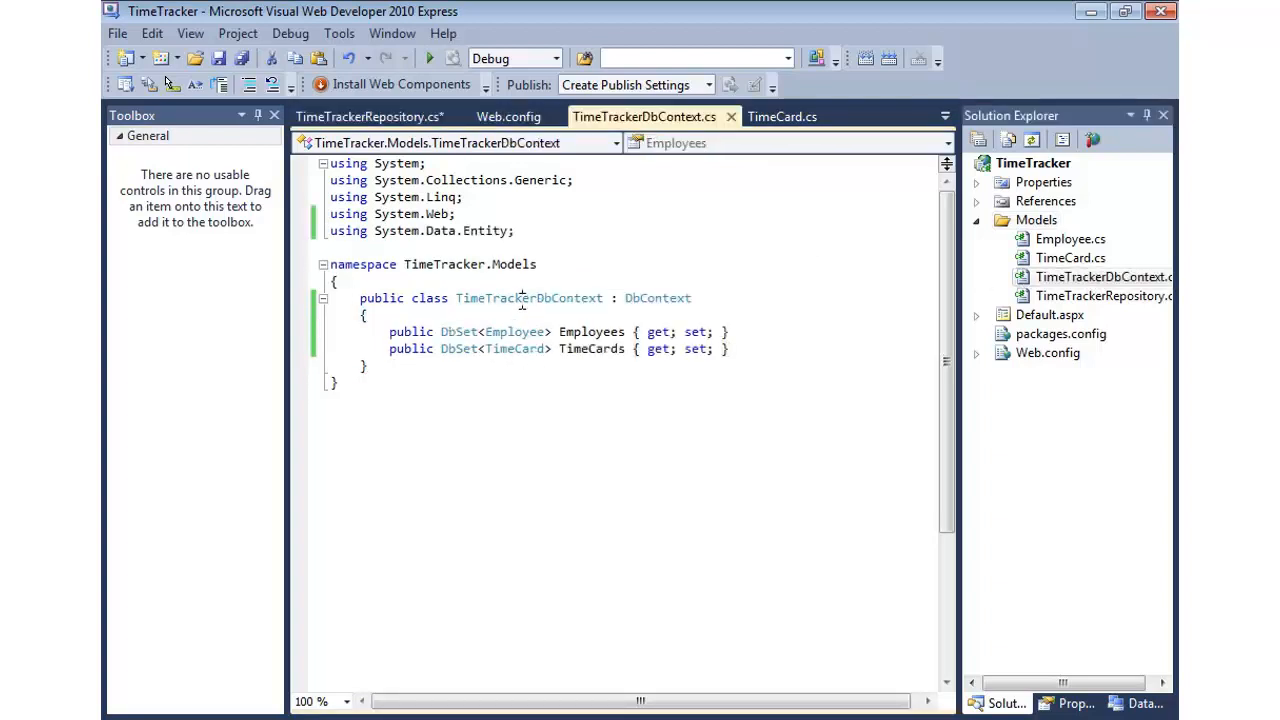
{"action": "mouse_move", "coordinate": [508, 116]}
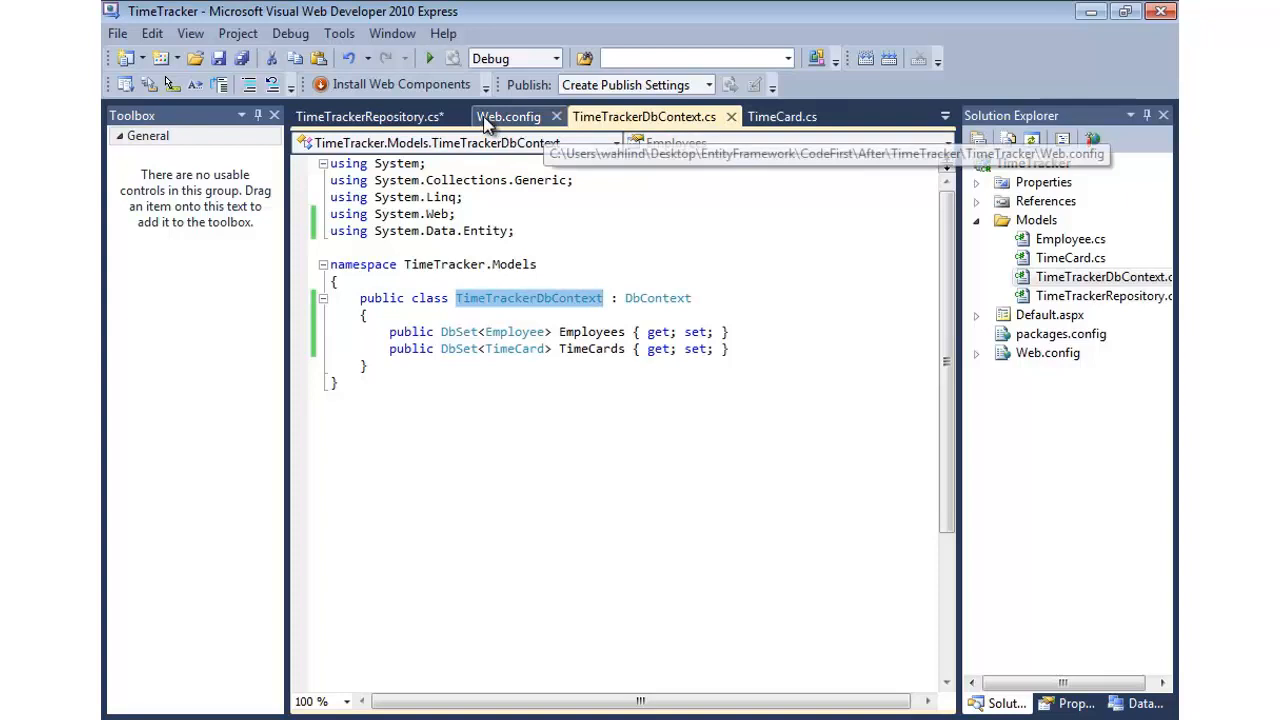
Have TimeTrackerRepository create its _Context as a new TimeTrackerDbContext, and save the file
{"action": "left_click", "coordinate": [368, 116]}
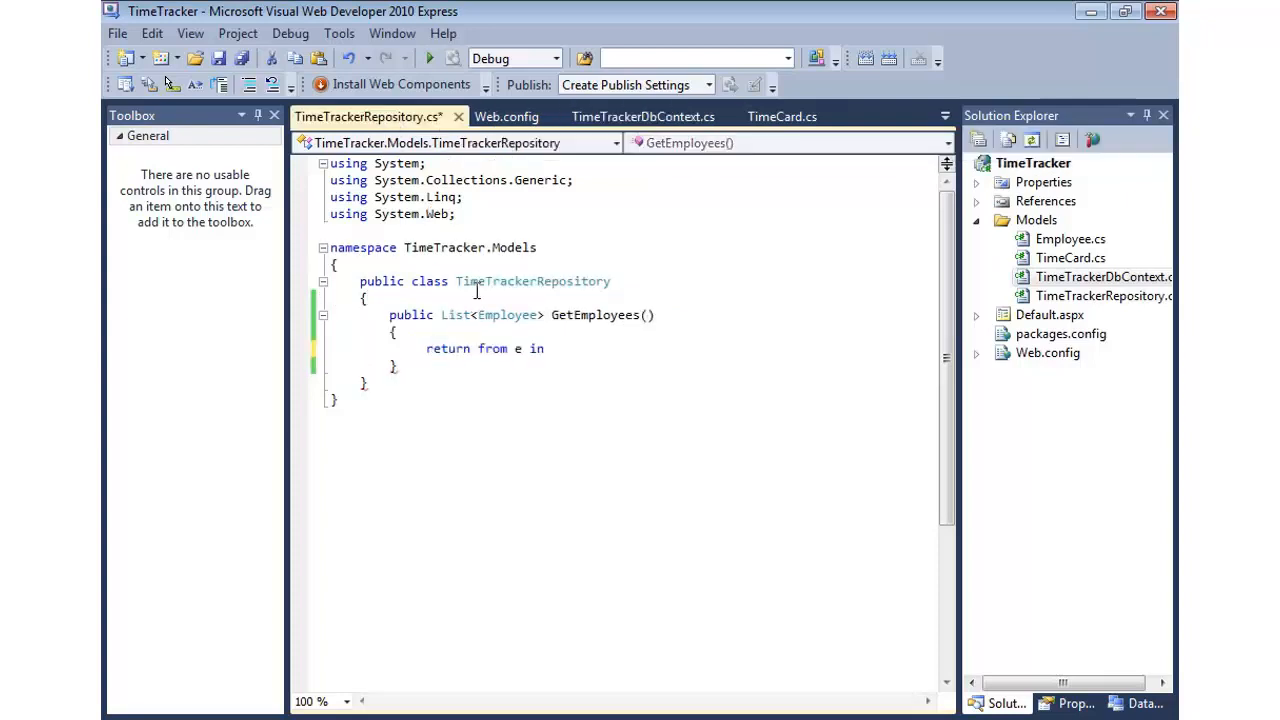
{"action": "type", "text": "TimeTrackerDbContext"}
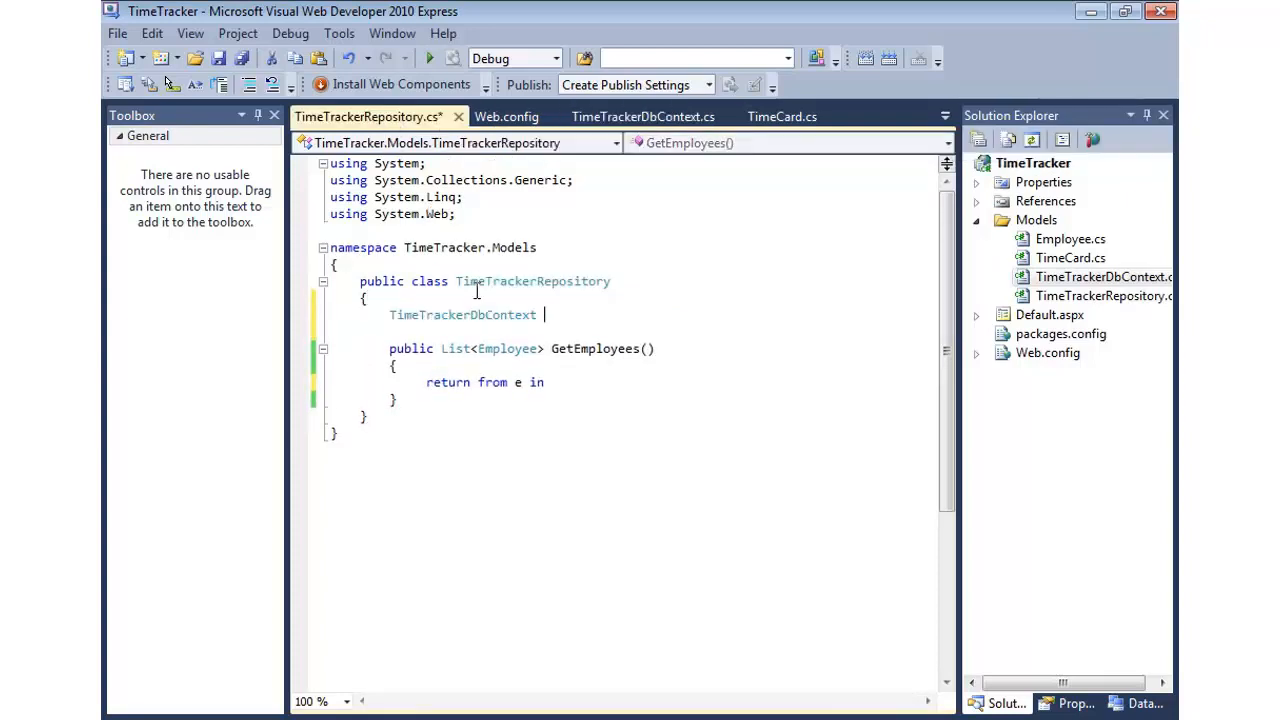
{"action": "type", "text": "c"}
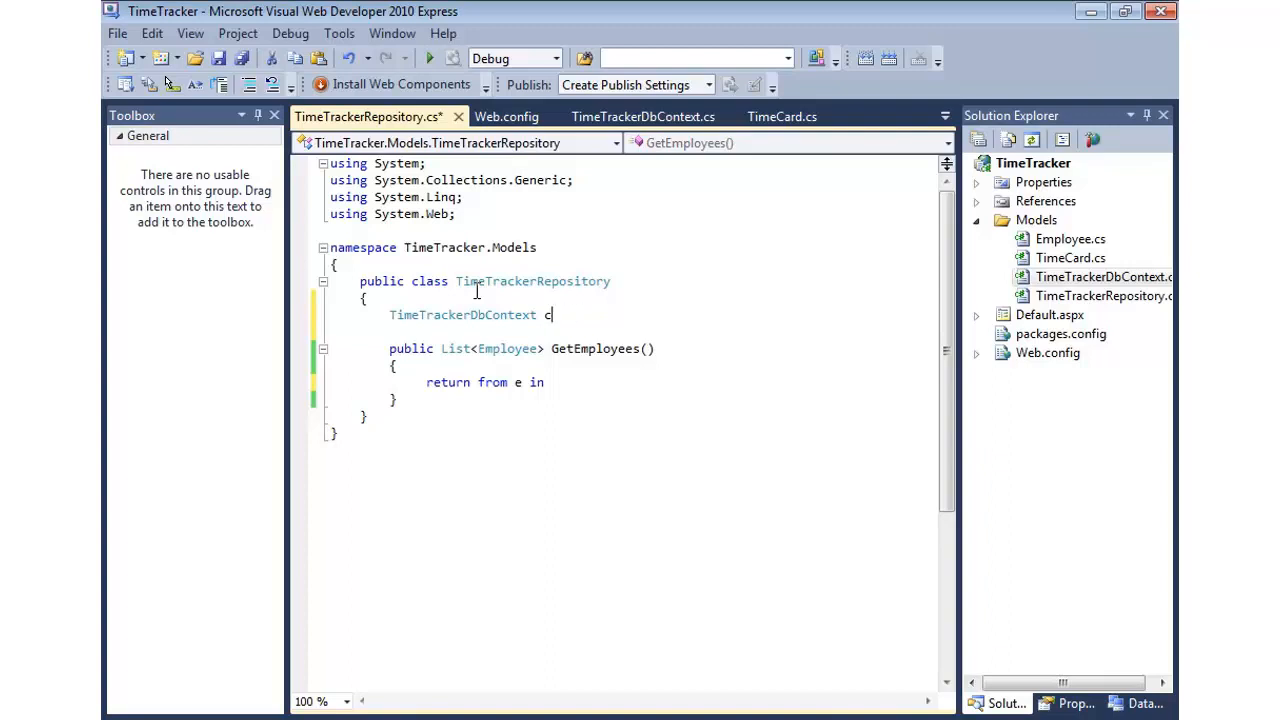
{"action": "type", "text": "_Context = new TimeTrackerDbContext();"}
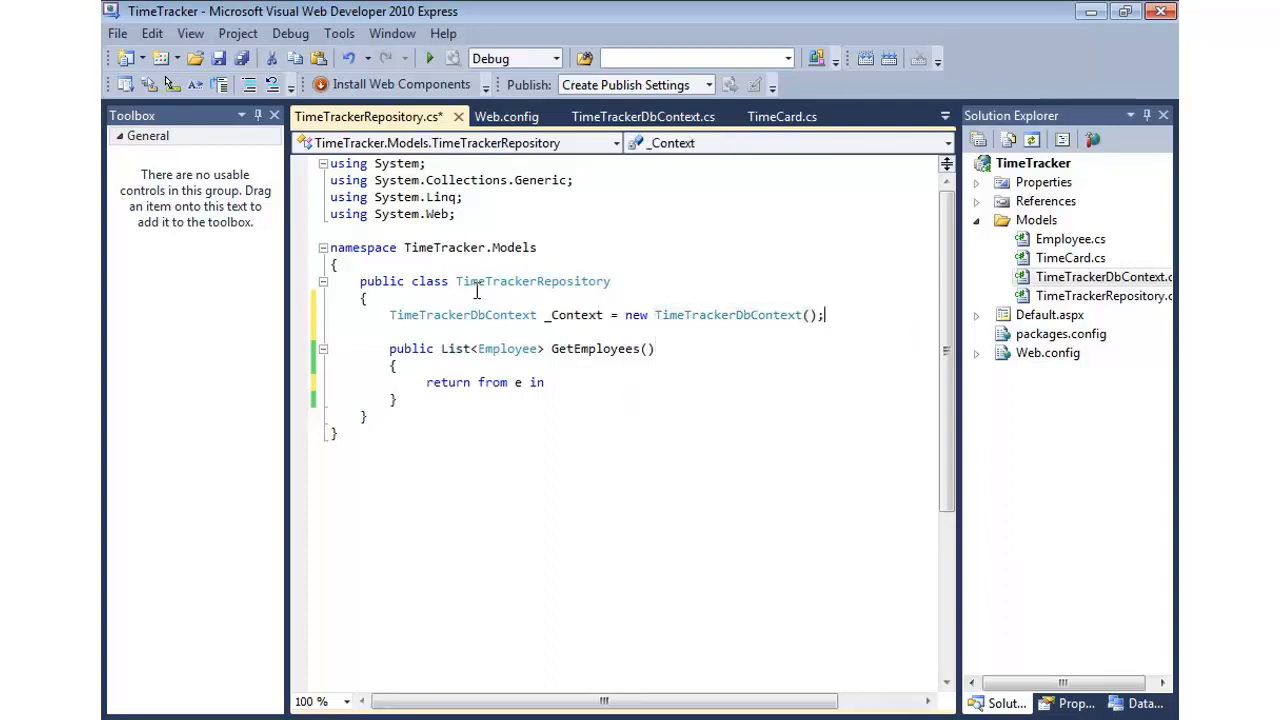
{"action": "key", "text": "ctrl+s"}
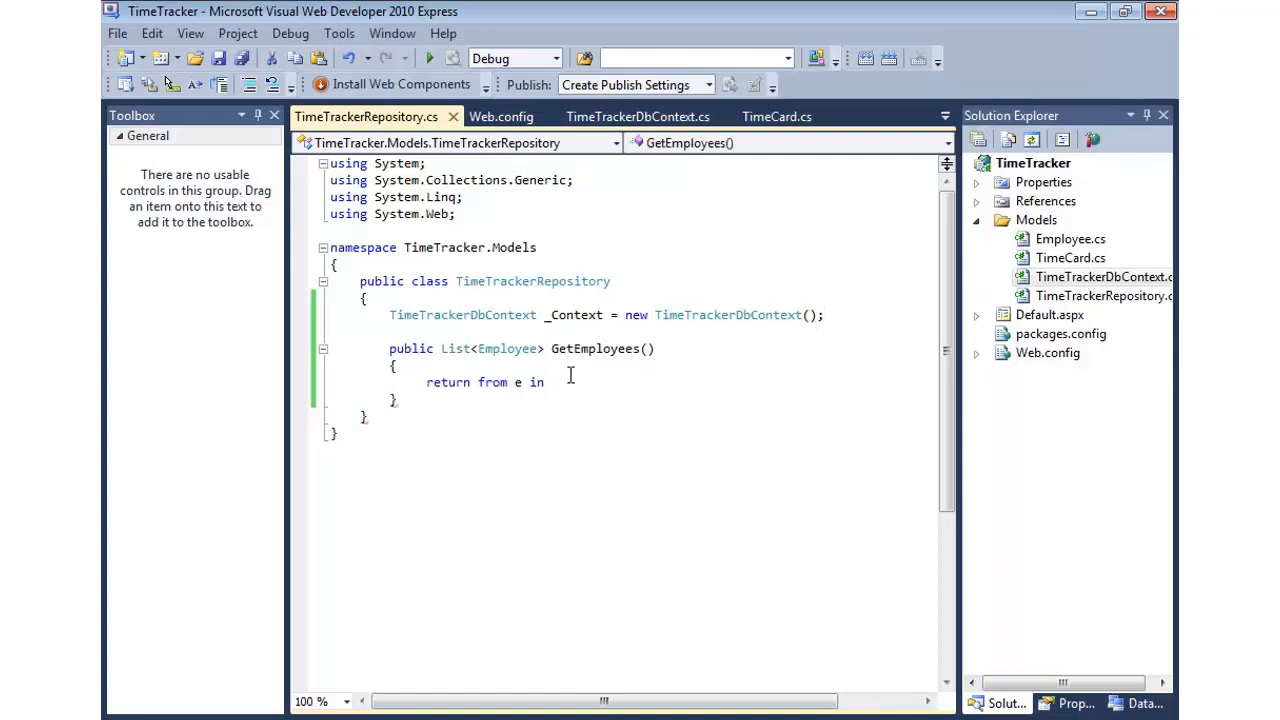
Finish GetEmployees to return _Context.Employees via 'select e).ToList();'
{"action": "type", "text": "_Context.em"}
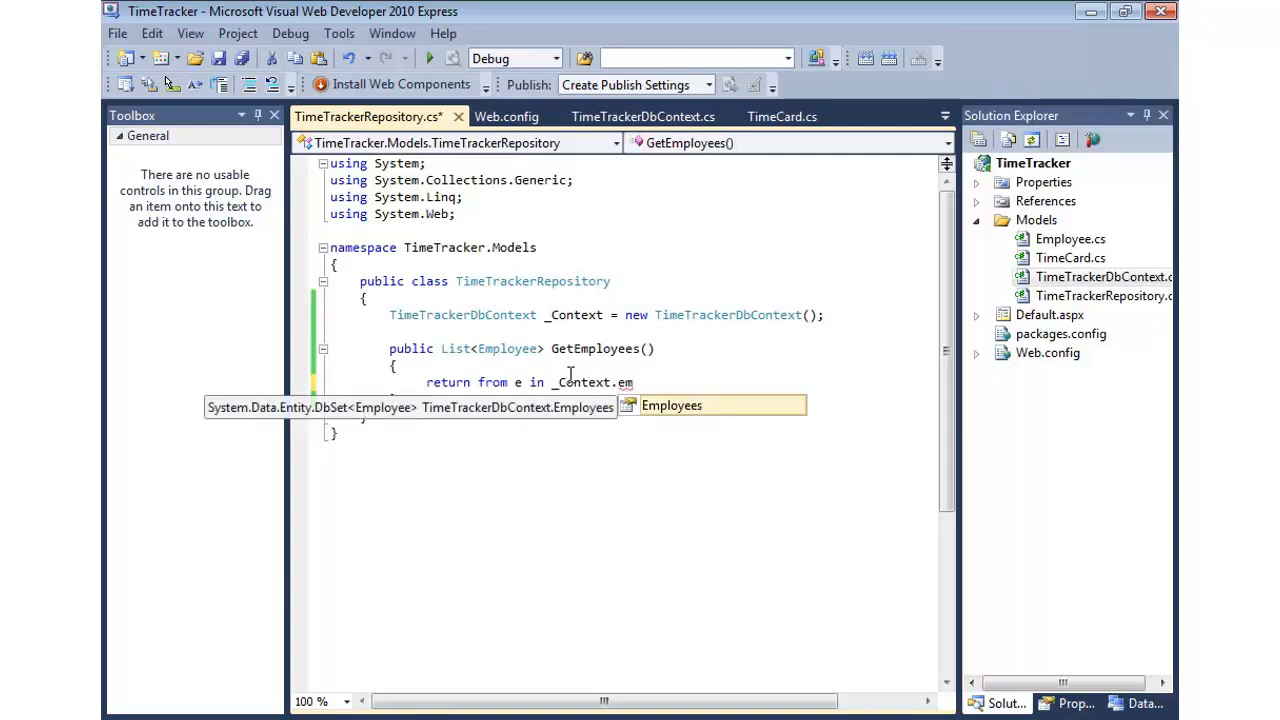
{"action": "key", "text": "Tab"}
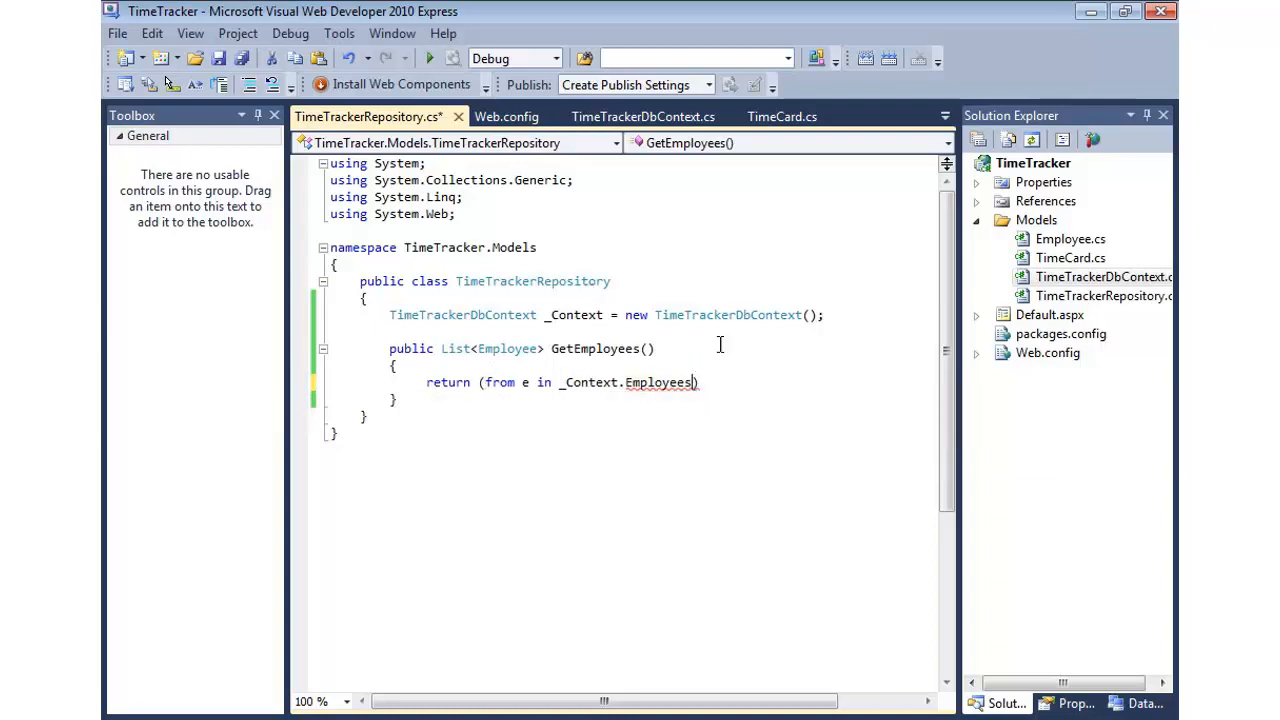
{"action": "type", "text": "s)"}
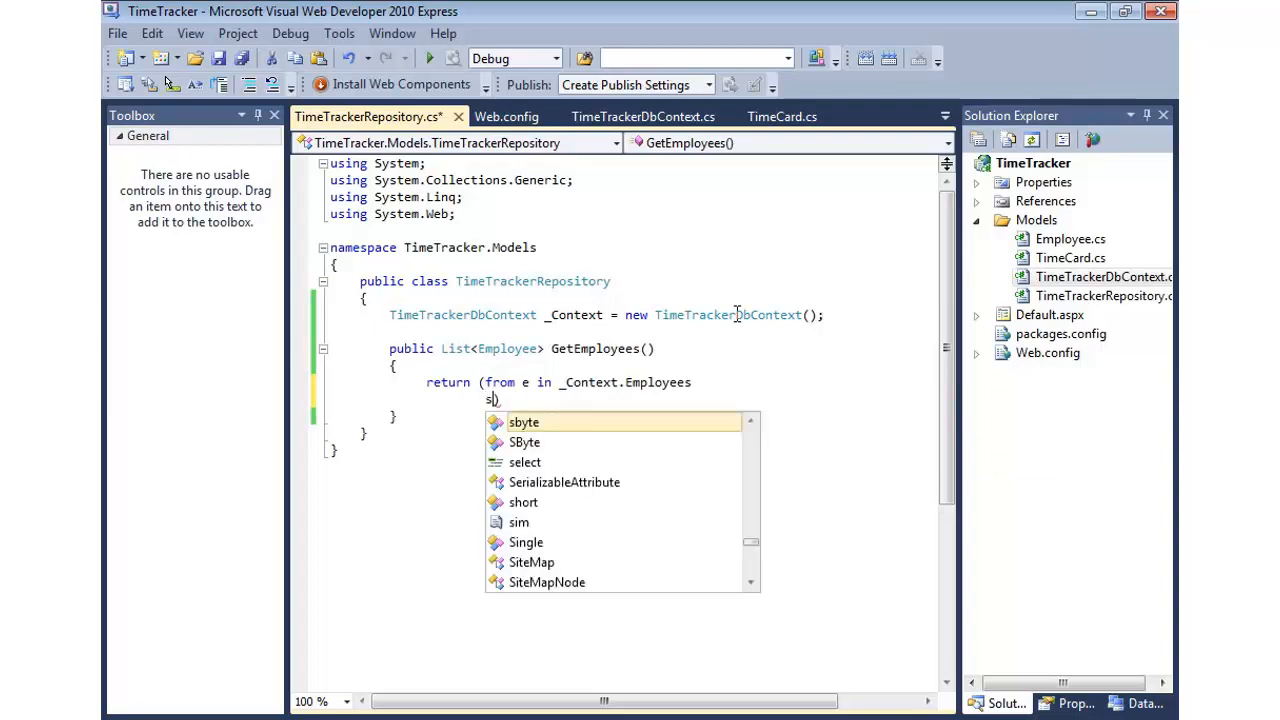
{"action": "type", "text": "elect"}
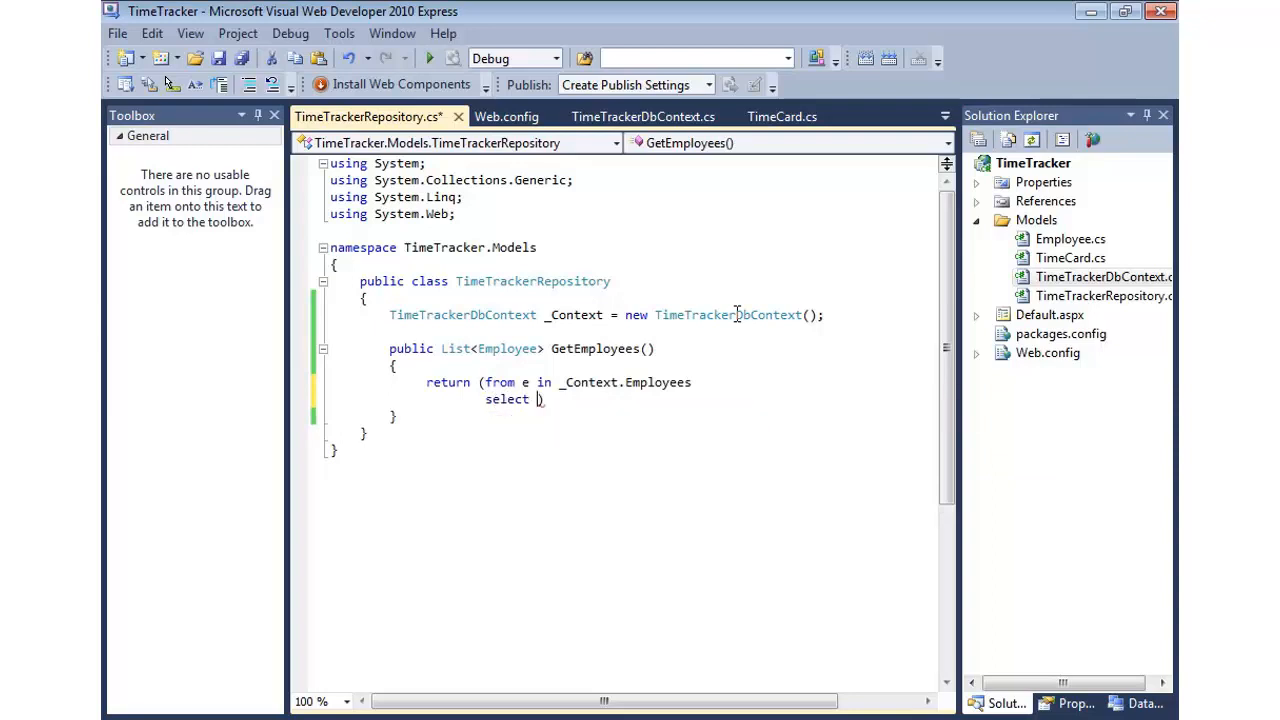
{"action": "type", "text": "e)."}
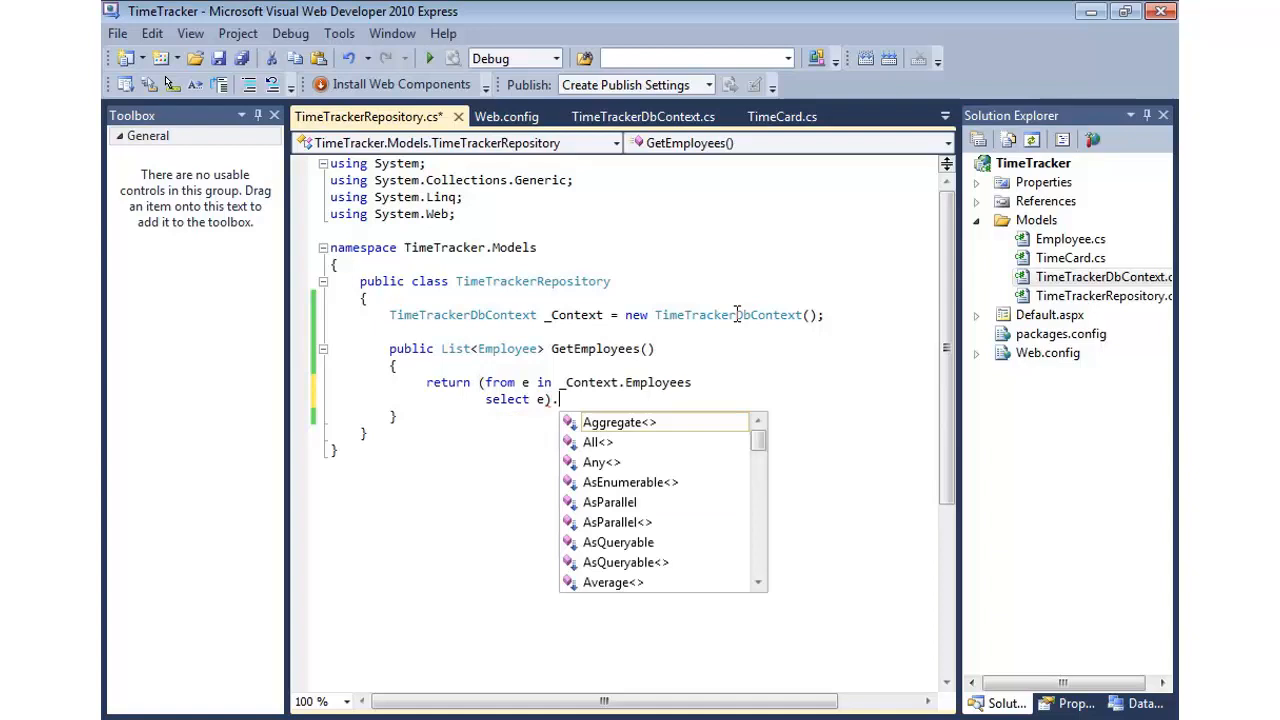
{"action": "type", "text": "ToList();"}
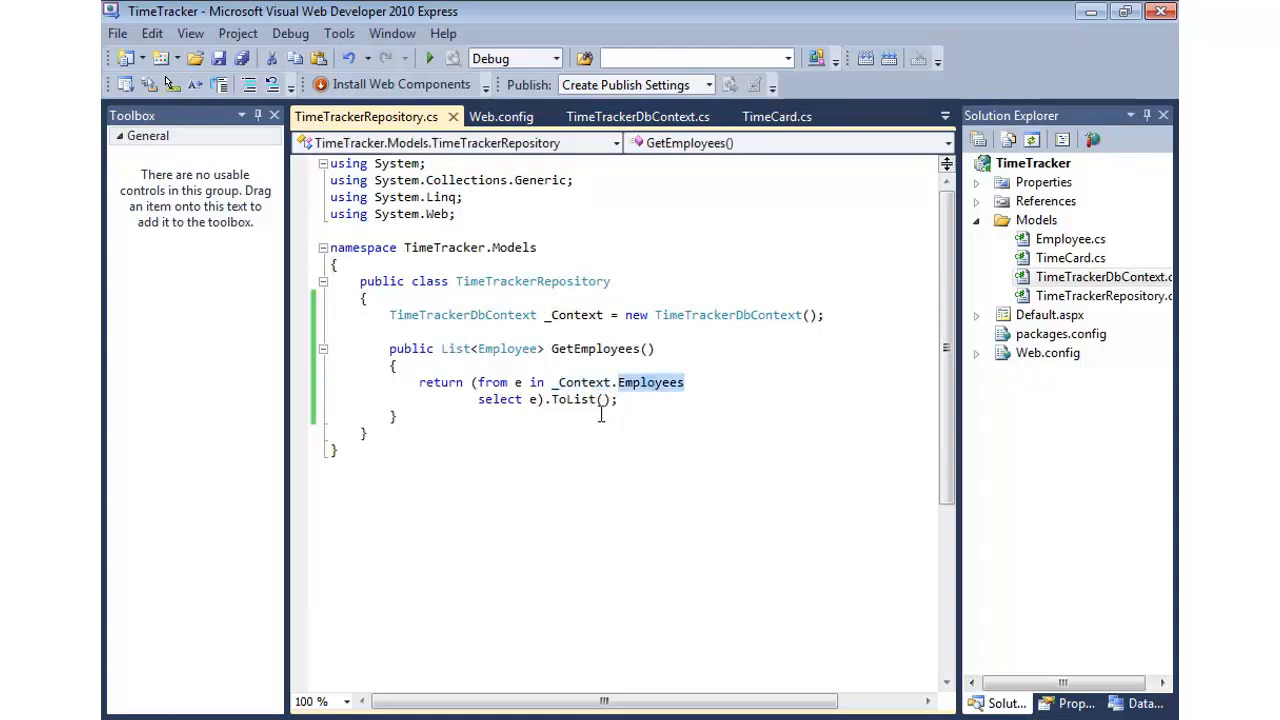
{"action": "left_click", "coordinate": [1032, 164]}
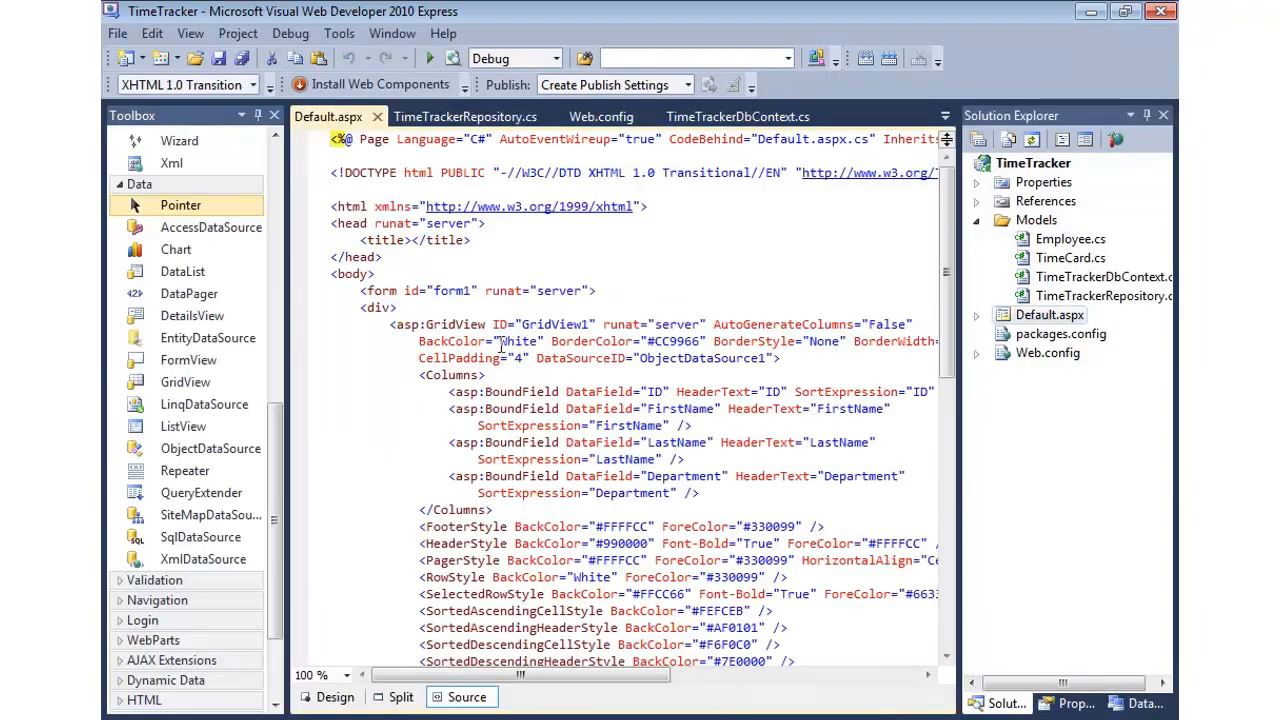
In Design view, configure ObjectDataSource1 to use TimeTrackerRepository's GetEmployees() method
{"action": "left_click", "coordinate": [336, 696]}
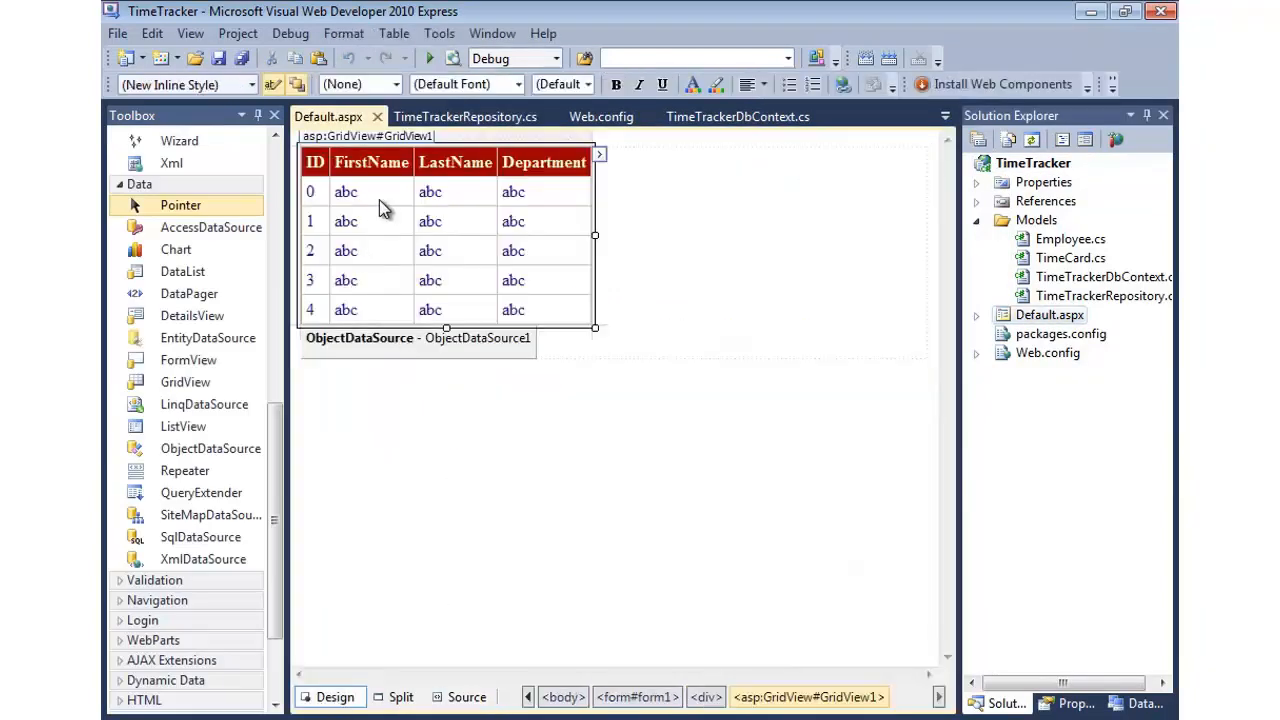
{"action": "left_click", "coordinate": [418, 336]}
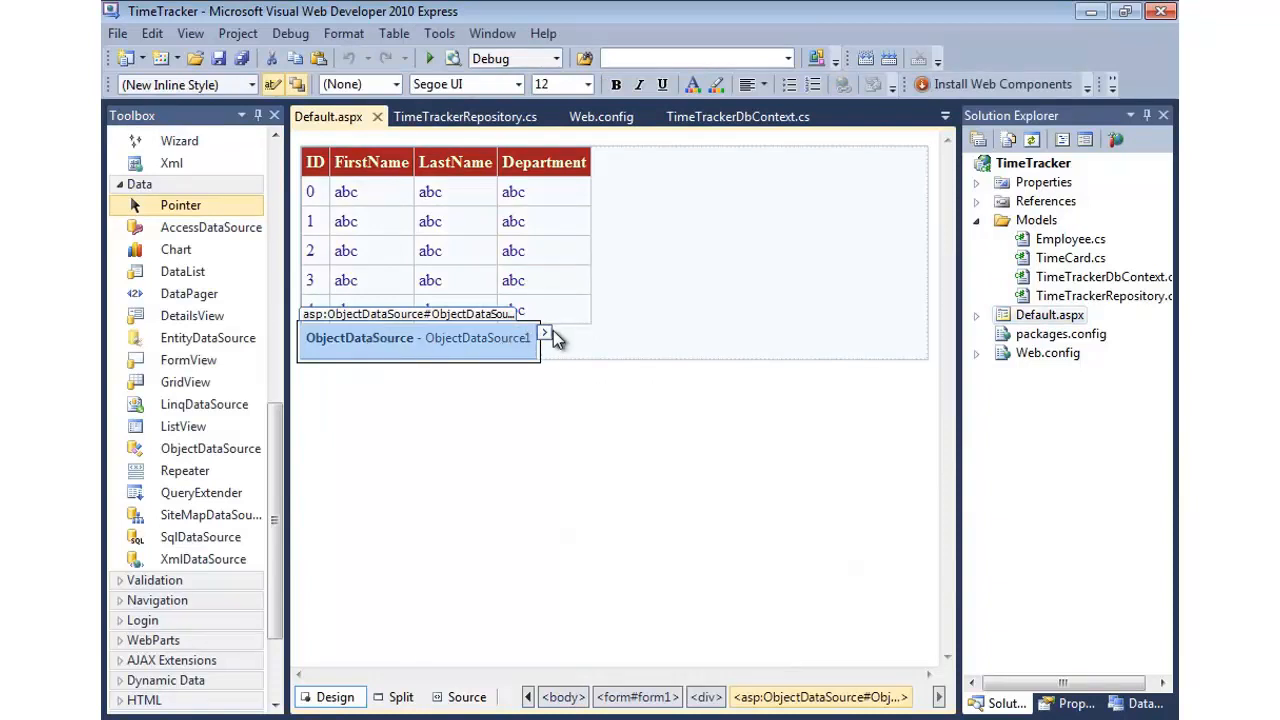
{"action": "left_click", "coordinate": [544, 332]}
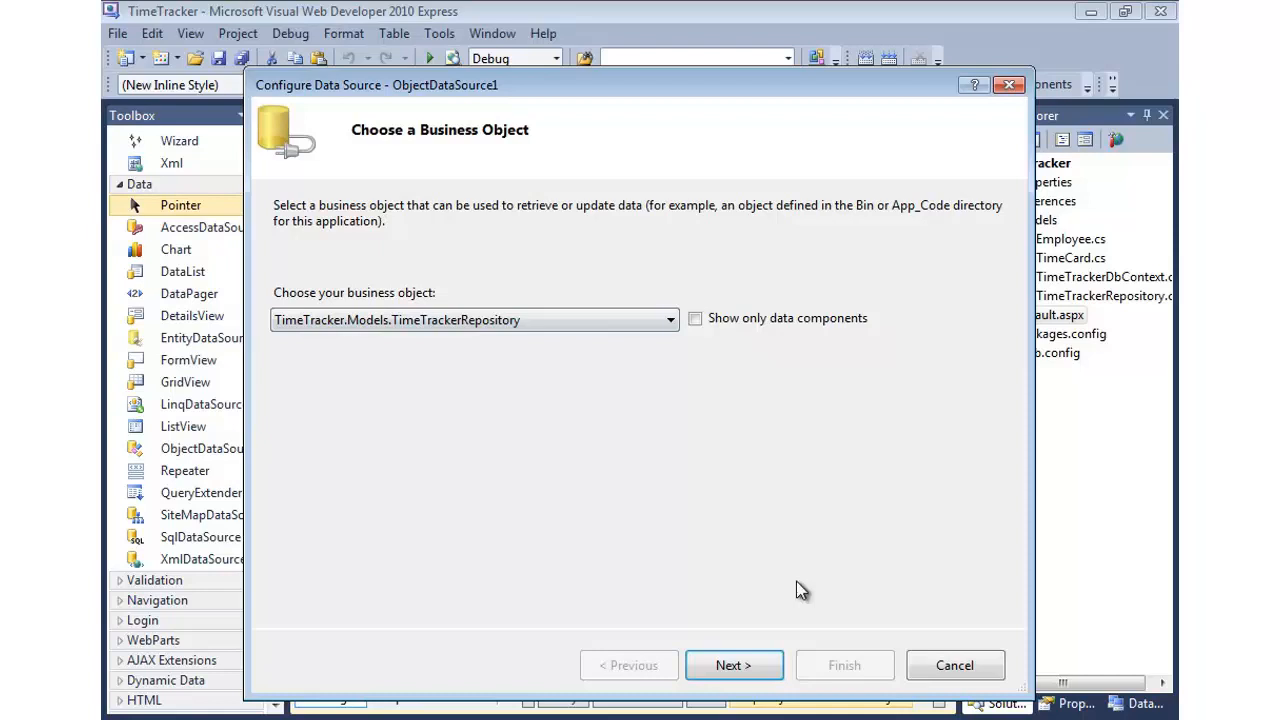
{"action": "left_click", "coordinate": [732, 664]}
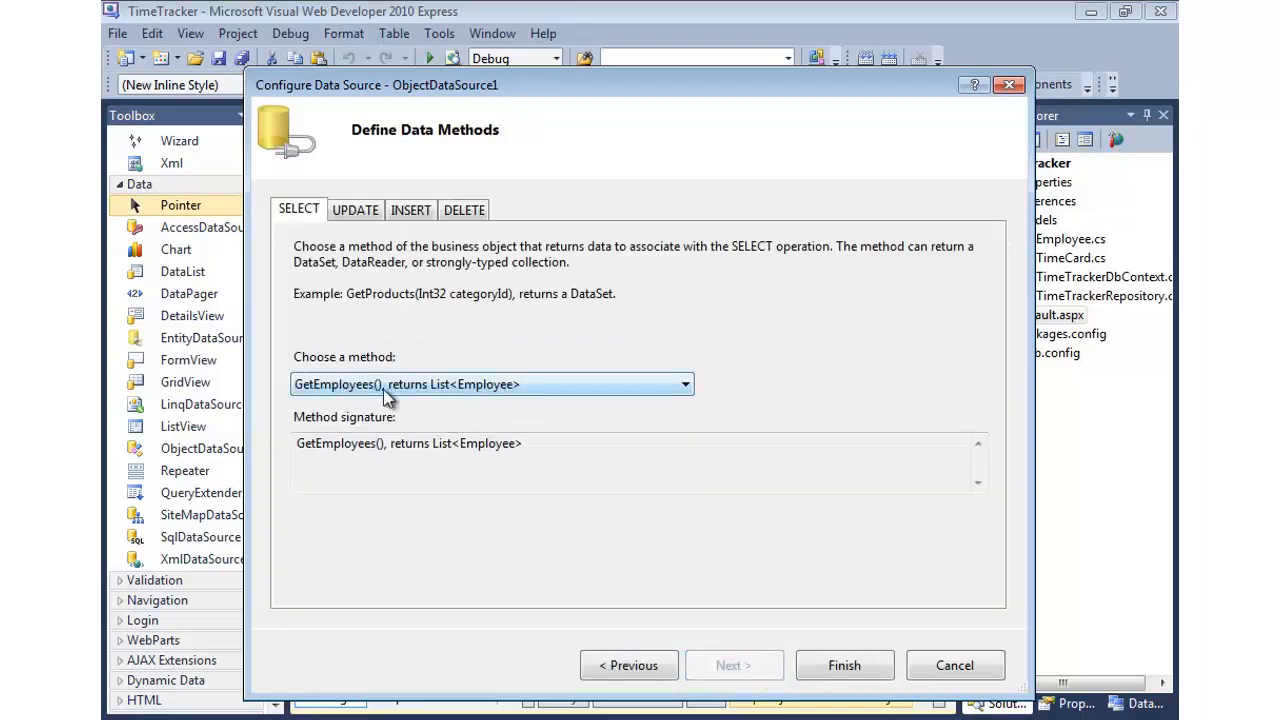
{"action": "left_click", "coordinate": [844, 664]}
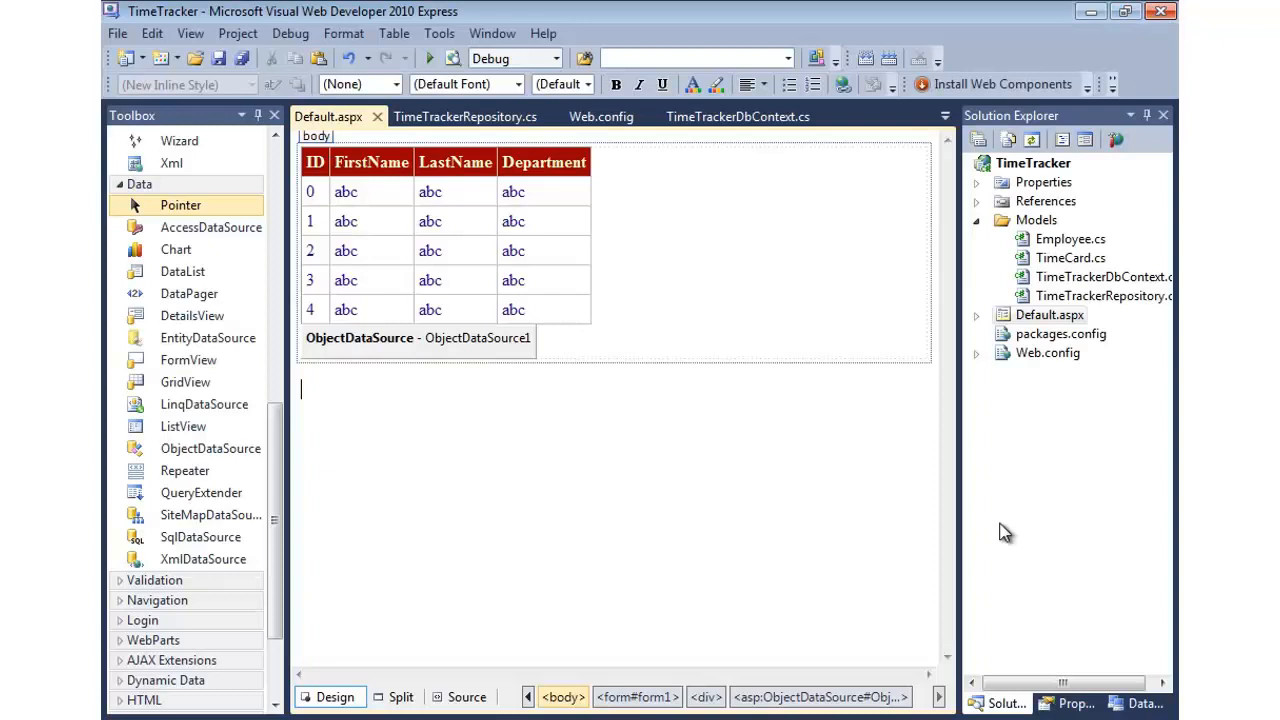
Add a Database Explorer connection to .\SqlExpress, select the TimeTracker database and test it successfully
{"action": "left_click", "coordinate": [1144, 704]}
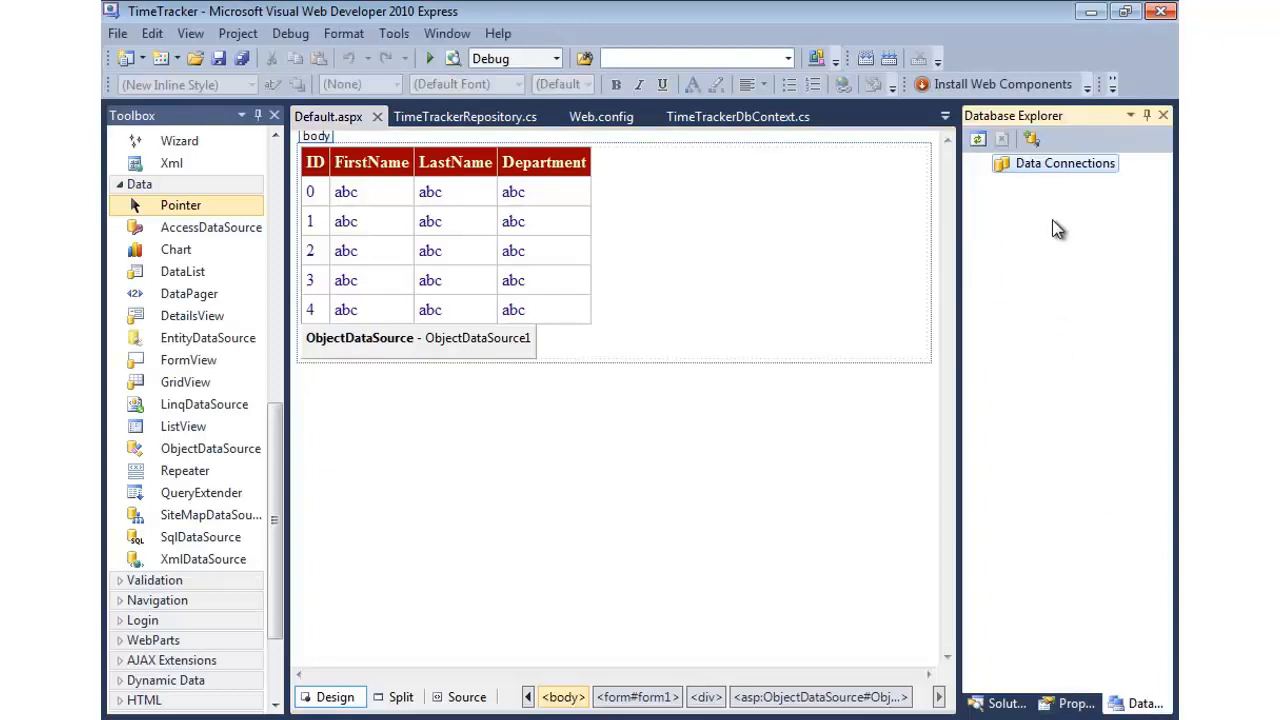
{"action": "right_click", "coordinate": [1064, 164]}
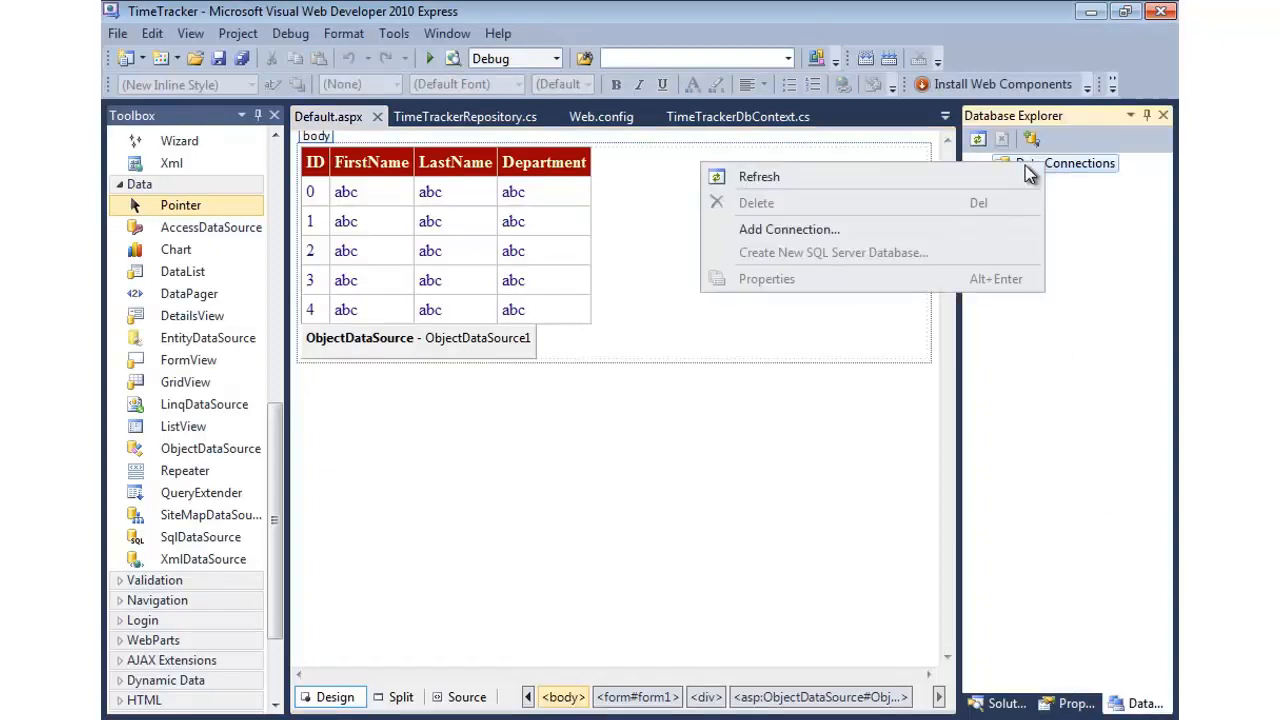
{"action": "left_click", "coordinate": [788, 228]}
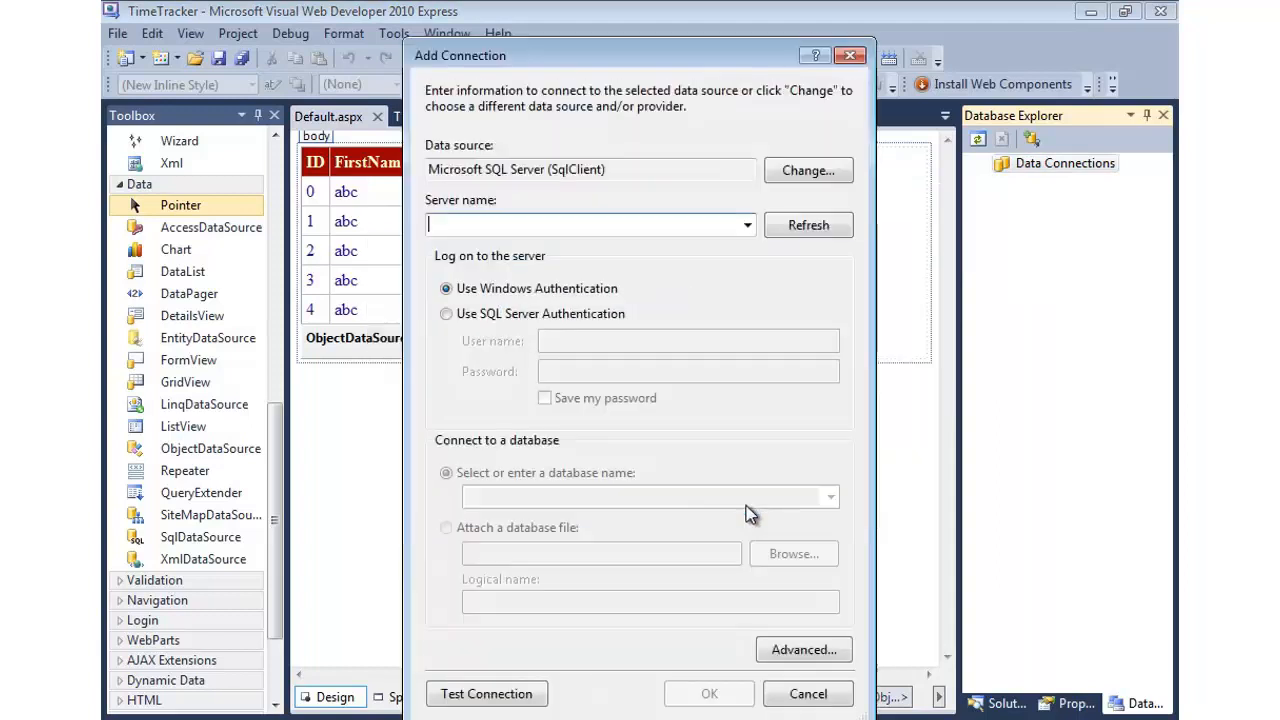
{"action": "type", "text": ".\\"}
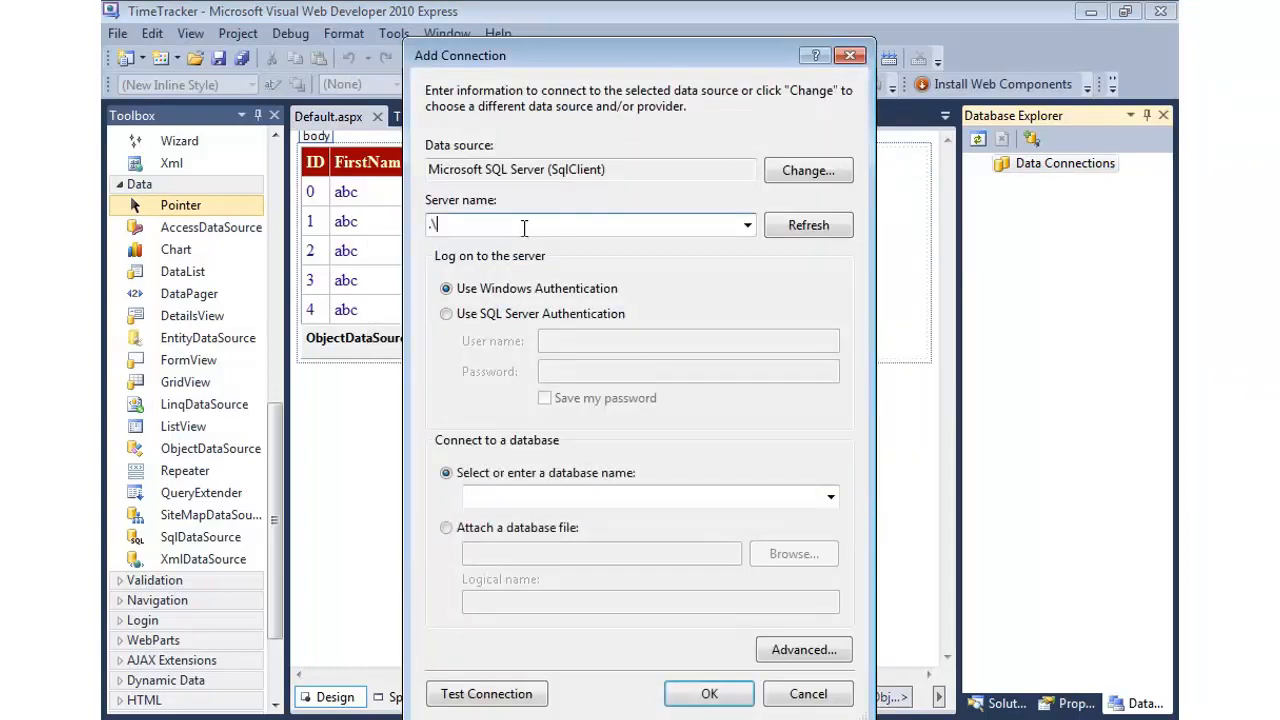
{"action": "type", "text": "SqlExpress"}
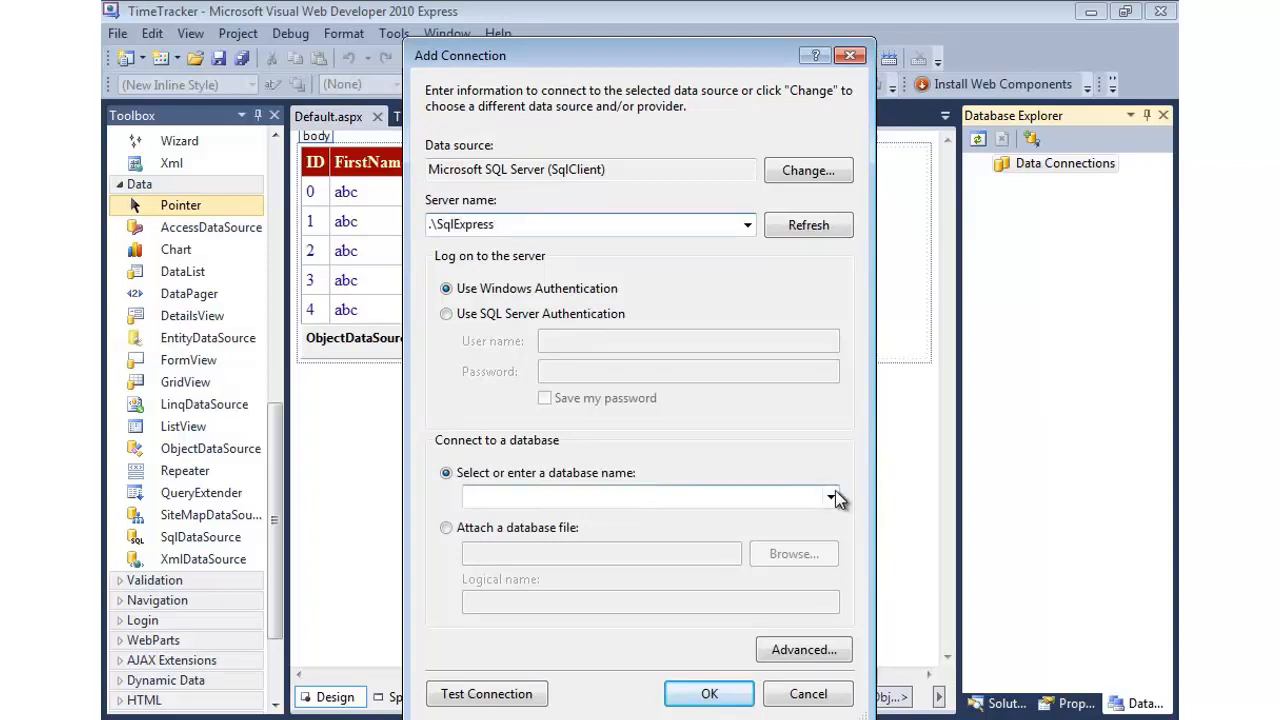
{"action": "left_click", "coordinate": [832, 496]}
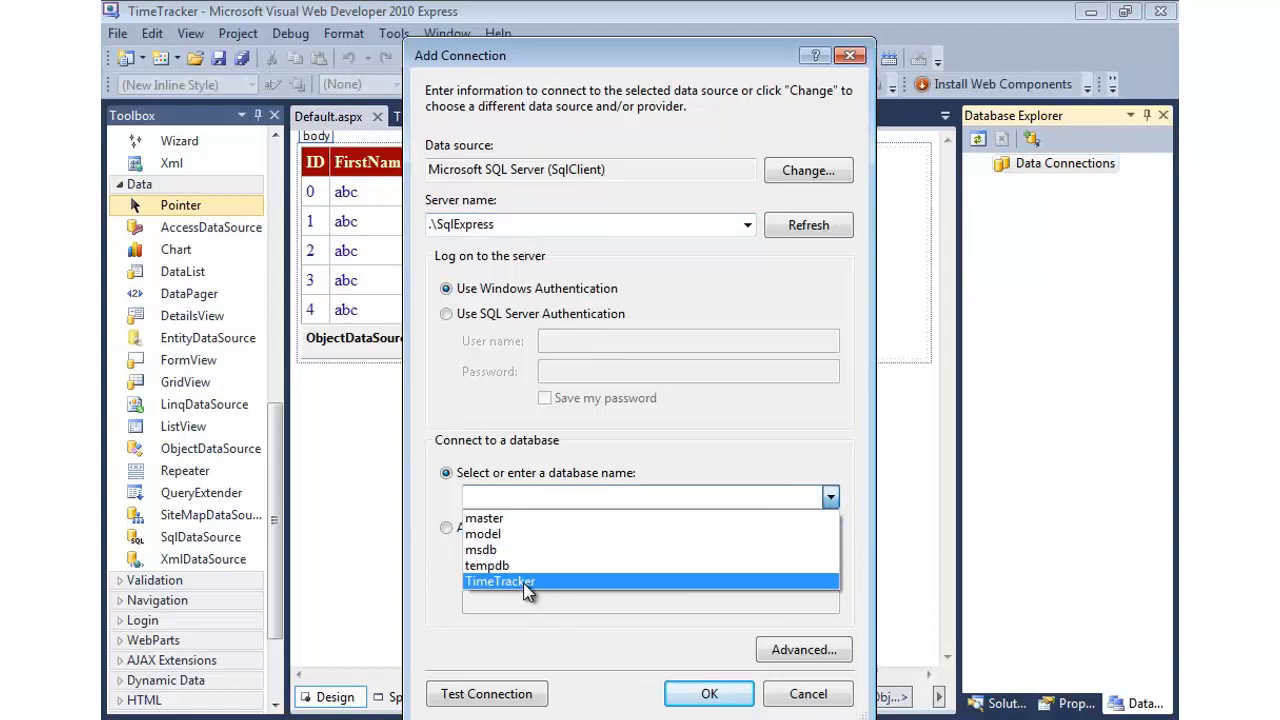
{"action": "left_click", "coordinate": [500, 580]}
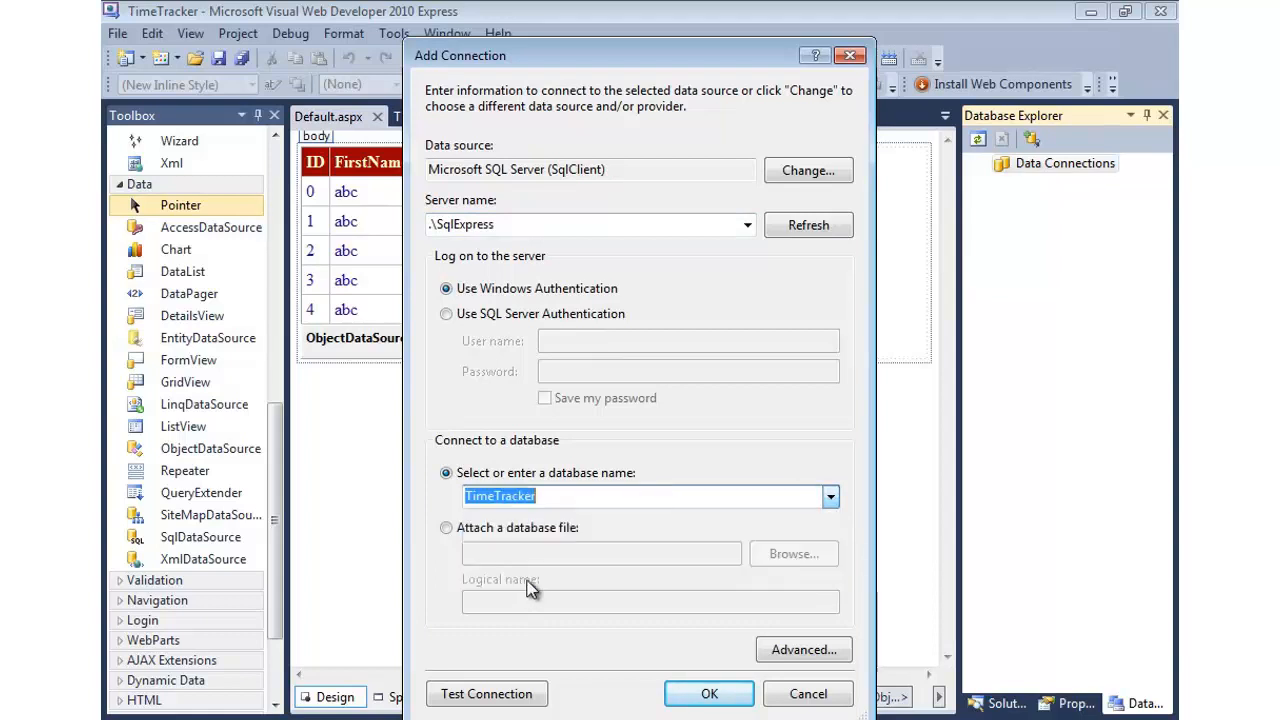
{"action": "left_click", "coordinate": [488, 692]}
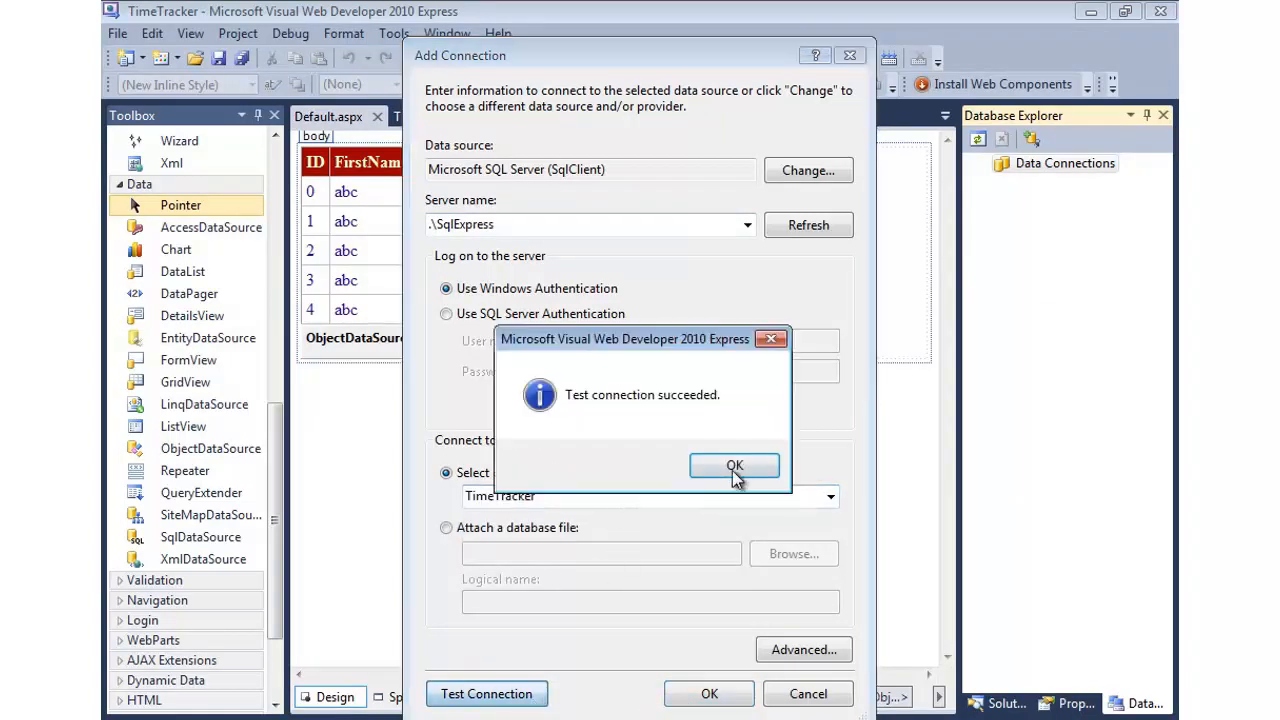
{"action": "left_click", "coordinate": [734, 466]}
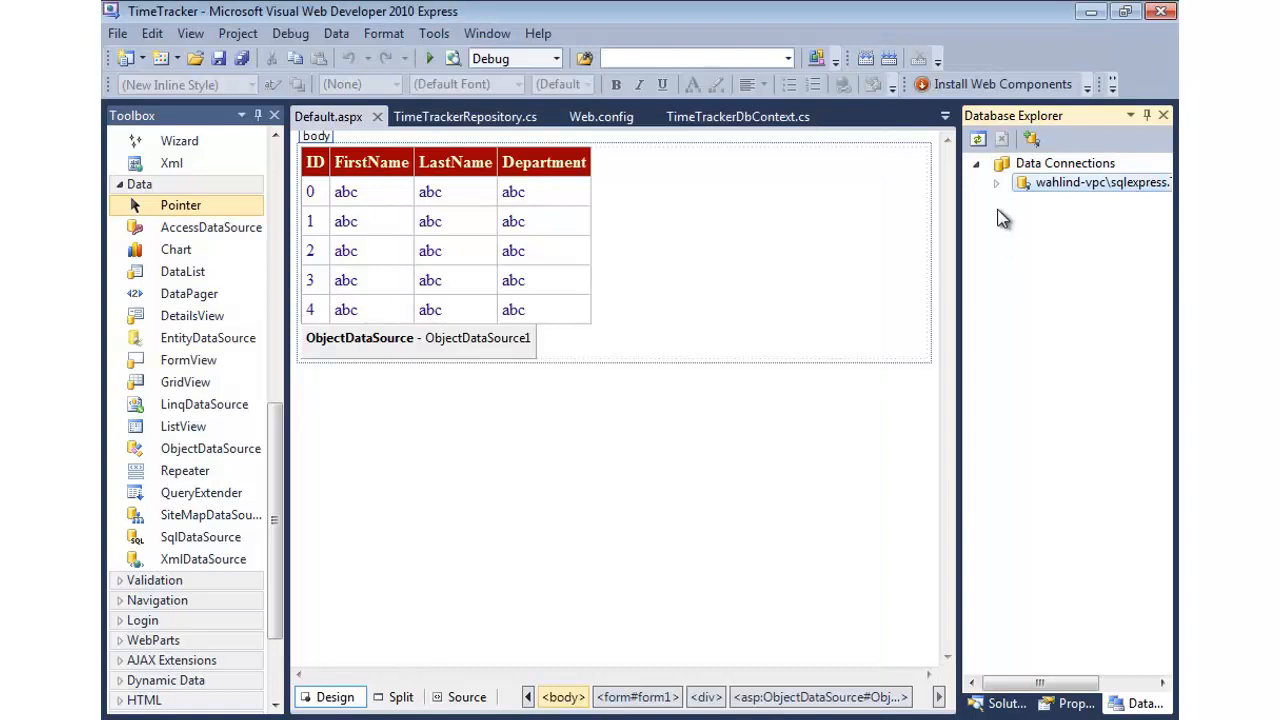
Expand the TimeTracker connection's Employees and TimeCards tables, inspecting the TimeCards Employee_ID column
{"action": "left_click", "coordinate": [996, 182]}
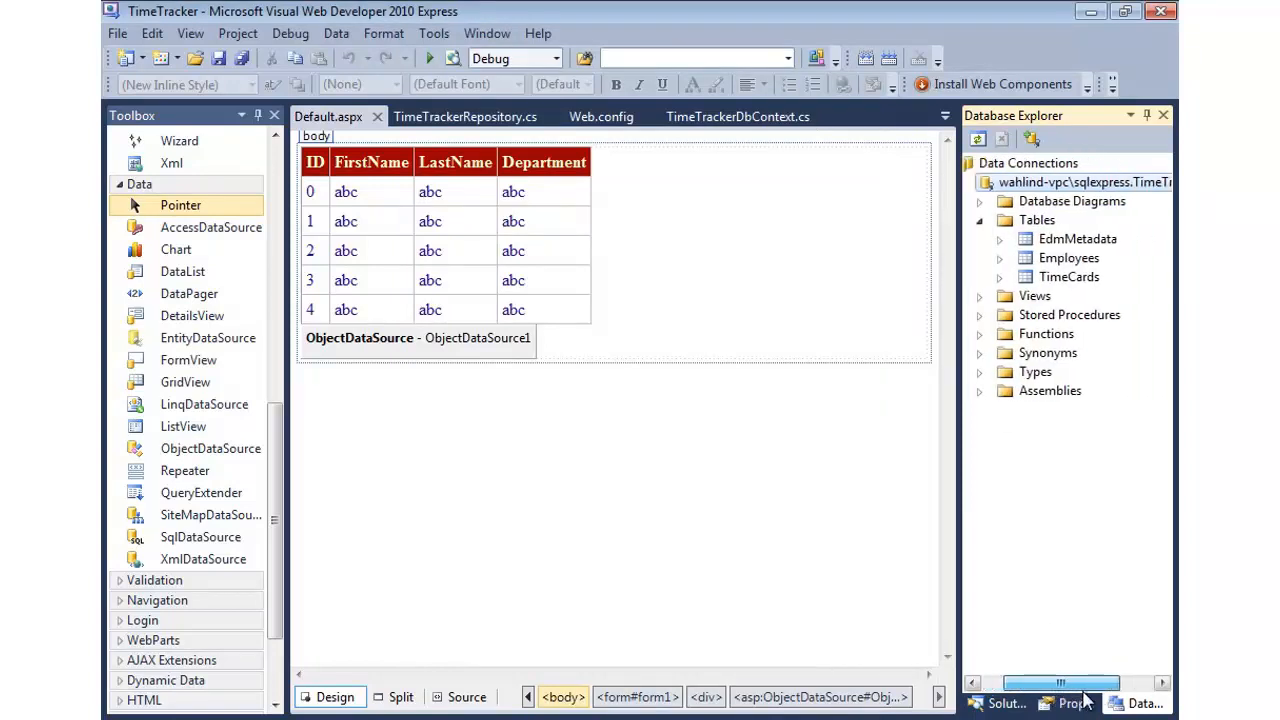
{"action": "left_click", "coordinate": [990, 258]}
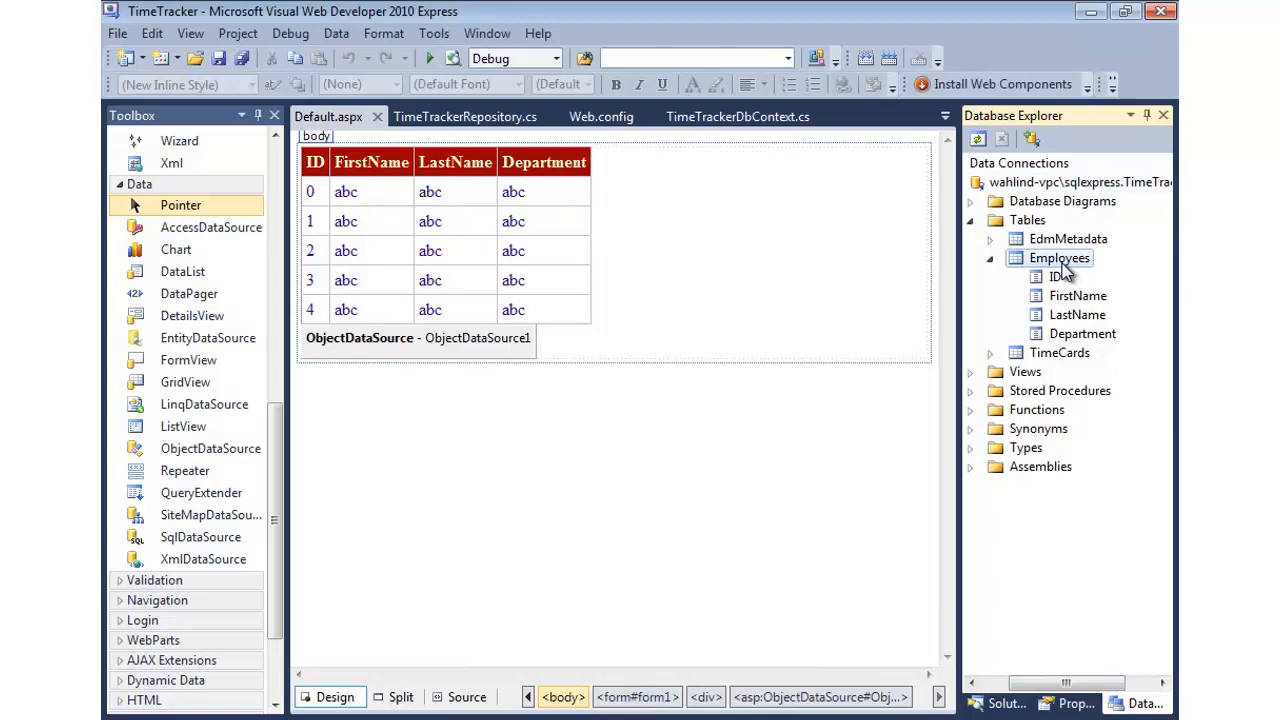
{"action": "left_click", "coordinate": [990, 352]}
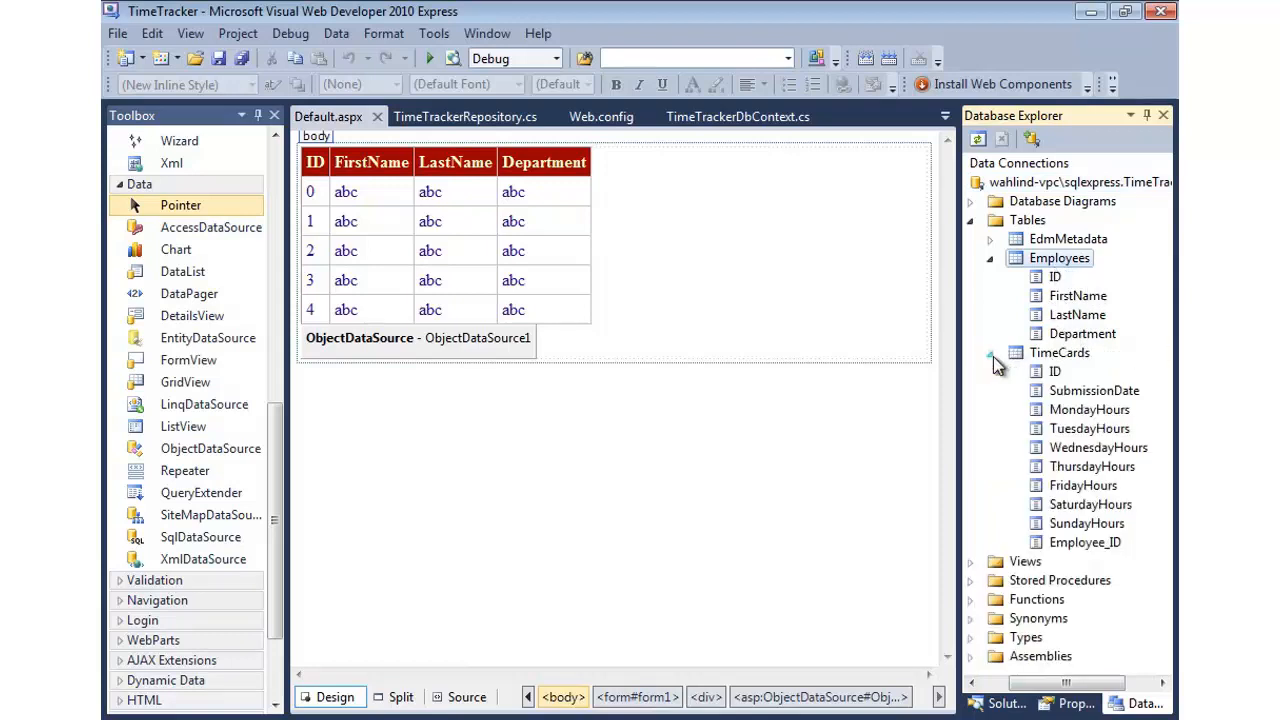
{"action": "left_click", "coordinate": [1060, 352]}
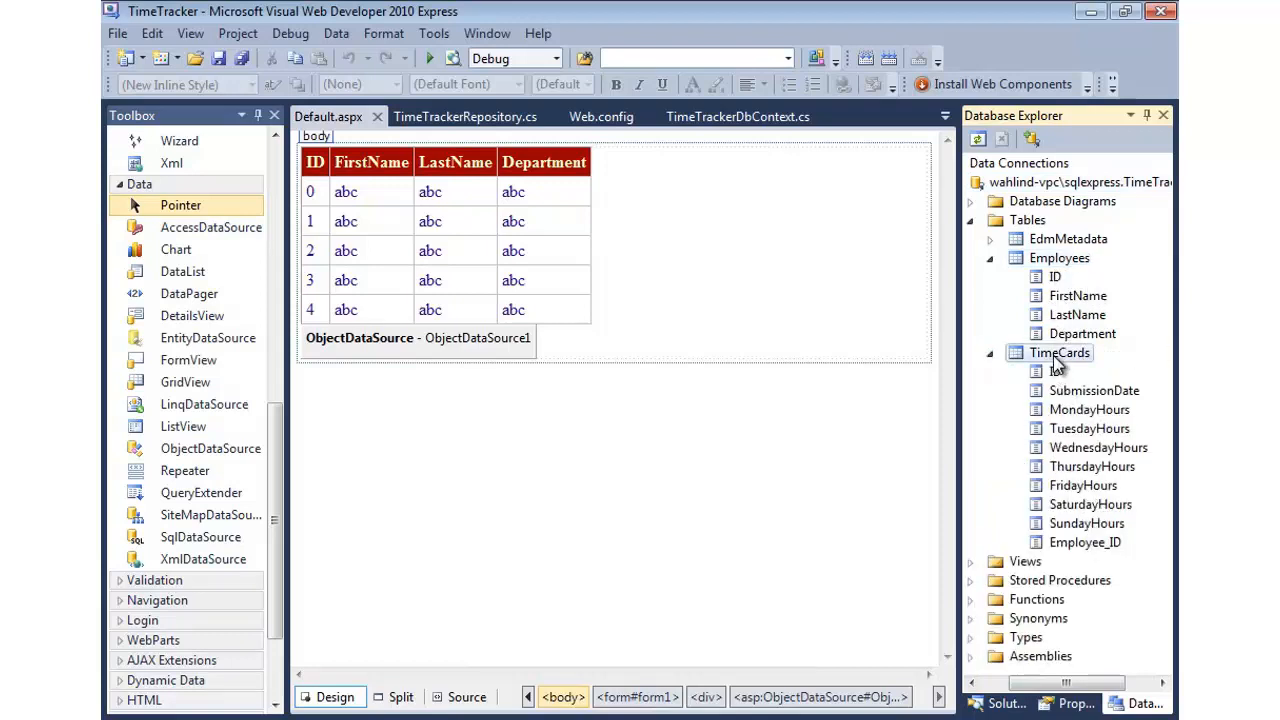
{"action": "left_click", "coordinate": [1084, 542]}
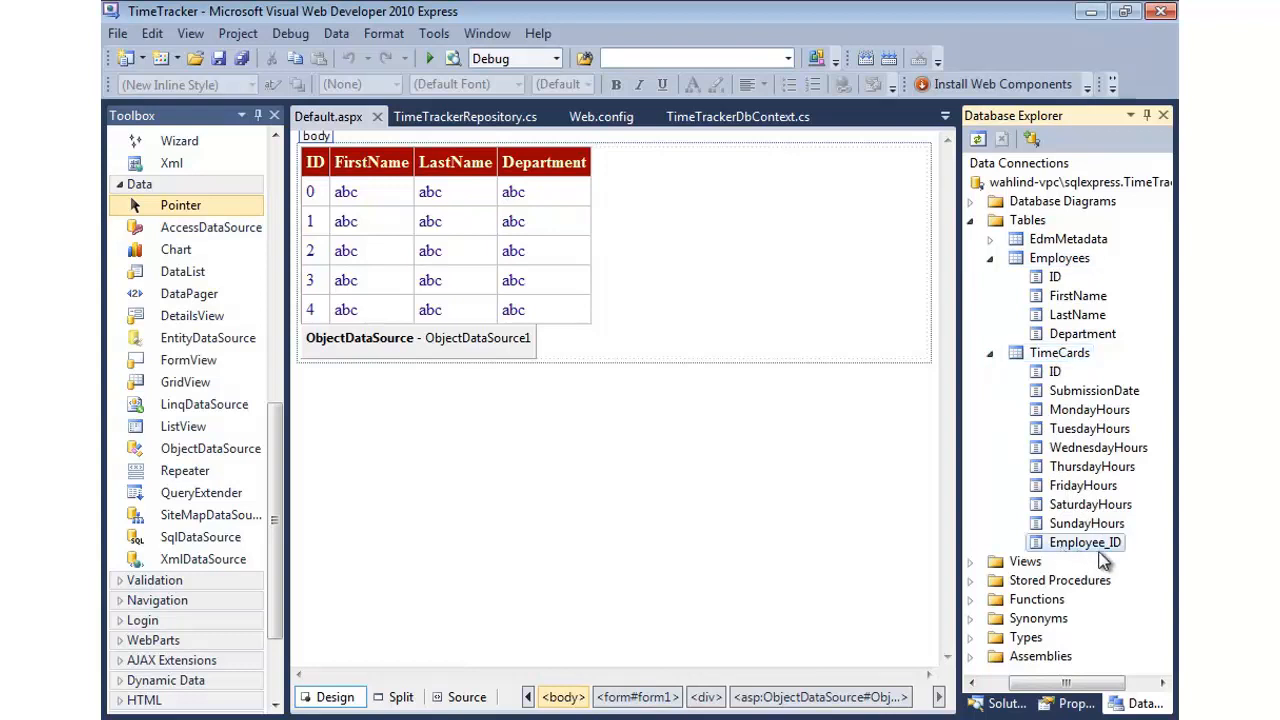
{"action": "mouse_move", "coordinate": [1060, 296]}
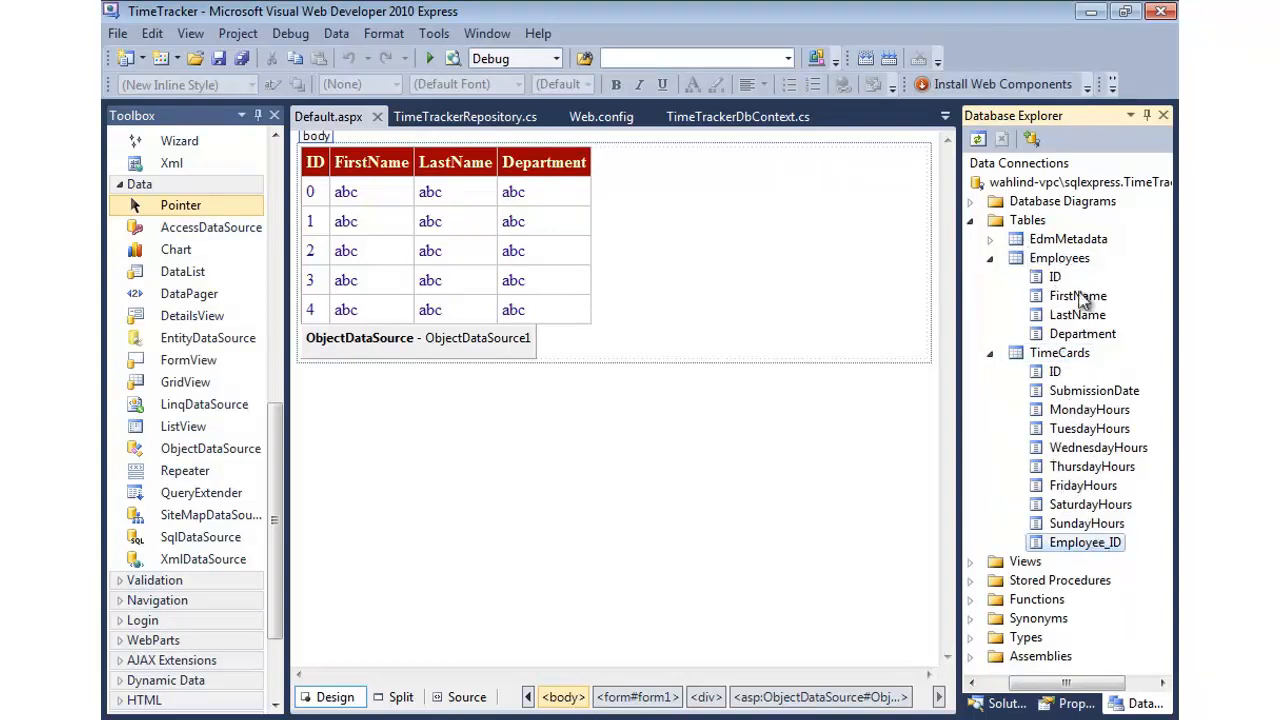
Review the Employees FirstName column and expand the EdmMetadata table's columns
{"action": "left_click", "coordinate": [1060, 352]}
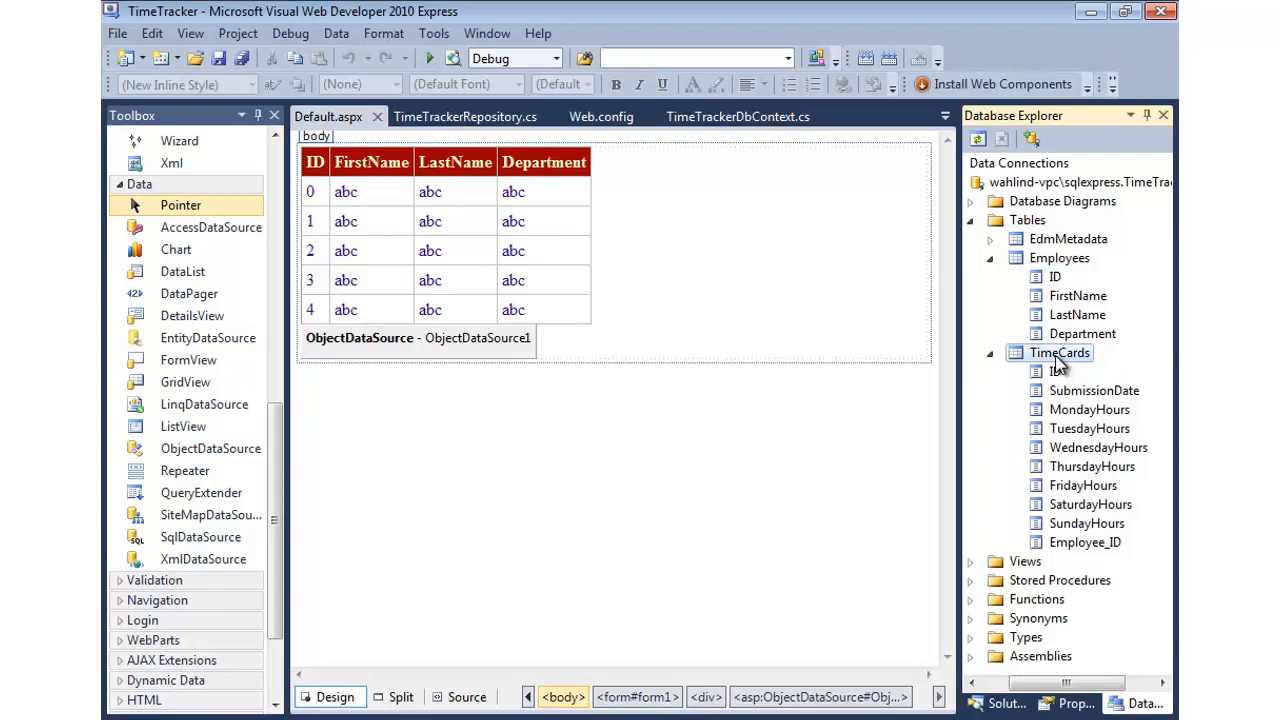
{"action": "left_click", "coordinate": [988, 352]}
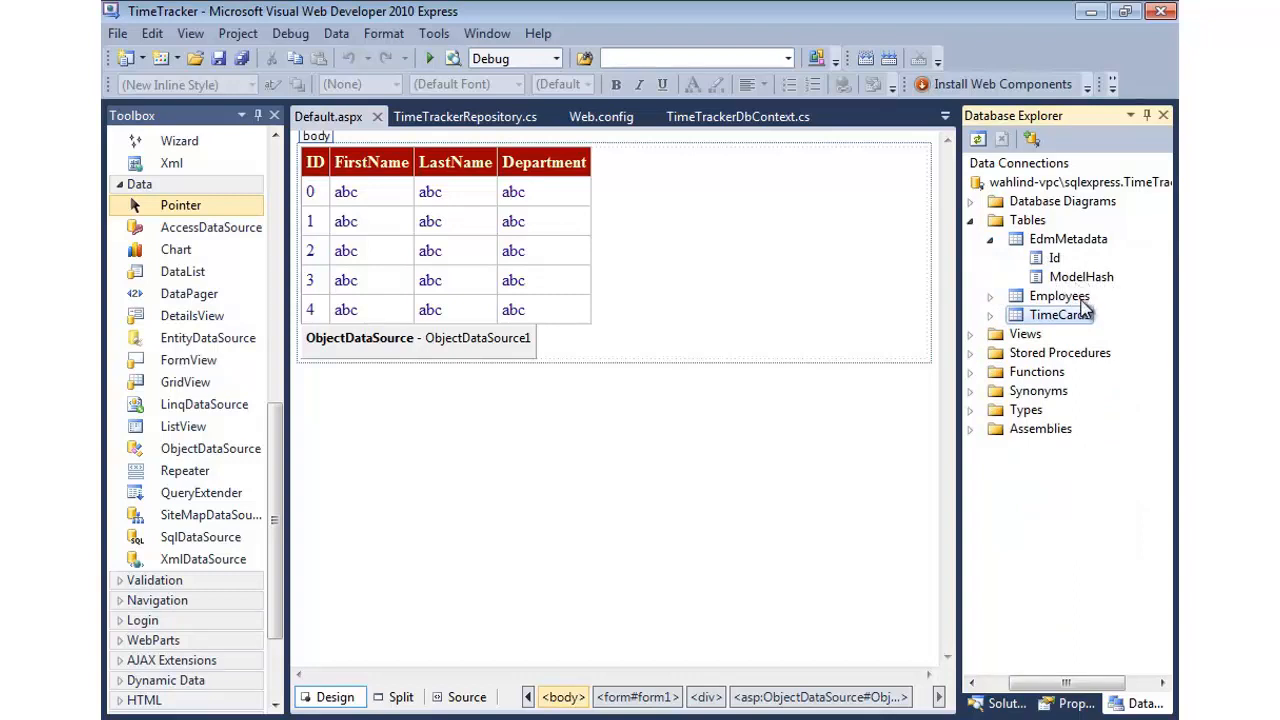
{"action": "right_click", "coordinate": [1068, 238]}
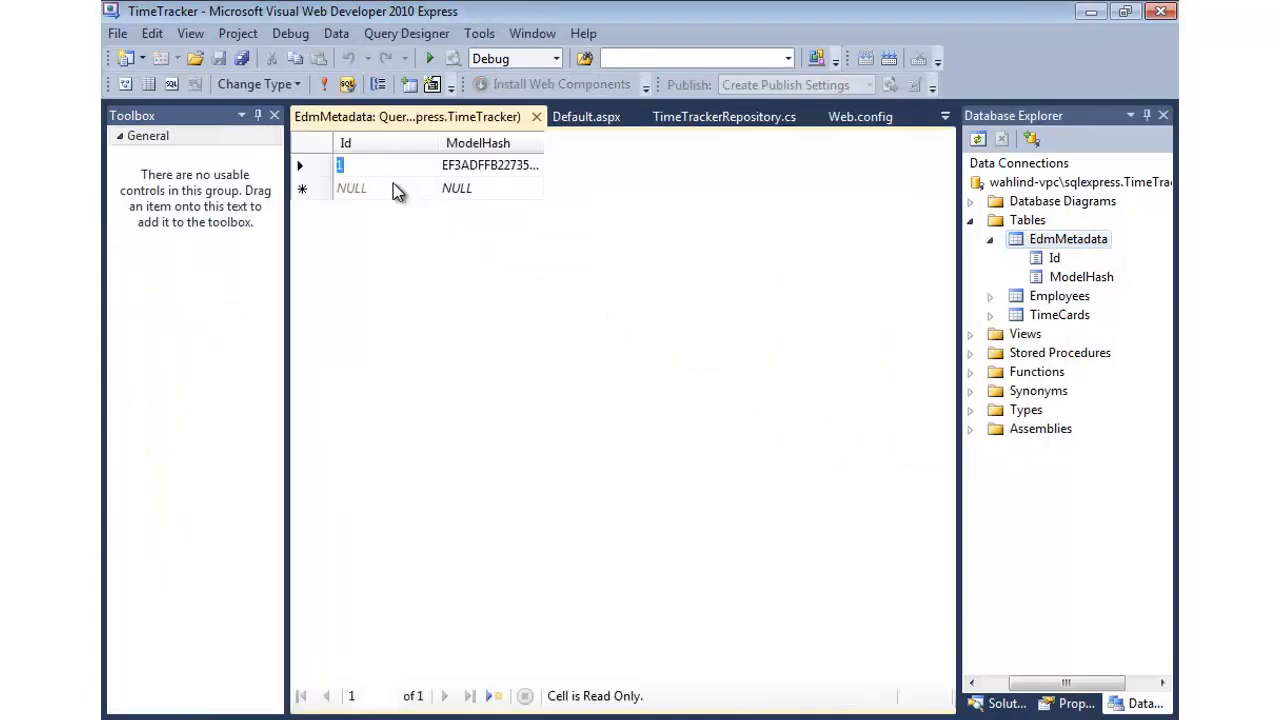
Inspect the stored EdmMetadata model hash, then close its query window back to Default.aspx
{"action": "left_click", "coordinate": [1060, 314]}
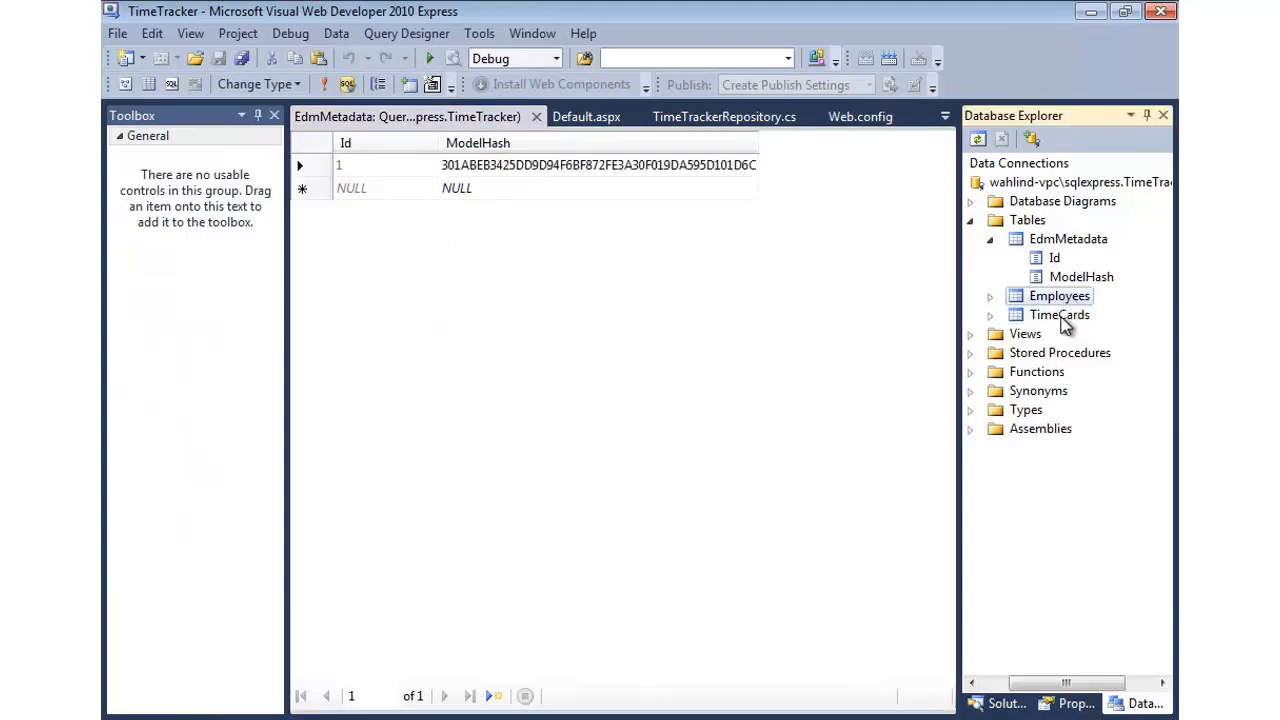
{"action": "left_click", "coordinate": [1060, 296]}
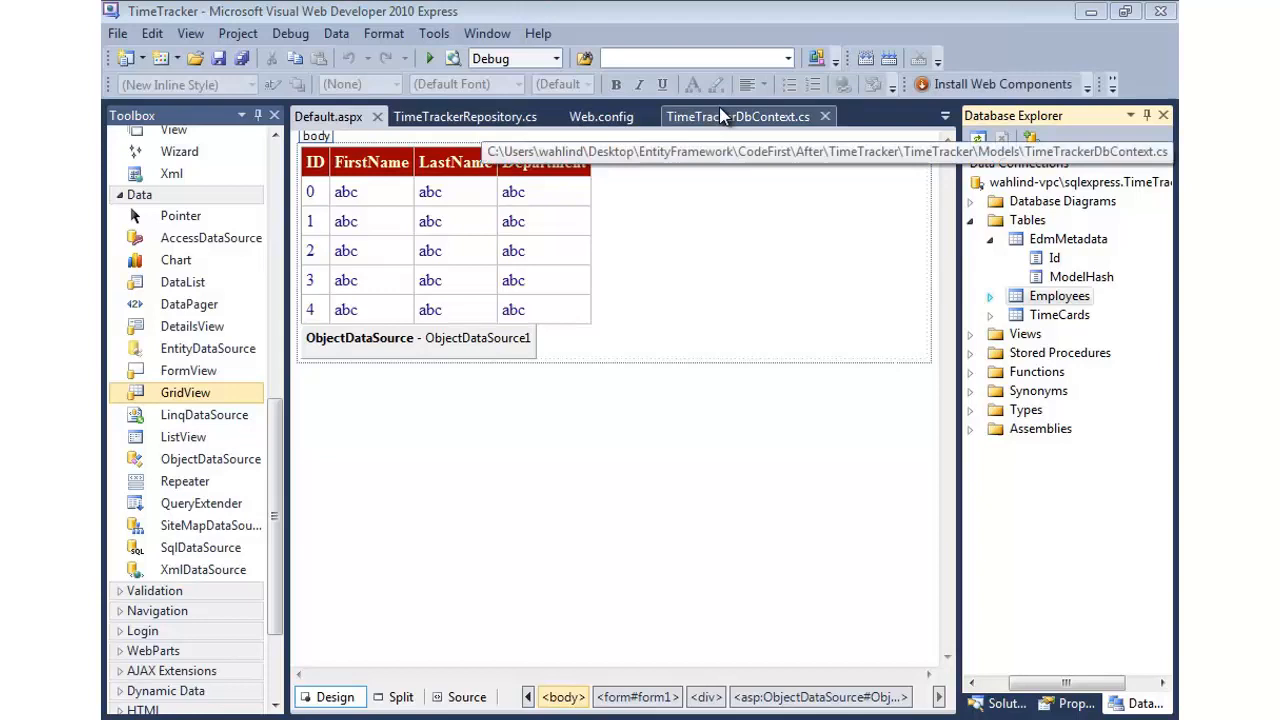
Collapse EdmMetadata and show the empty Employees data grid with ID, FirstName, LastName, Department
{"action": "left_click", "coordinate": [740, 116]}
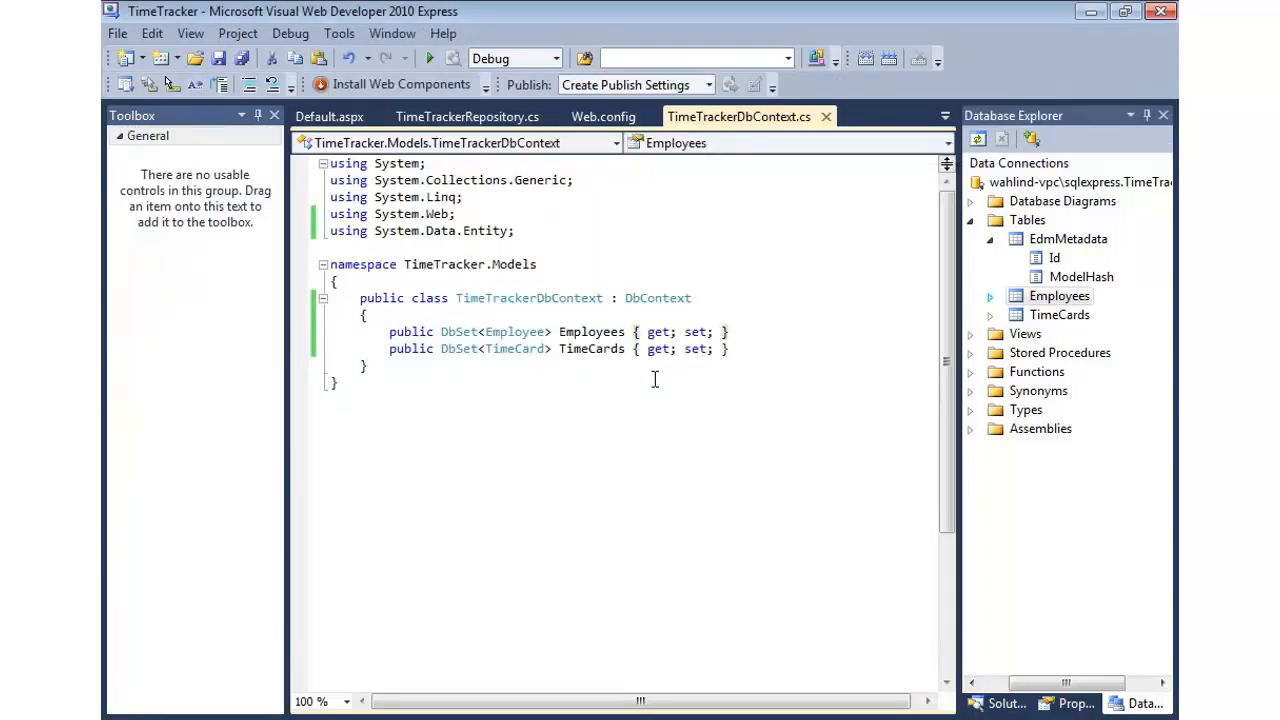
{"action": "left_click", "coordinate": [988, 240]}
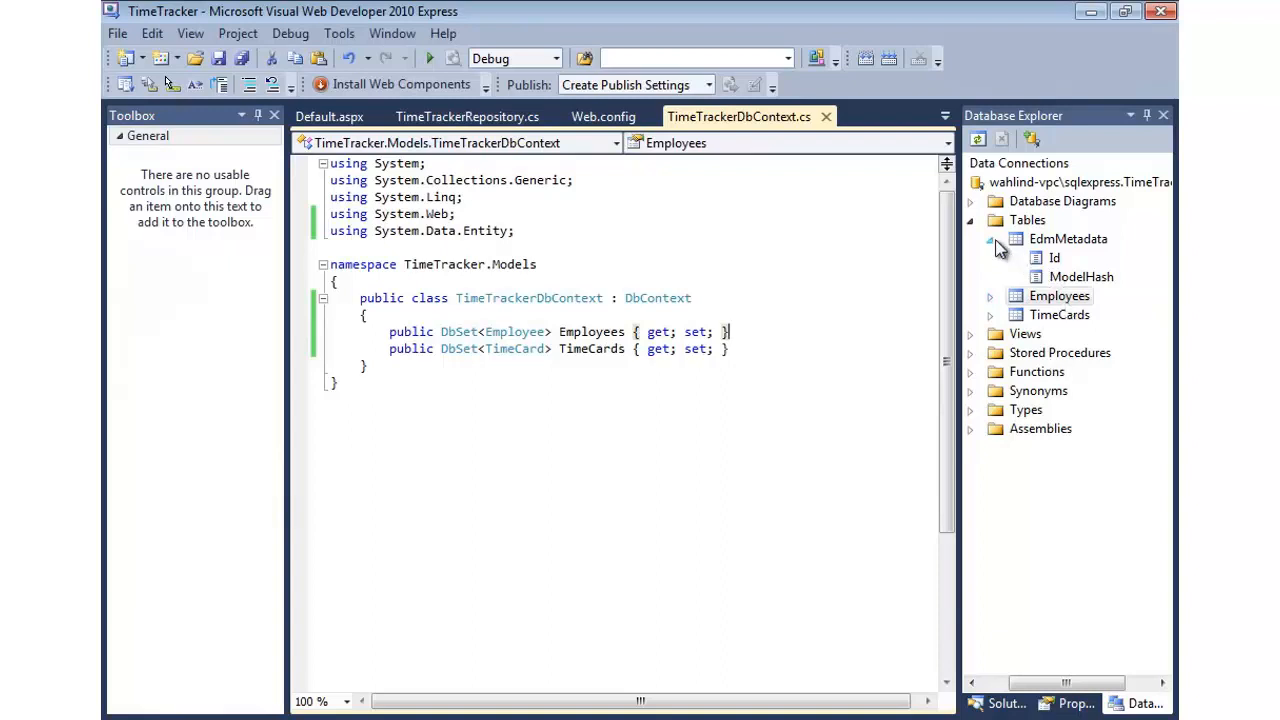
{"action": "left_click", "coordinate": [988, 238]}
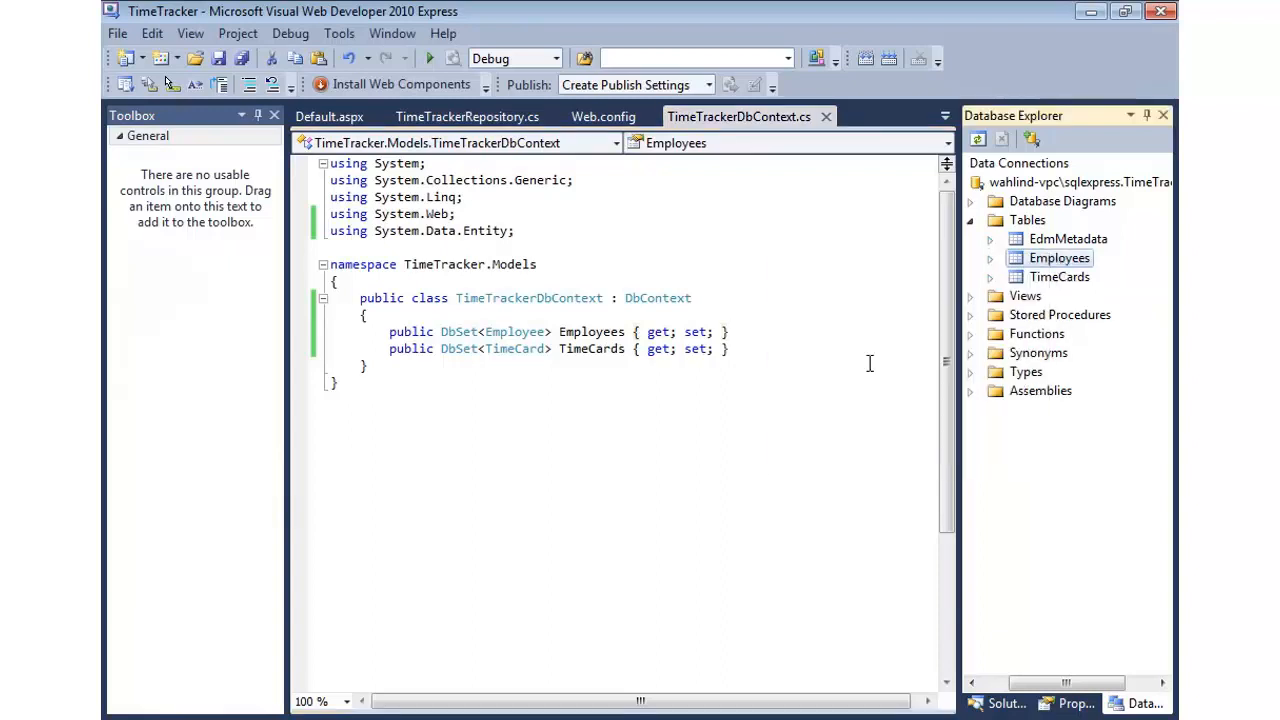
{"action": "double_click", "coordinate": [1058, 256]}
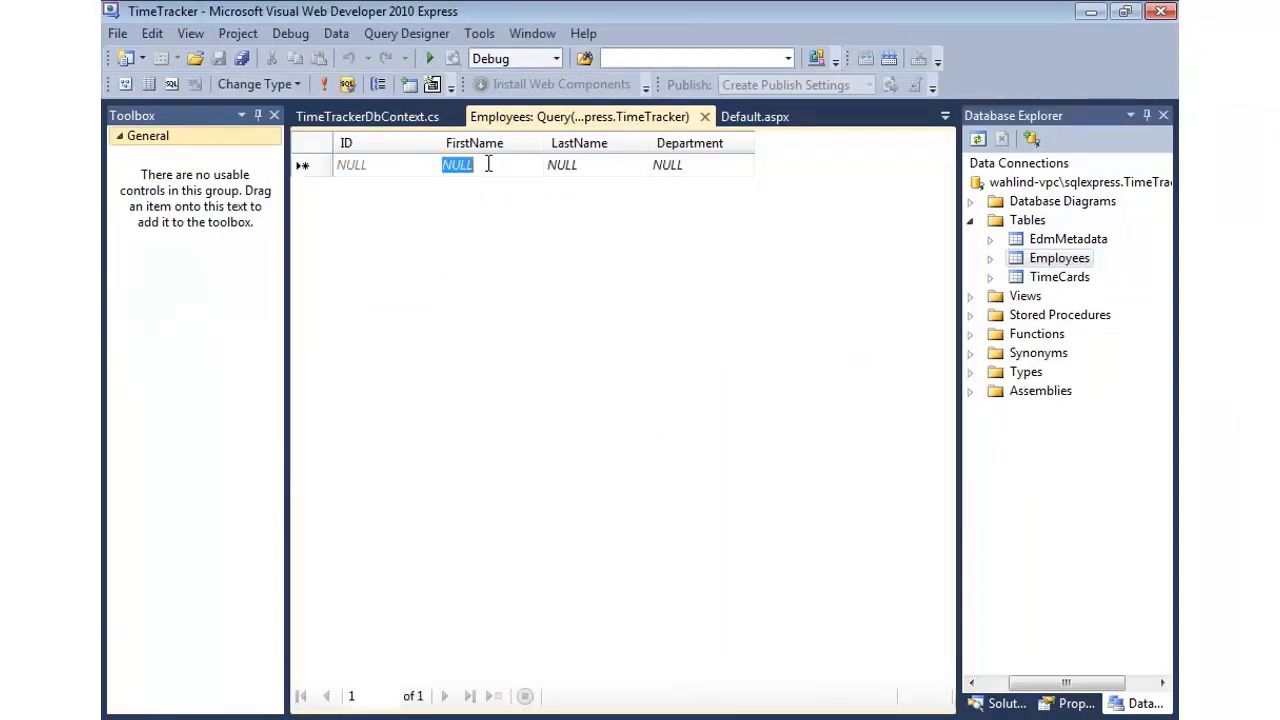
{"action": "mouse_move", "coordinate": [540, 198]}
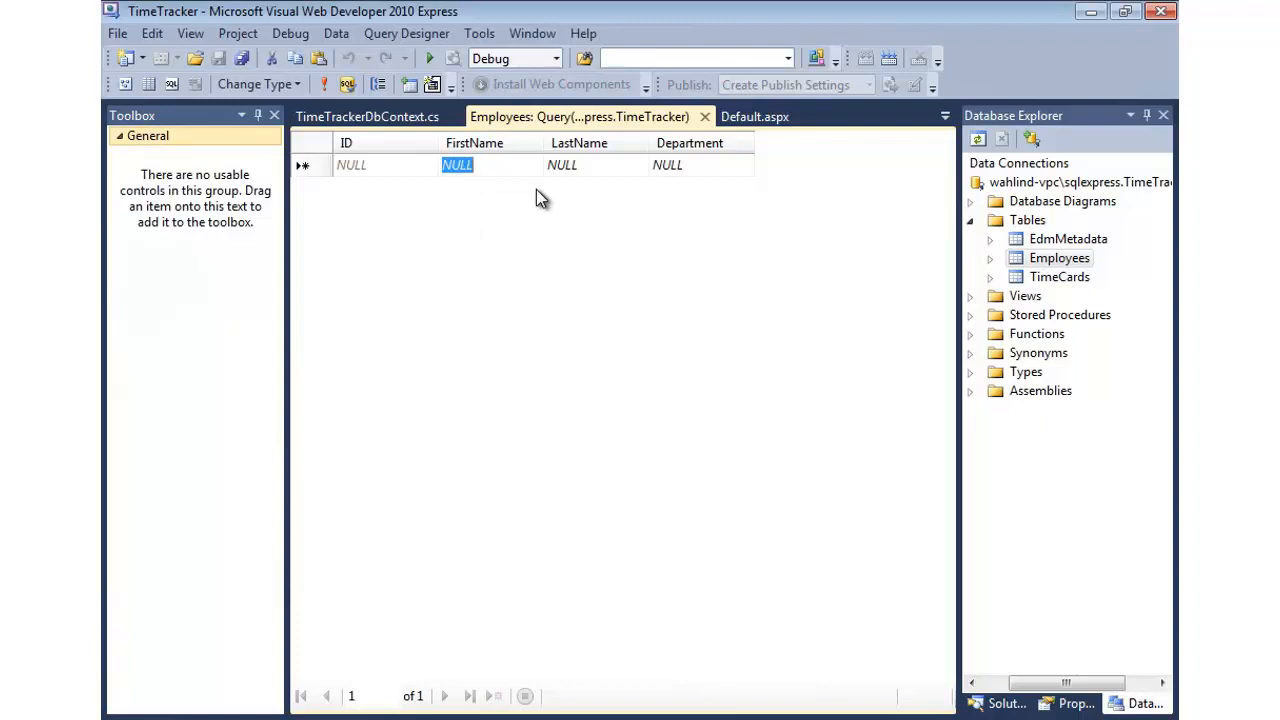
Verify the Employees ID column's Is Identity property is True, then start editing the first FirstName cell
{"action": "left_click", "coordinate": [988, 258]}
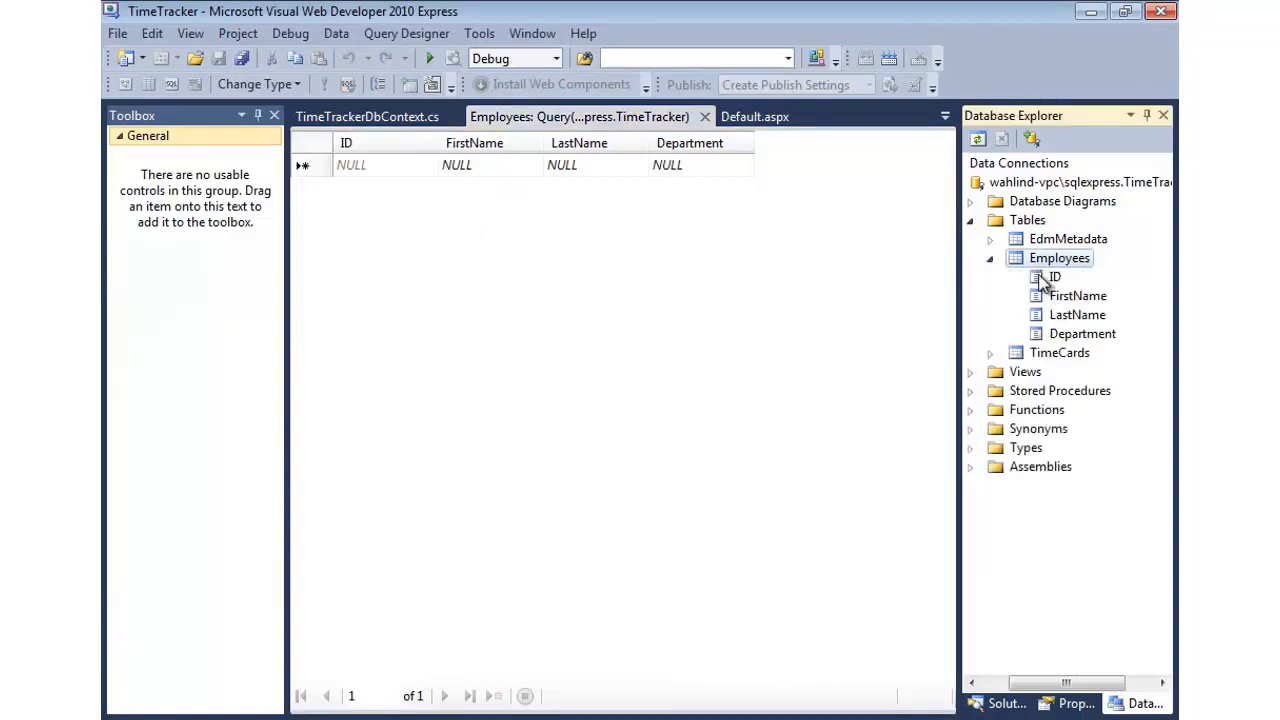
{"action": "right_click", "coordinate": [1056, 276]}
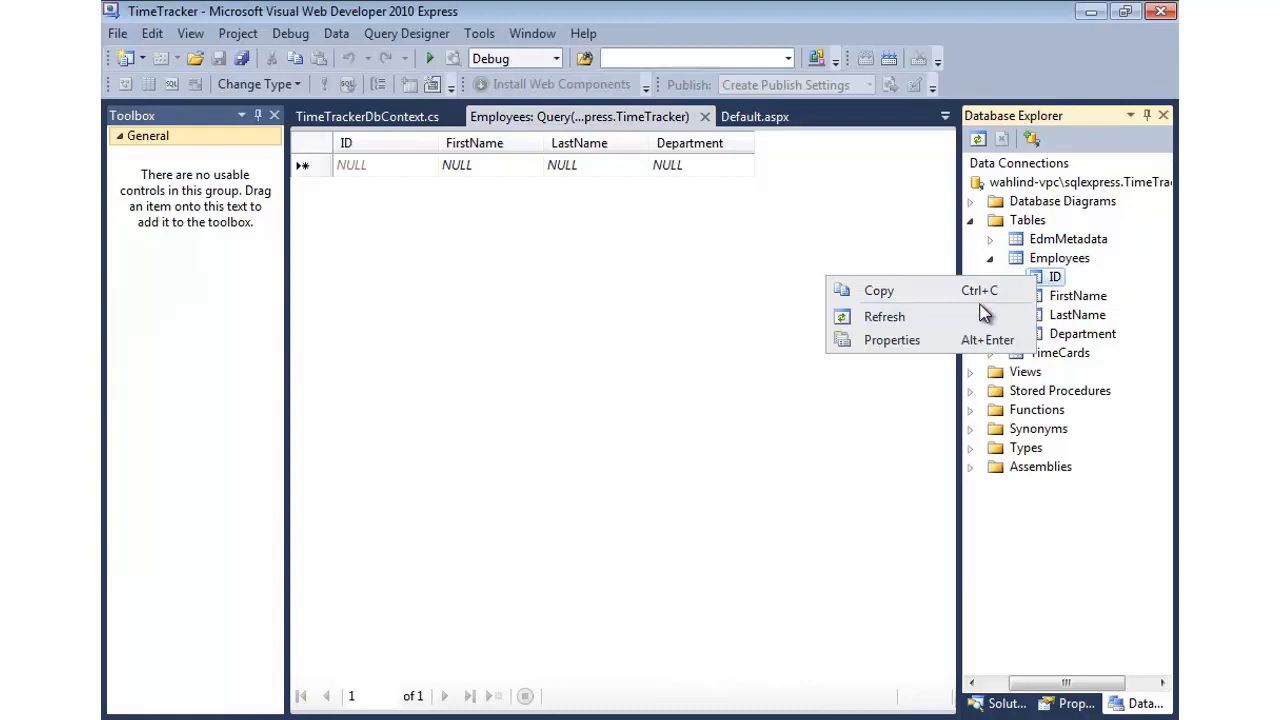
{"action": "left_click", "coordinate": [892, 340]}
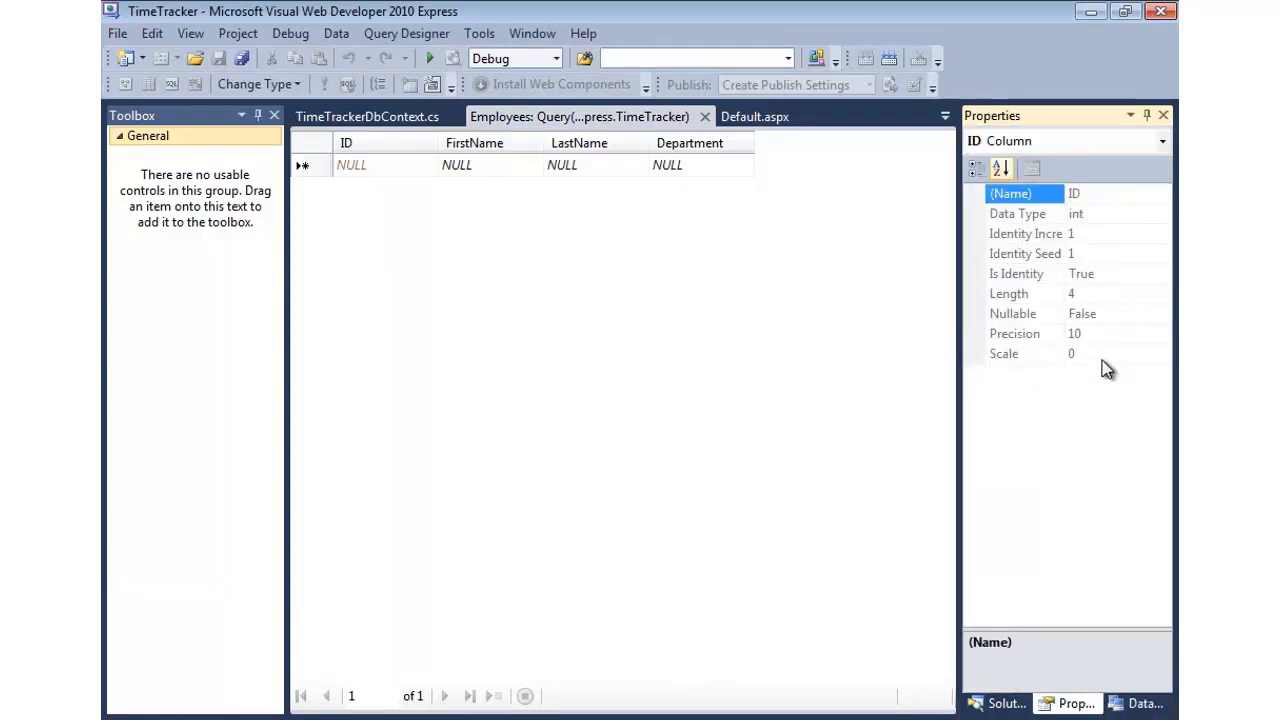
{"action": "mouse_move", "coordinate": [1030, 290]}
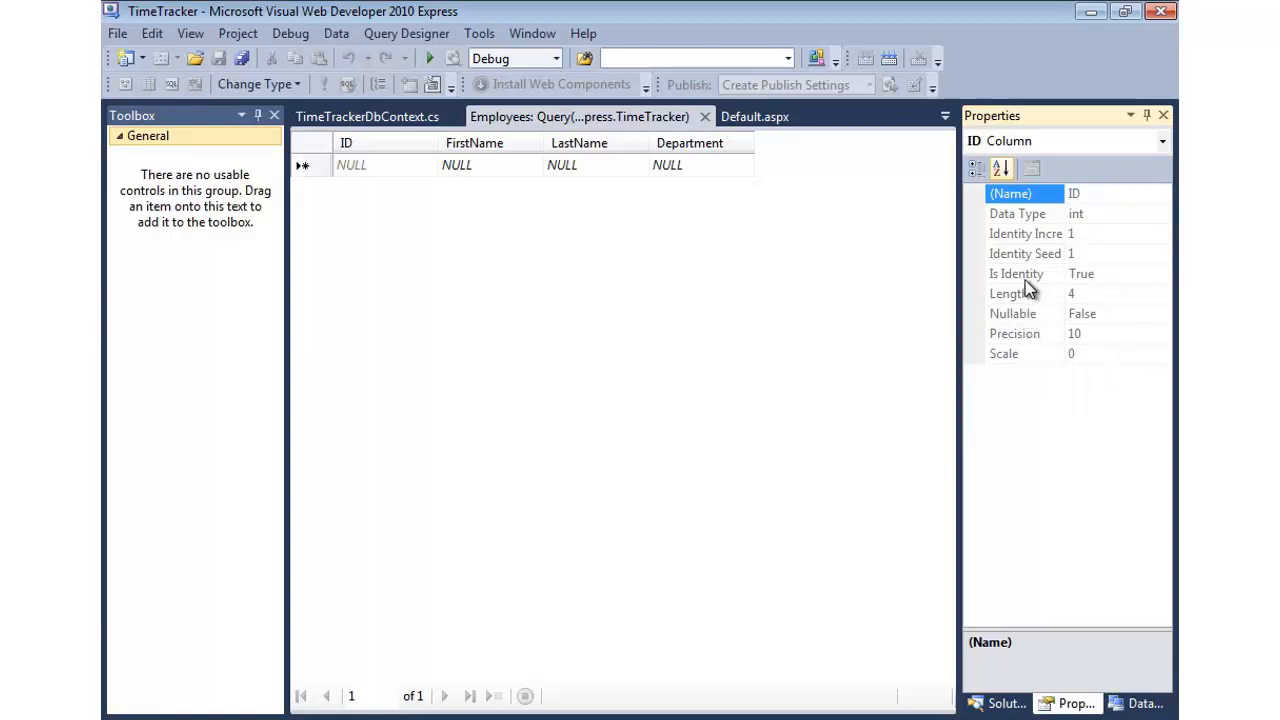
{"action": "left_click", "coordinate": [1016, 272]}
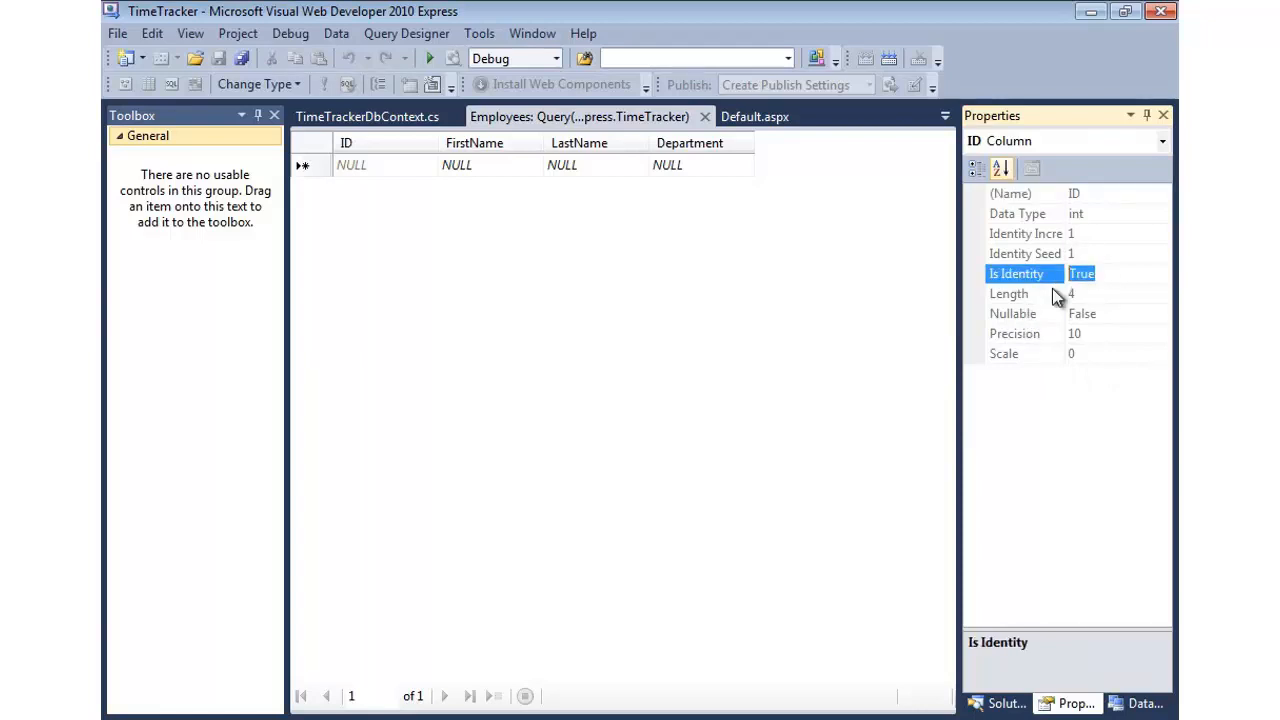
{"action": "left_click", "coordinate": [1004, 704]}
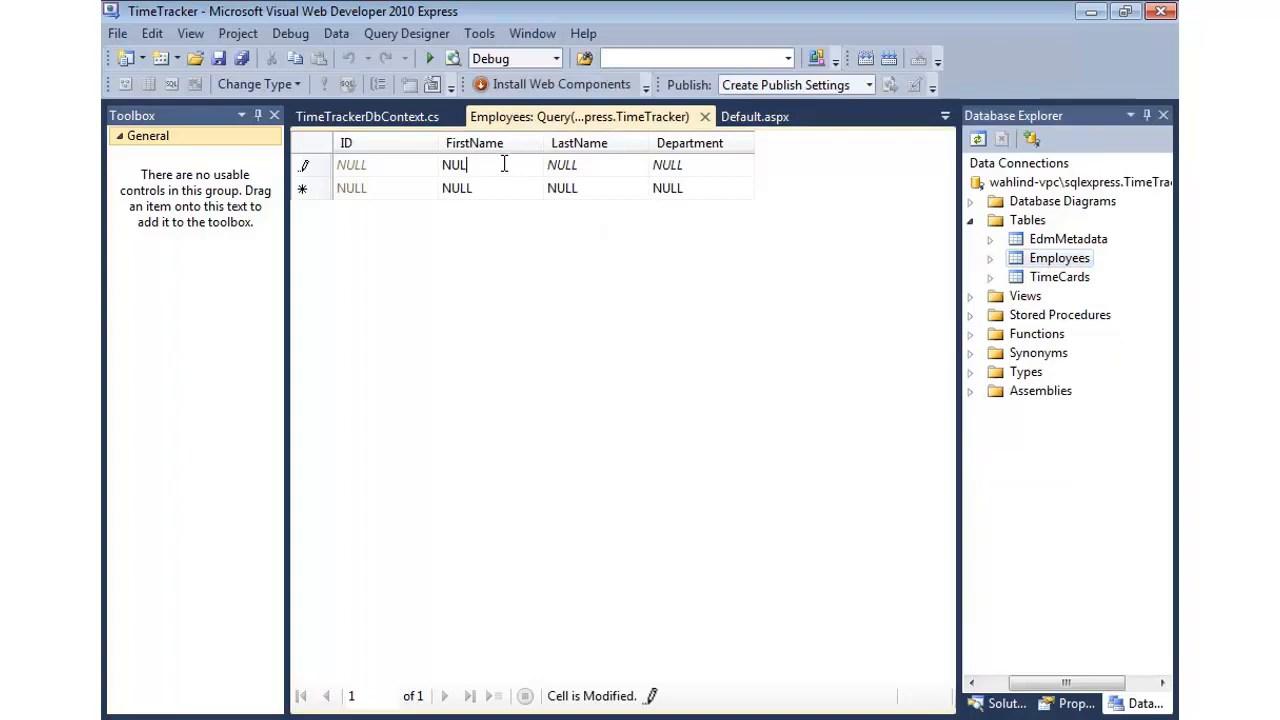
Enter employees John Doe (Finance) and Jane Doe (HR), save the rows and return to Default.aspx
{"action": "type", "text": "JO"}
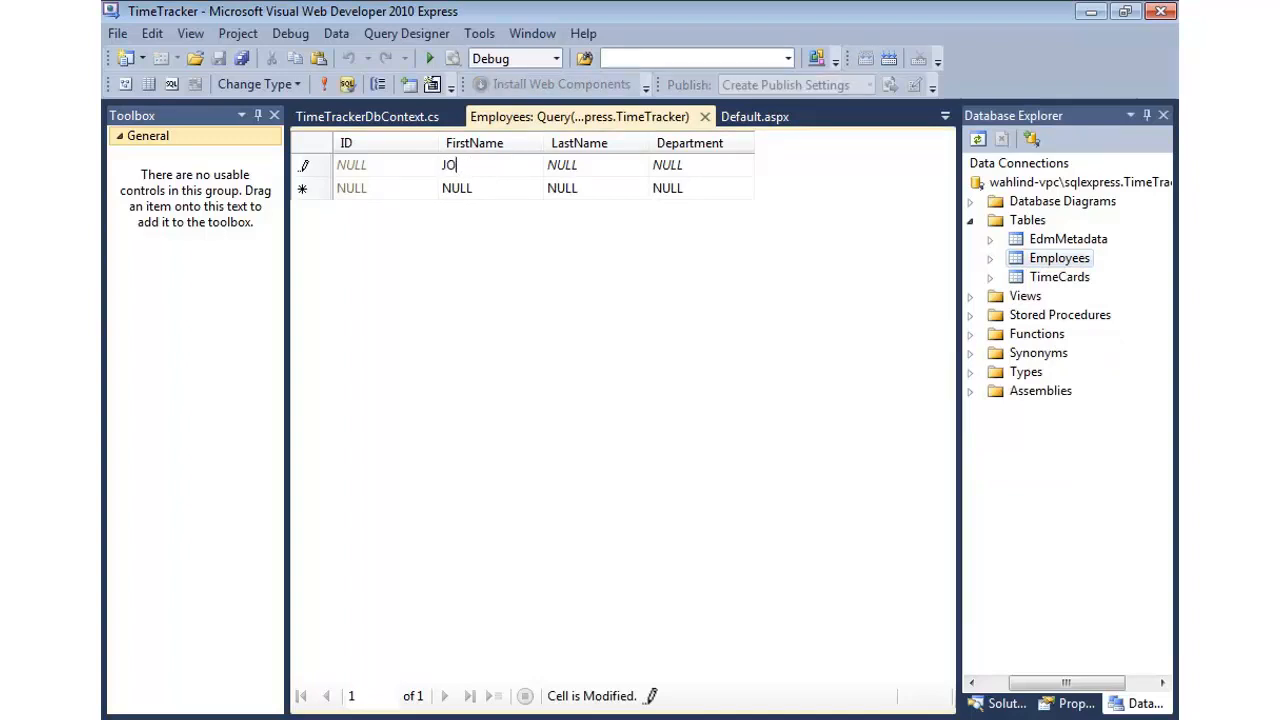
{"action": "type", "text": "Doe"}
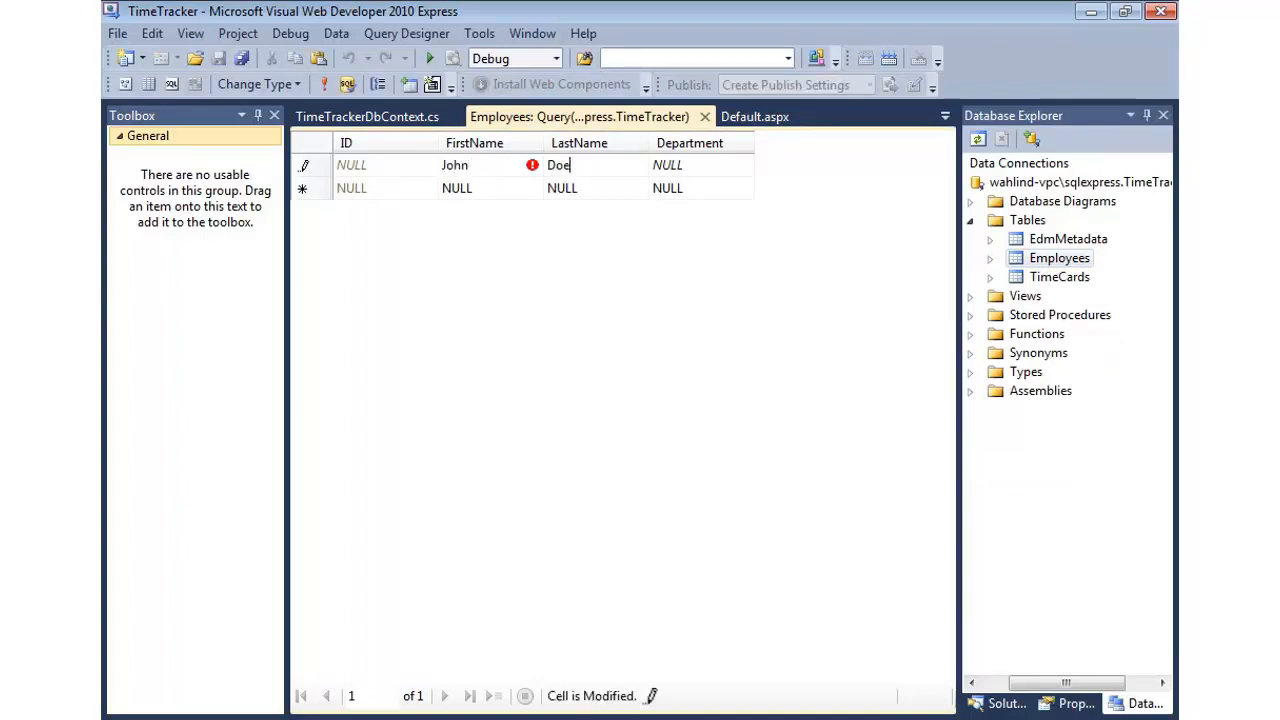
{"action": "left_click", "coordinate": [668, 164]}
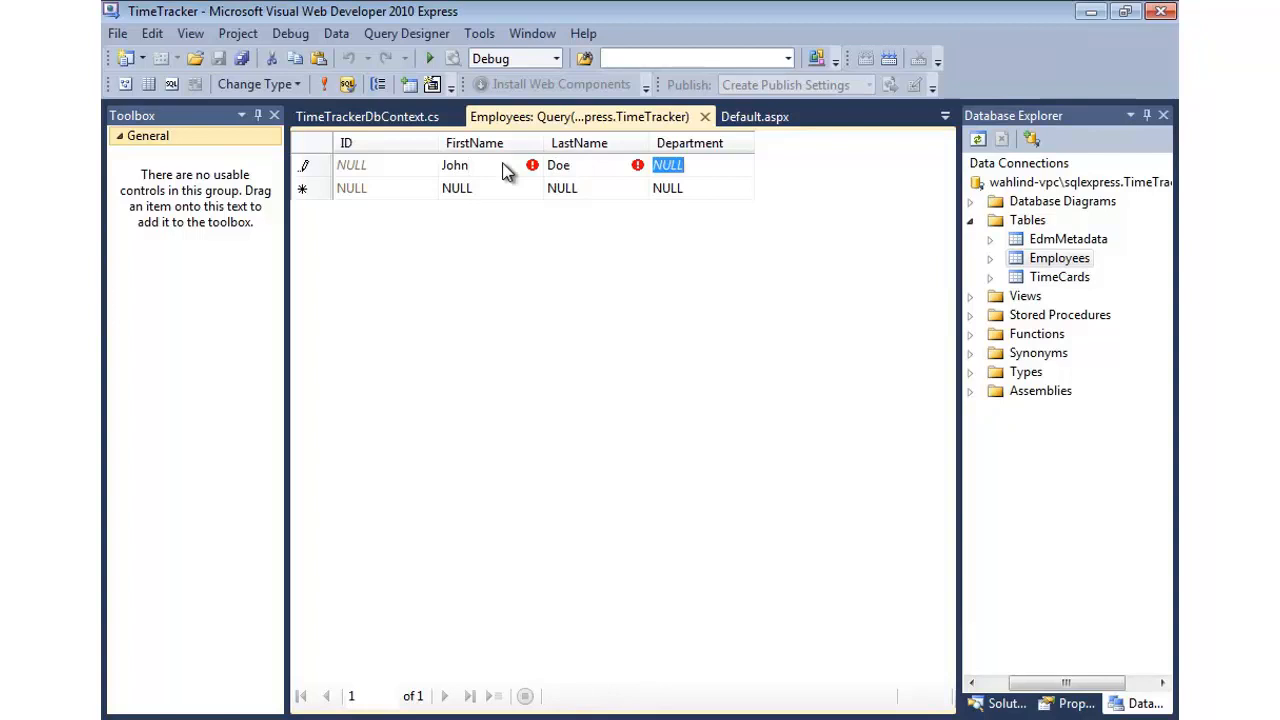
{"action": "type", "text": "Finance"}
{"action": "left_click", "coordinate": [700, 188]}
{"action": "type", "text": "HR"}
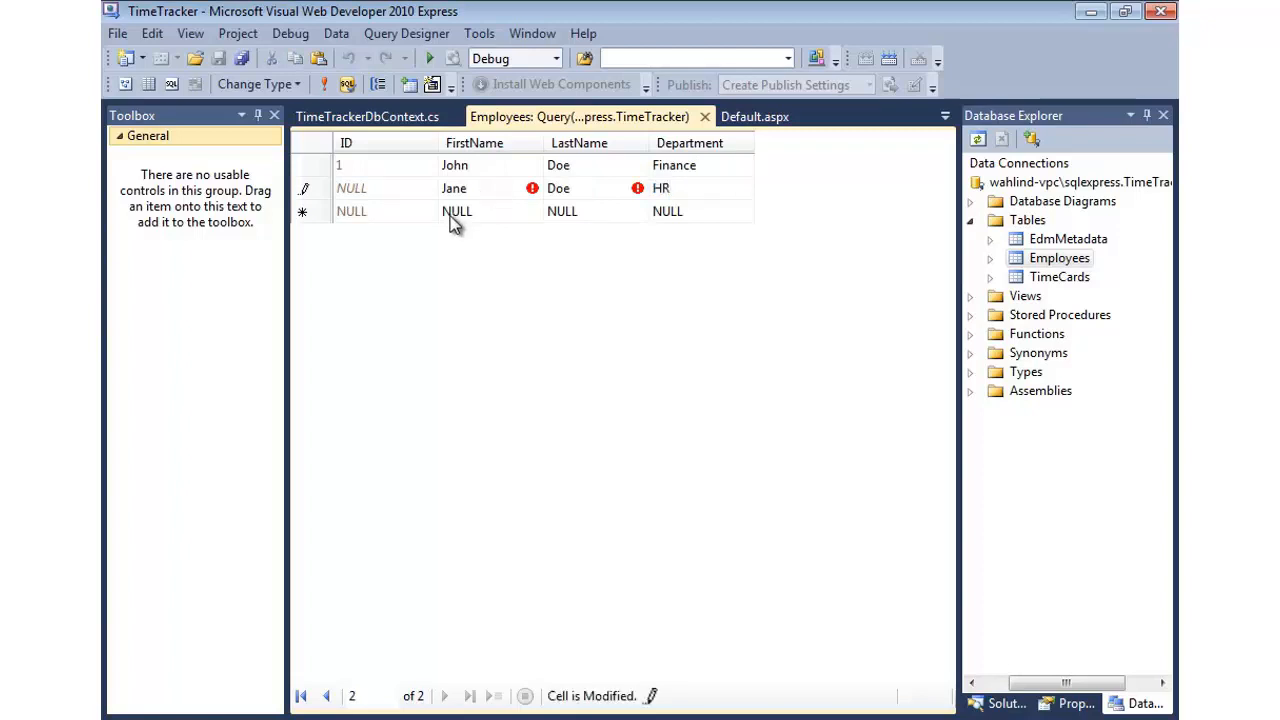
{"action": "left_click", "coordinate": [368, 116]}
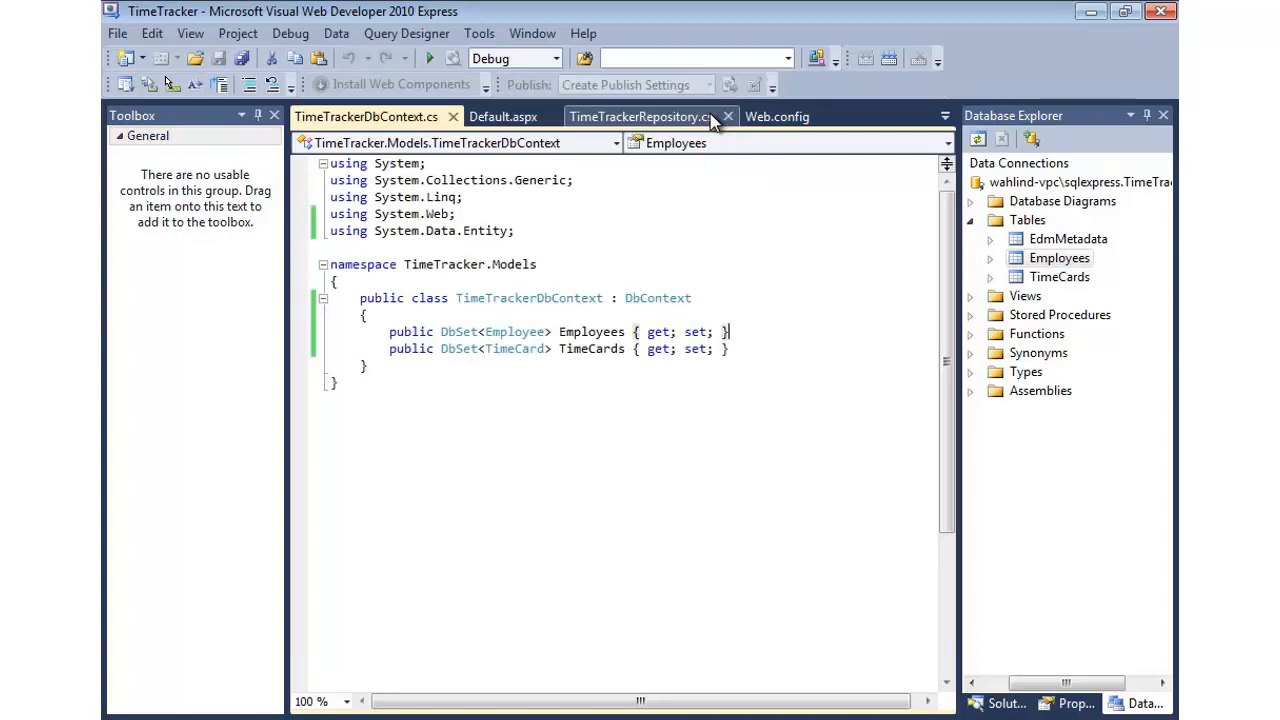
{"action": "left_click", "coordinate": [504, 116]}
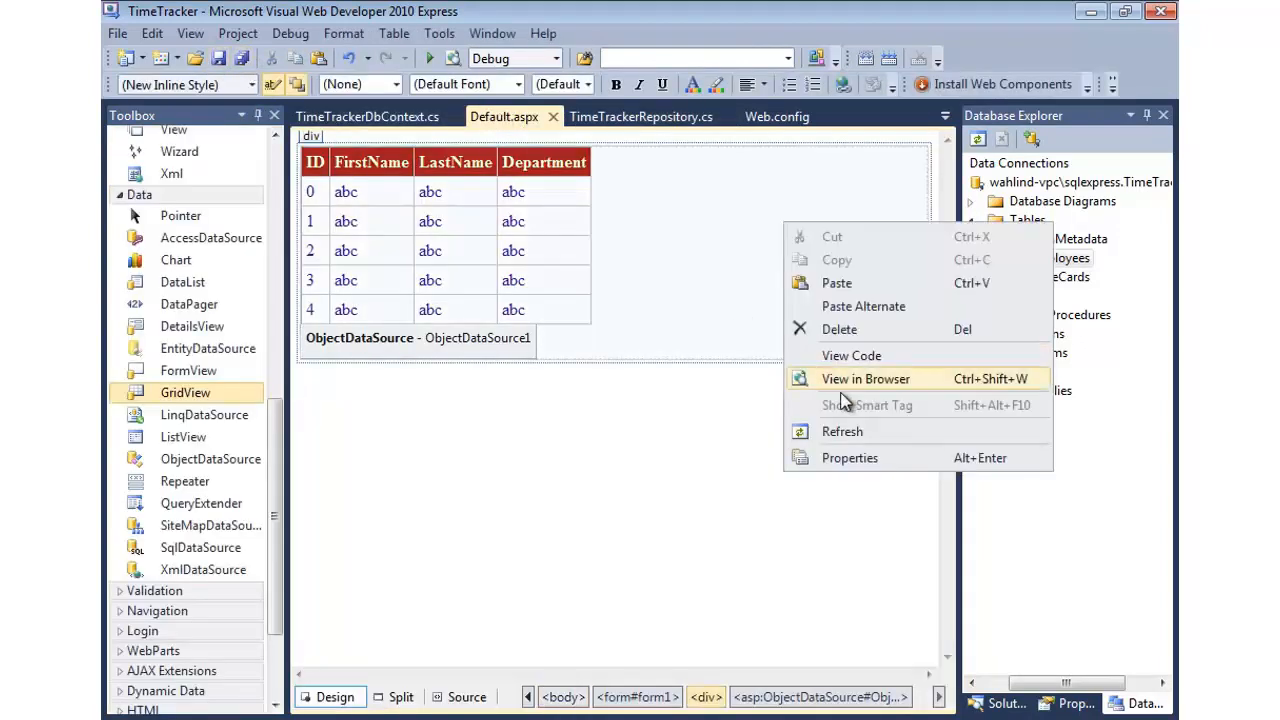
View Default.aspx in the browser listing John Doe and Jane Doe, then reopen TimeTrackerRepository.cs
{"action": "left_click", "coordinate": [864, 378]}
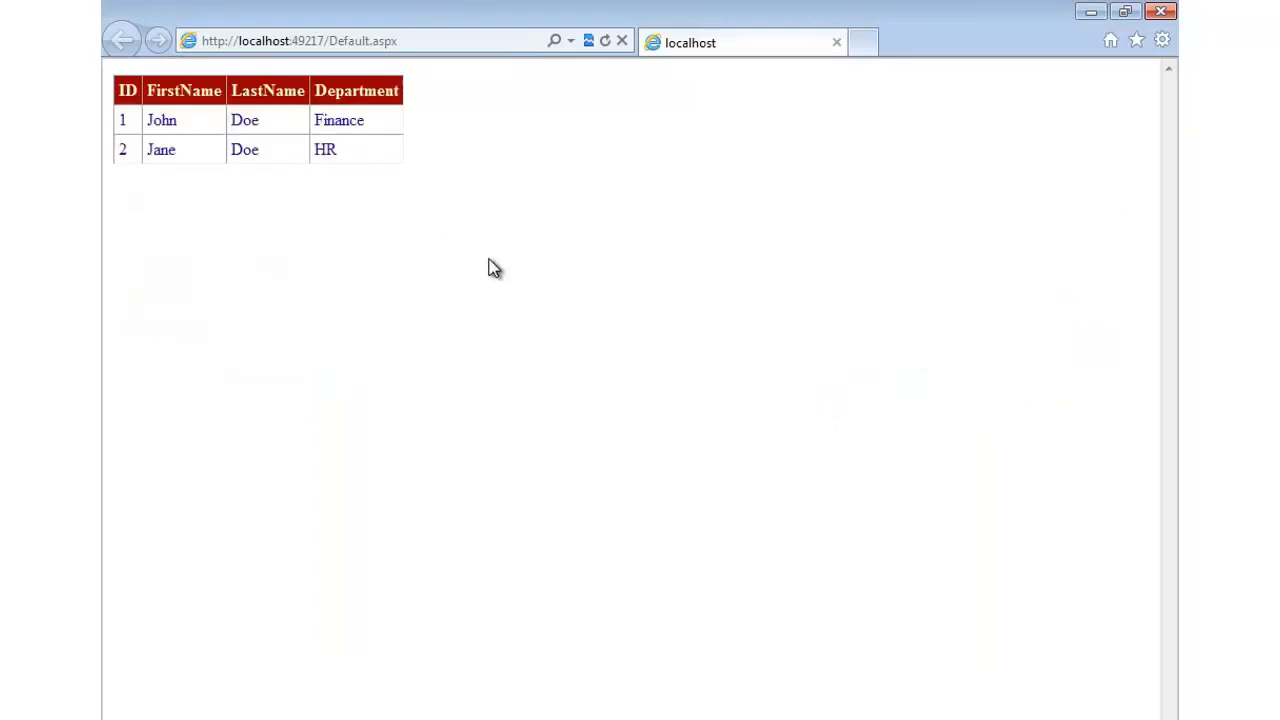
{"action": "mouse_move", "coordinate": [936, 420]}
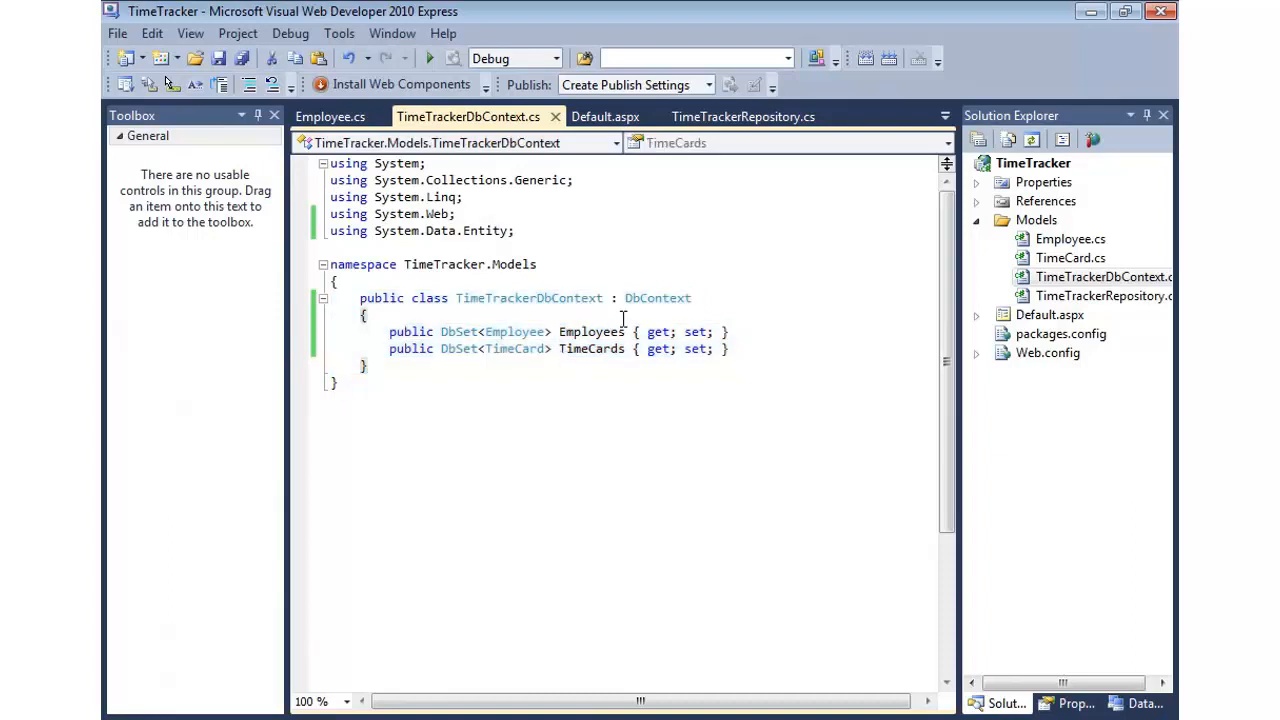
{"action": "double_click", "coordinate": [656, 298]}
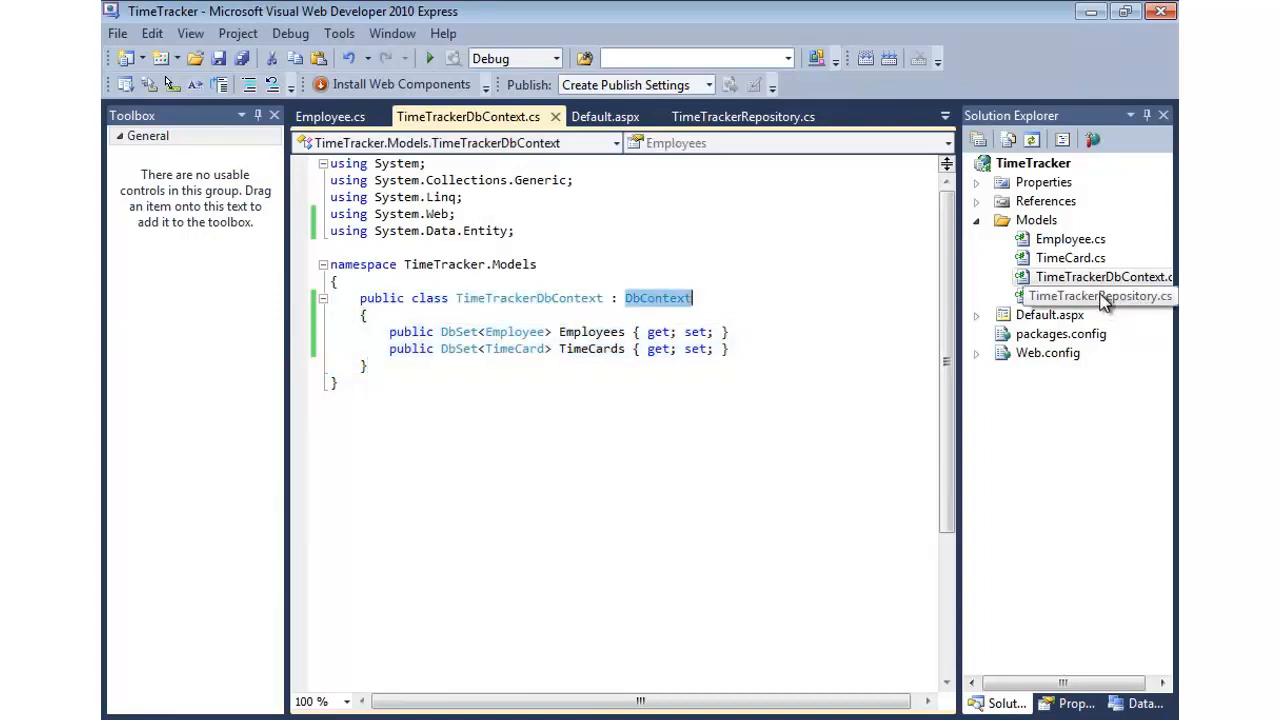